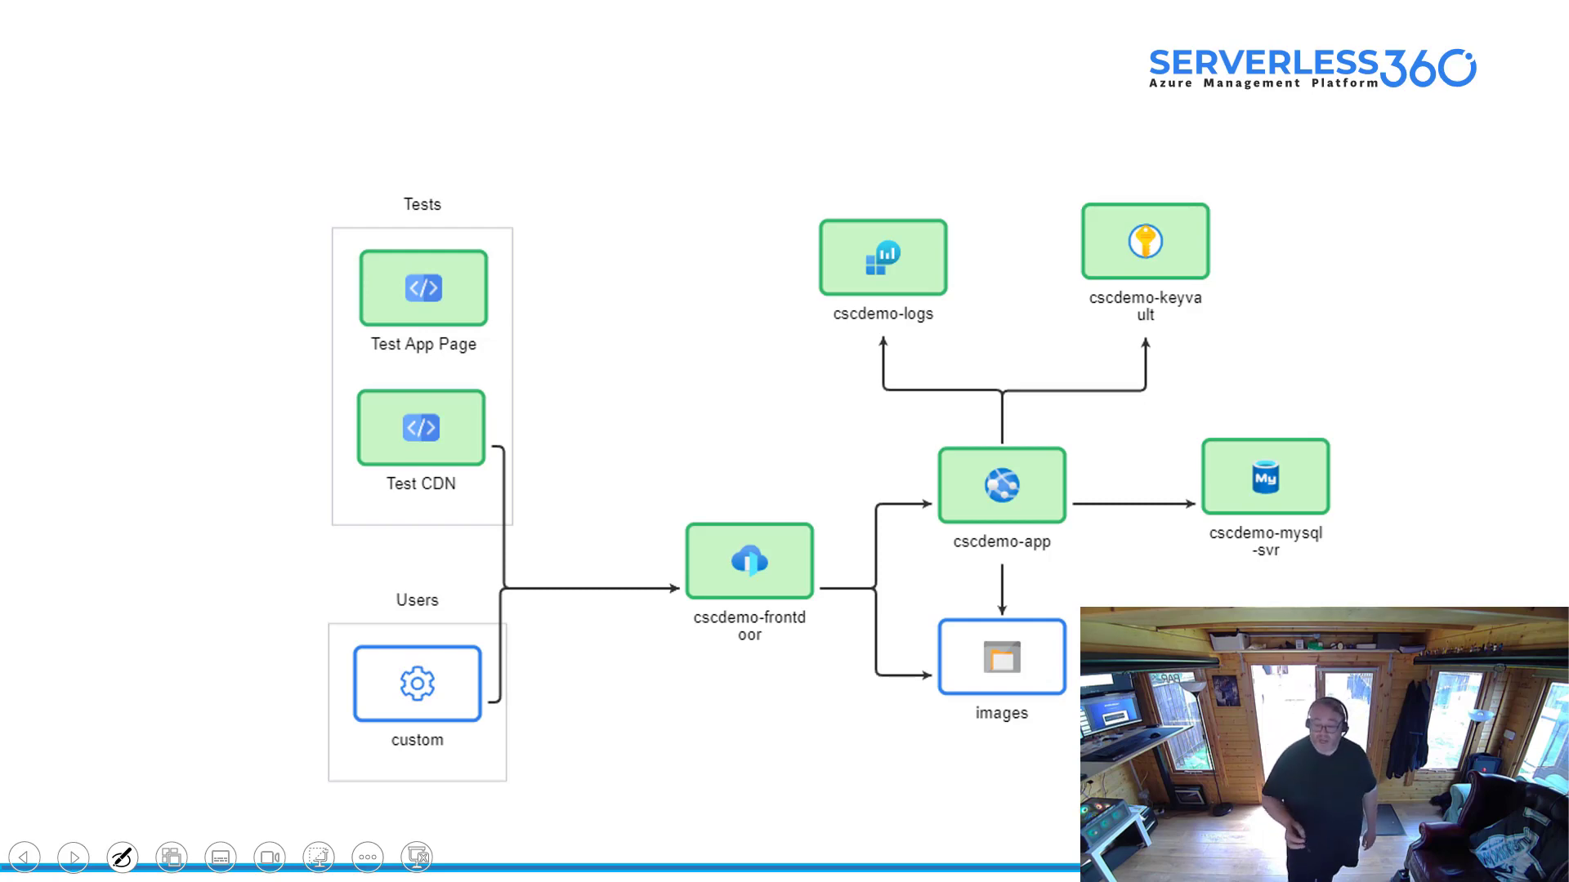
Pen-underline cscdemo-mysql-svr, cscdemo-app, cscdemo-frontdoor and images in red on the architecture slide
{"action": "left_click_drag", "start_coordinate": [1206, 589], "coordinate": [1331, 581]}
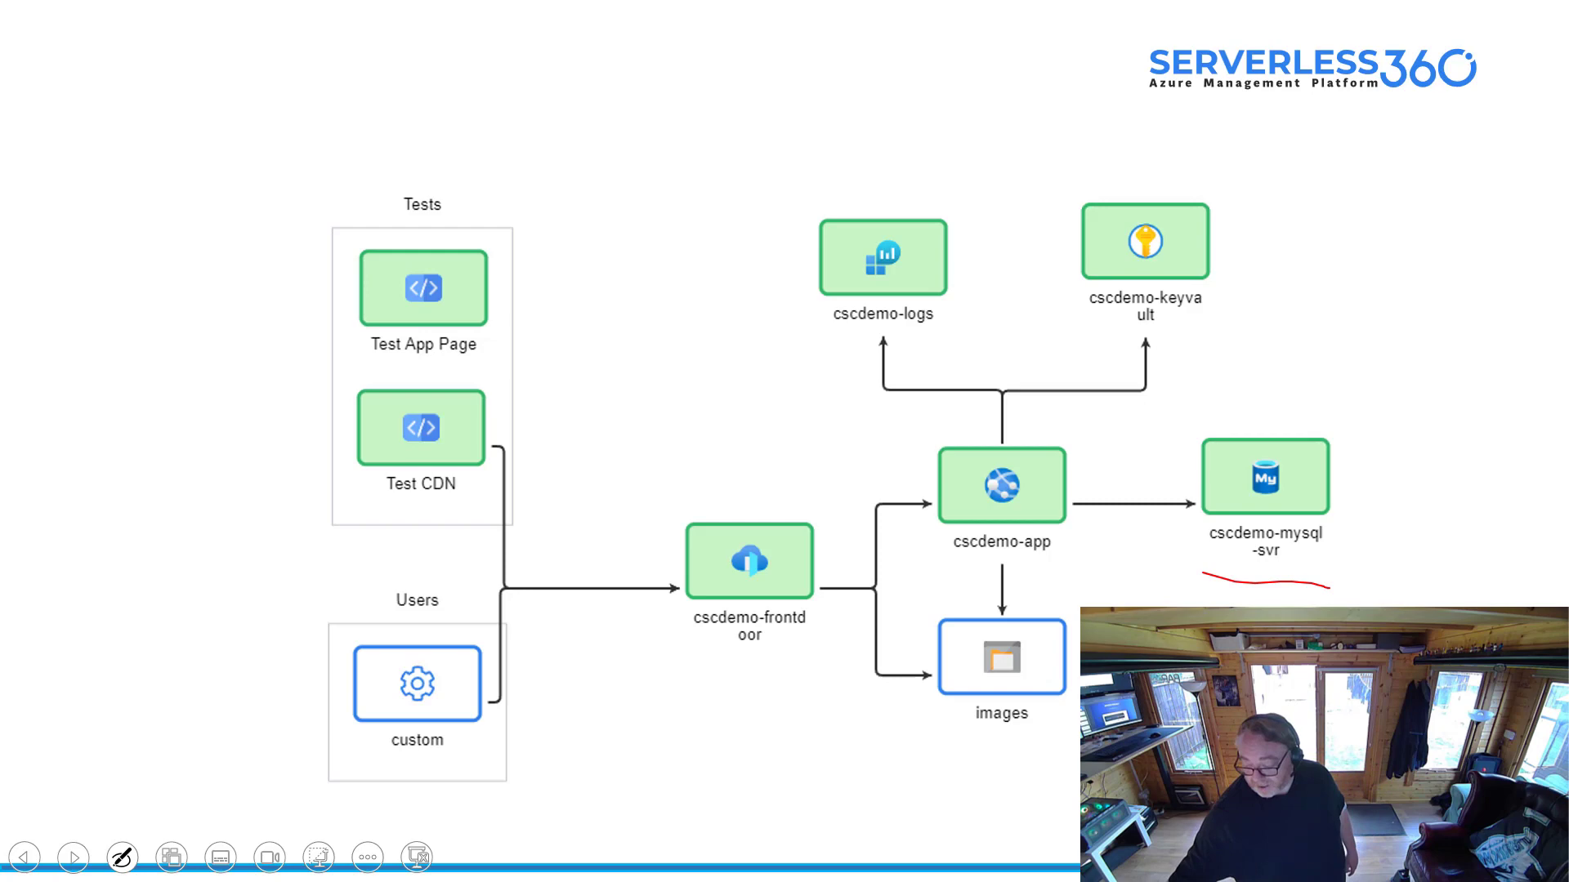
{"action": "left_click_drag", "start_coordinate": [949, 578], "coordinate": [1055, 578]}
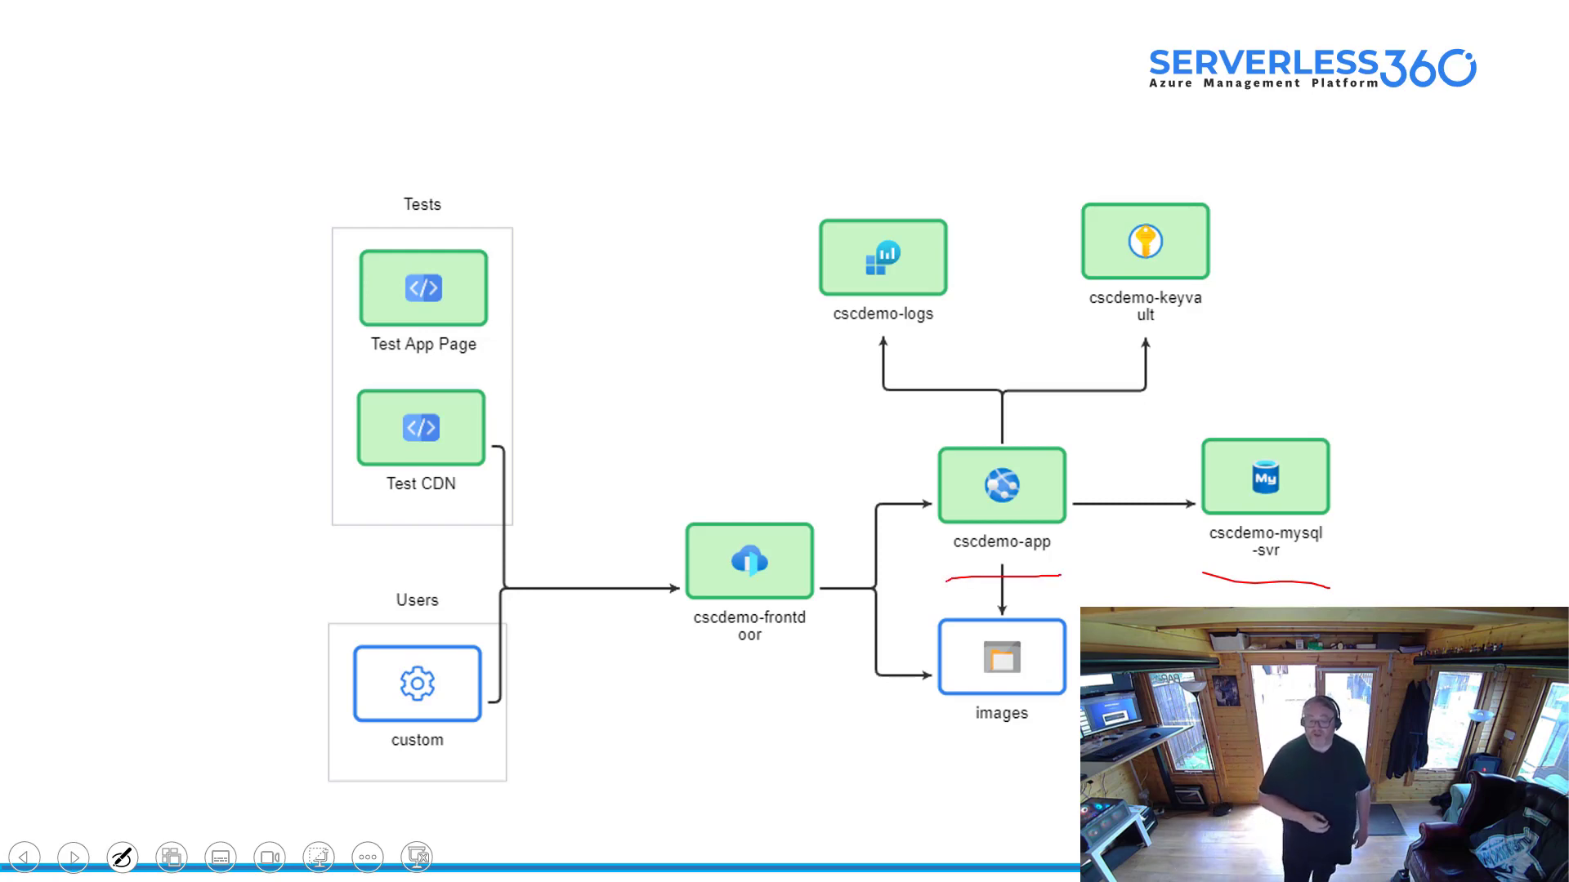
{"action": "left_click_drag", "start_coordinate": [715, 661], "coordinate": [750, 660]}
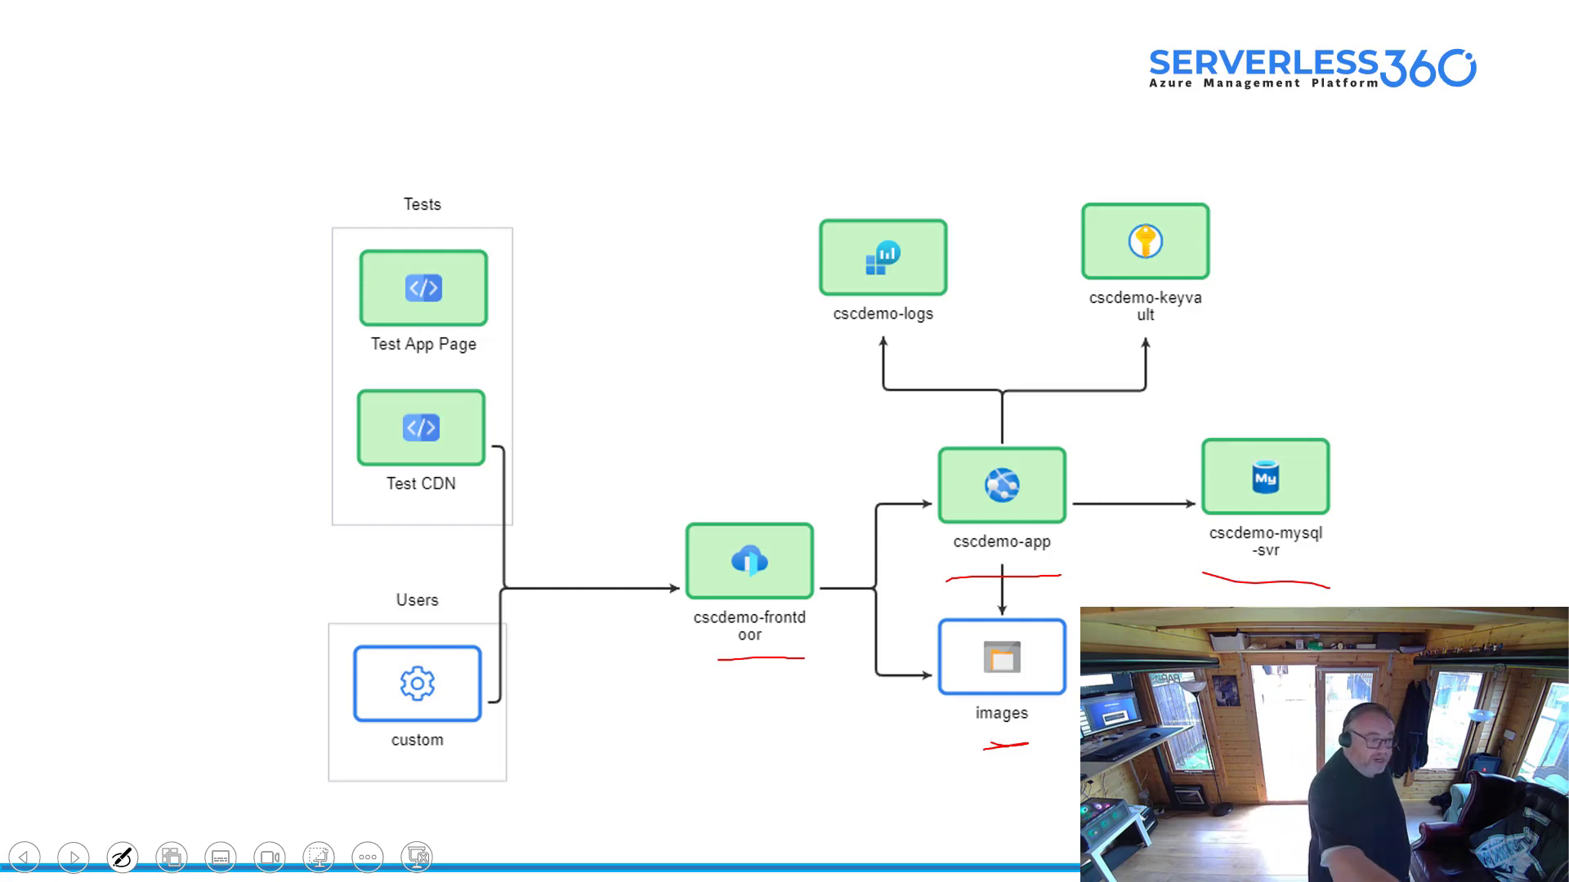
Draw a bracket beside the Tests group and a curve from Test App Page via frontdoor and app to mysql-svr
{"action": "left_click_drag", "start_coordinate": [345, 235], "coordinate": [345, 510]}
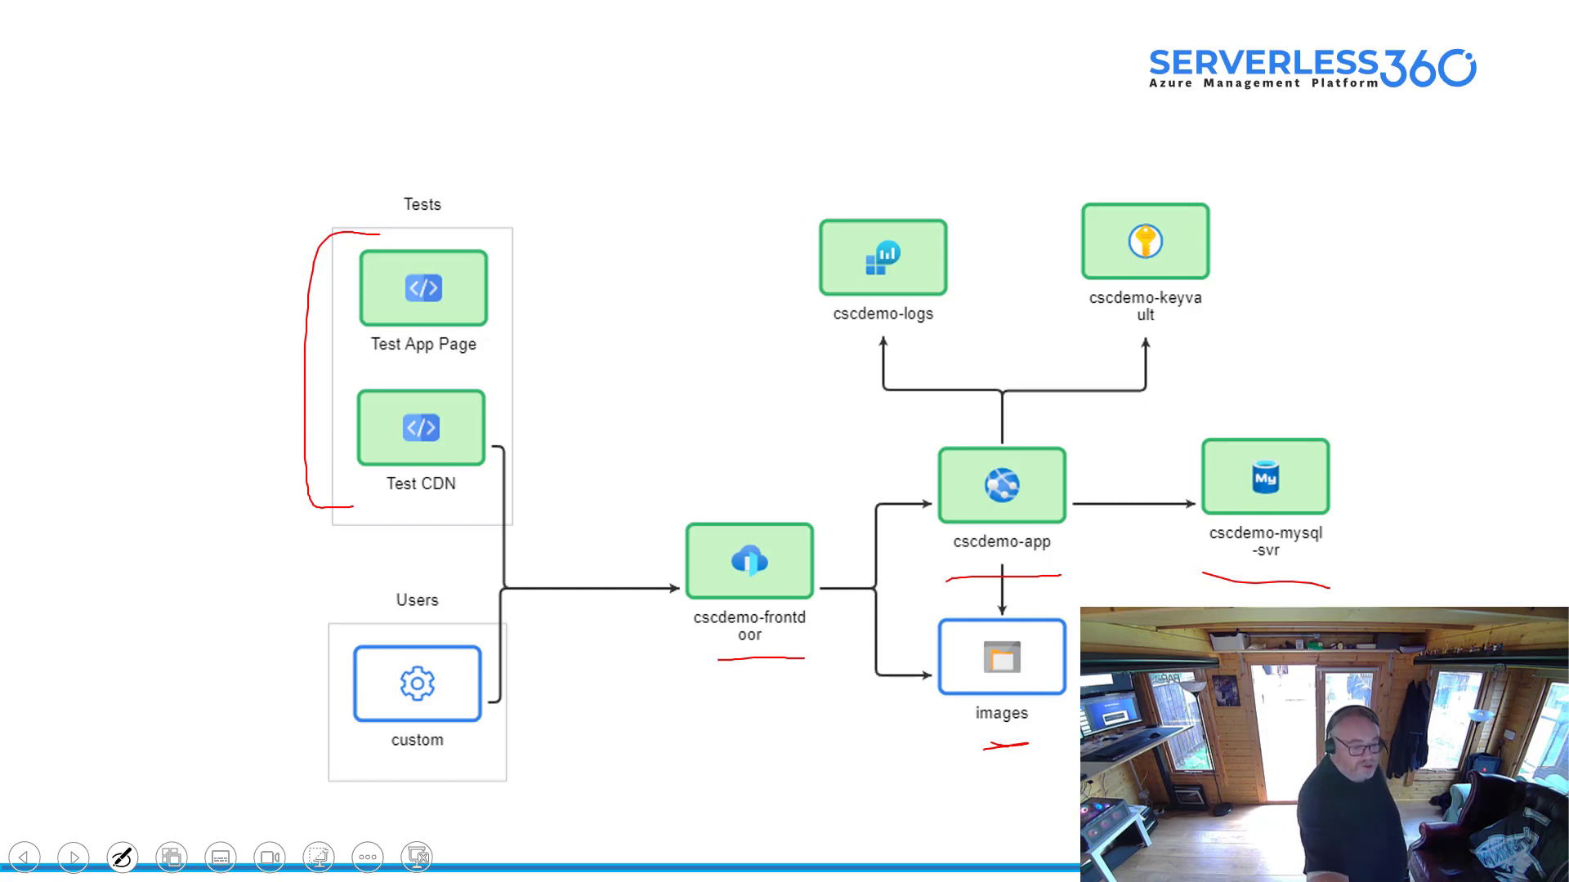
{"action": "left_click_drag", "start_coordinate": [500, 290], "coordinate": [646, 565]}
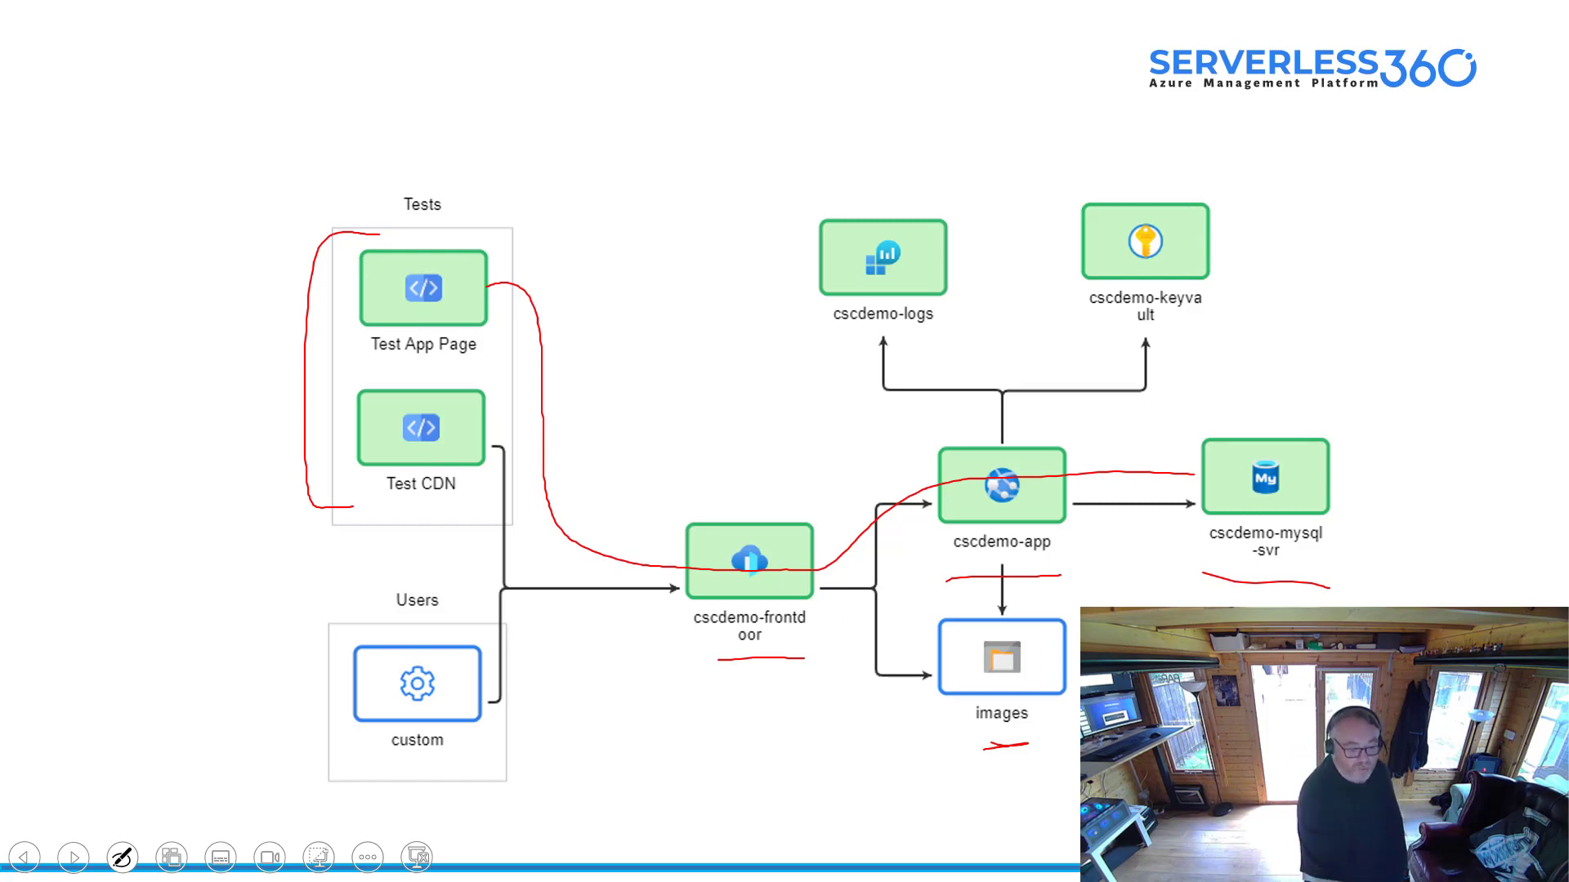
{"action": "left_click_drag", "start_coordinate": [480, 435], "coordinate": [761, 560]}
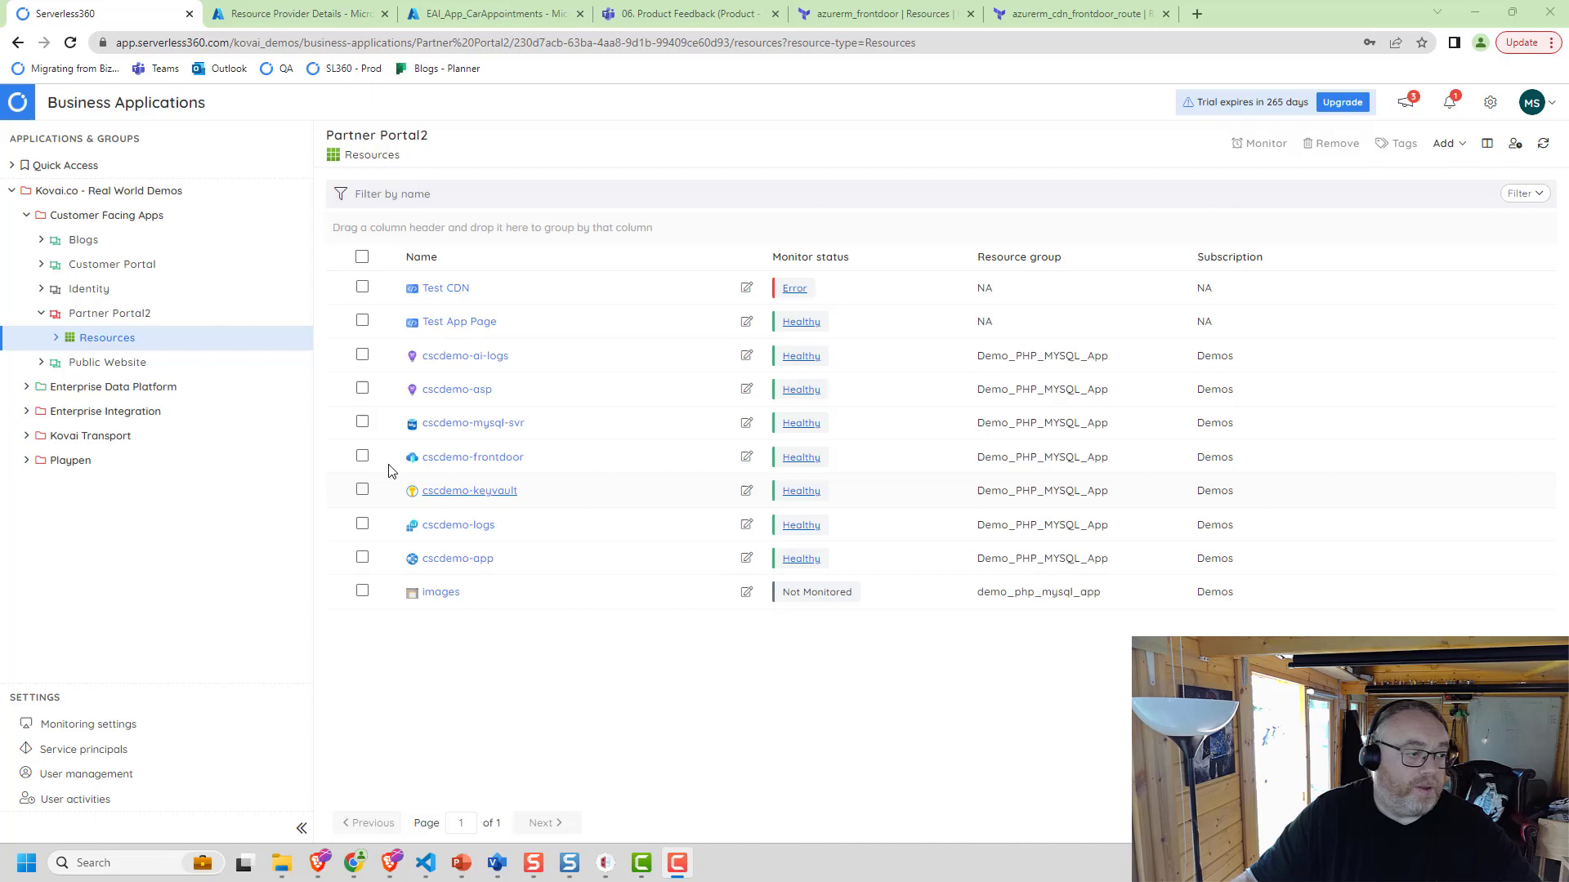
{"action": "mouse_move", "coordinate": [28, 191]}
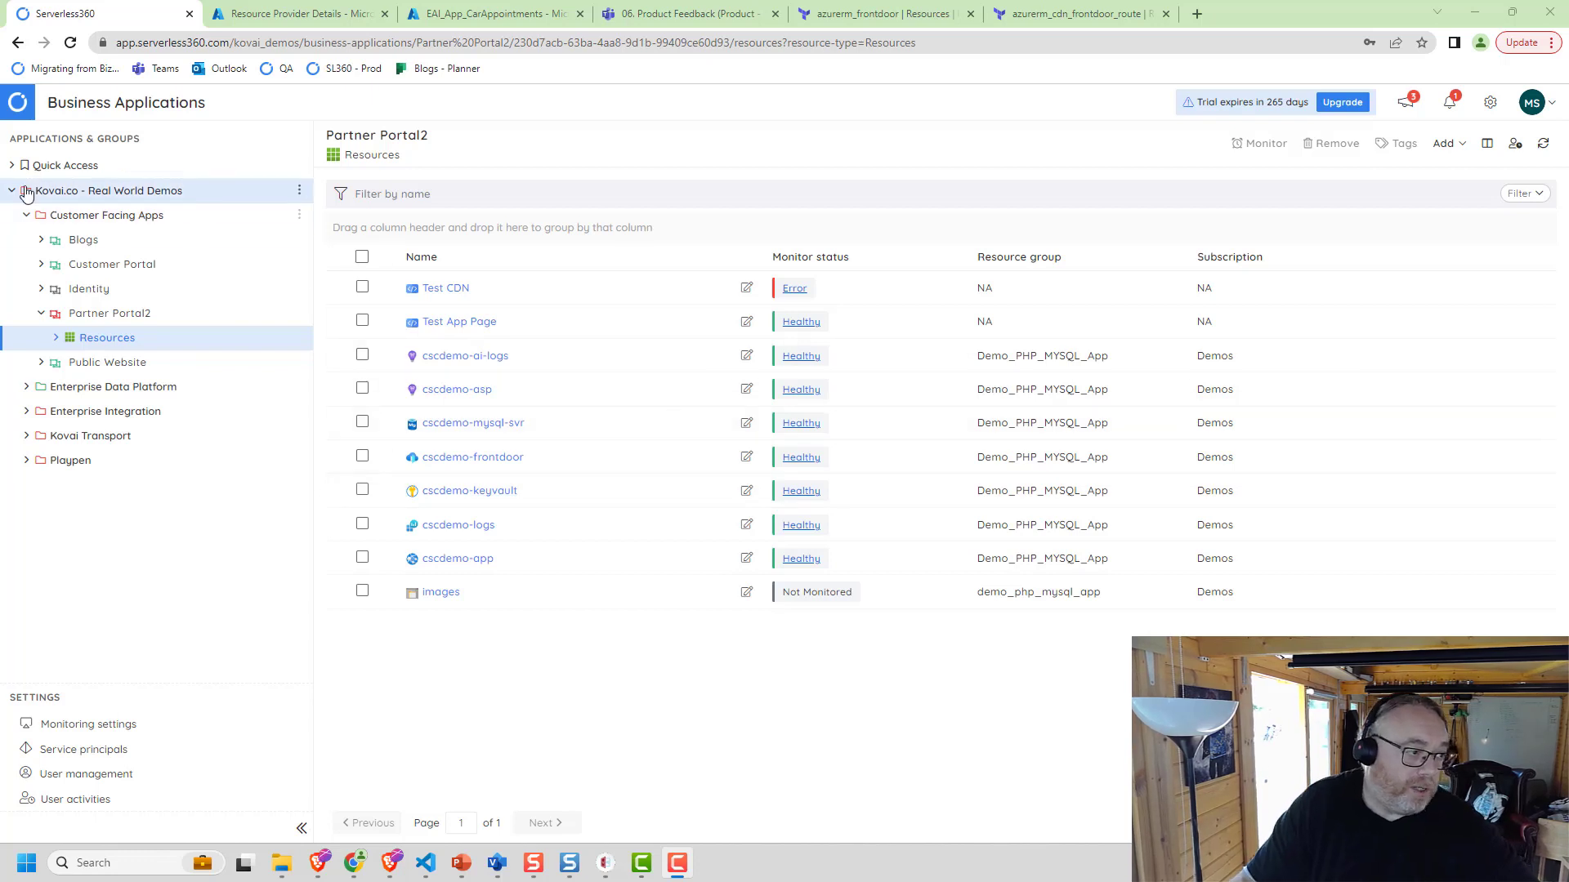
{"action": "mouse_move", "coordinate": [64, 318]}
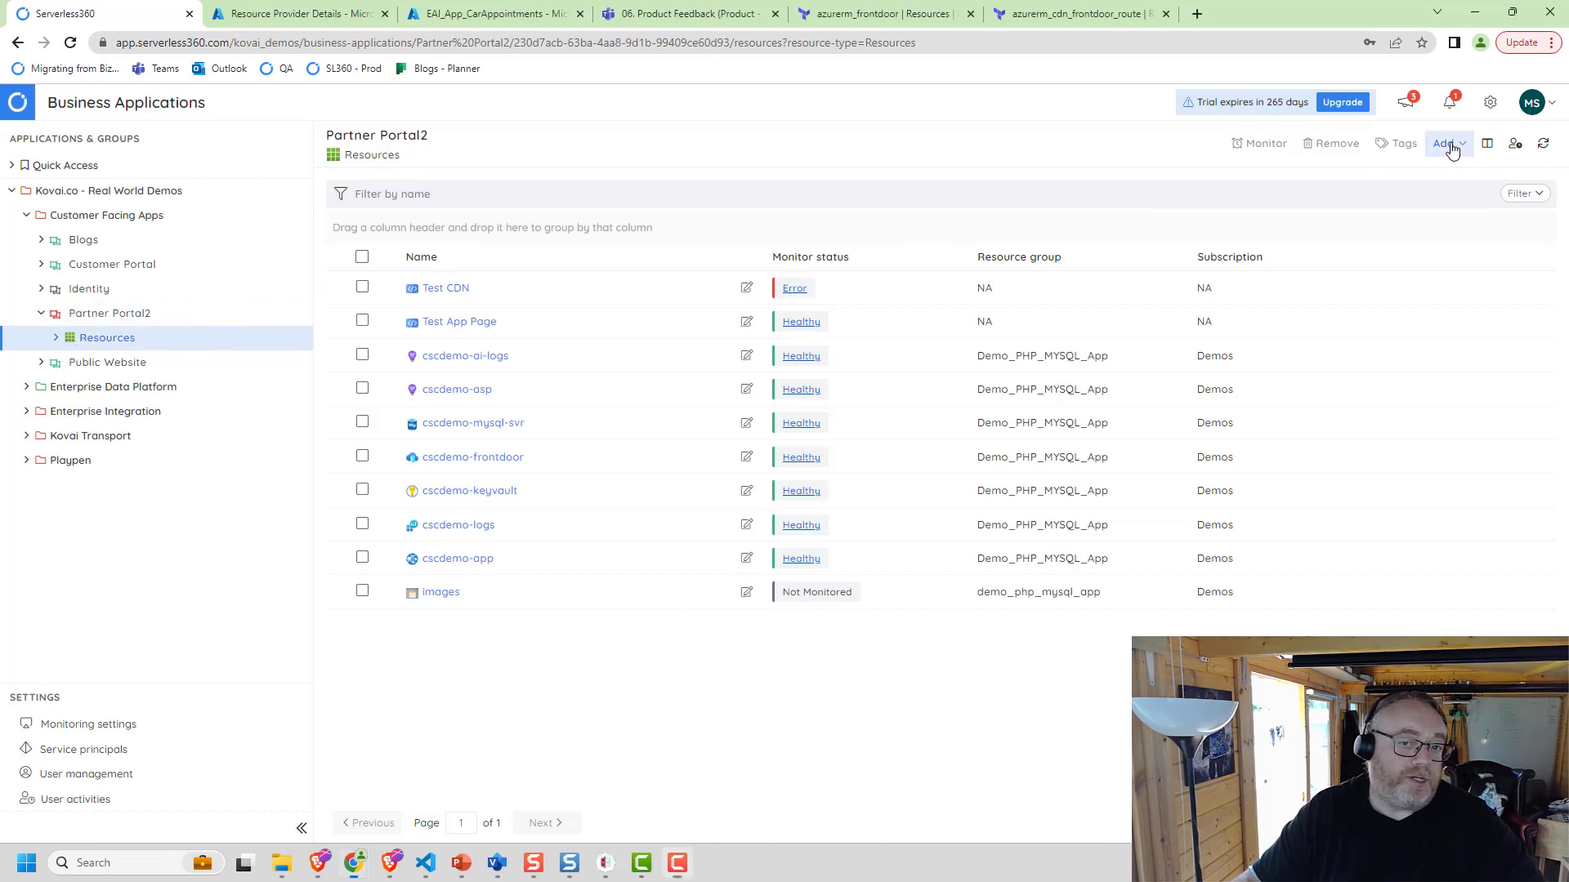
Add an API endpoint to Partner Portal2 named Test with the app-endpoint azurefd.net Front Door URL
{"action": "left_click", "coordinate": [1445, 144]}
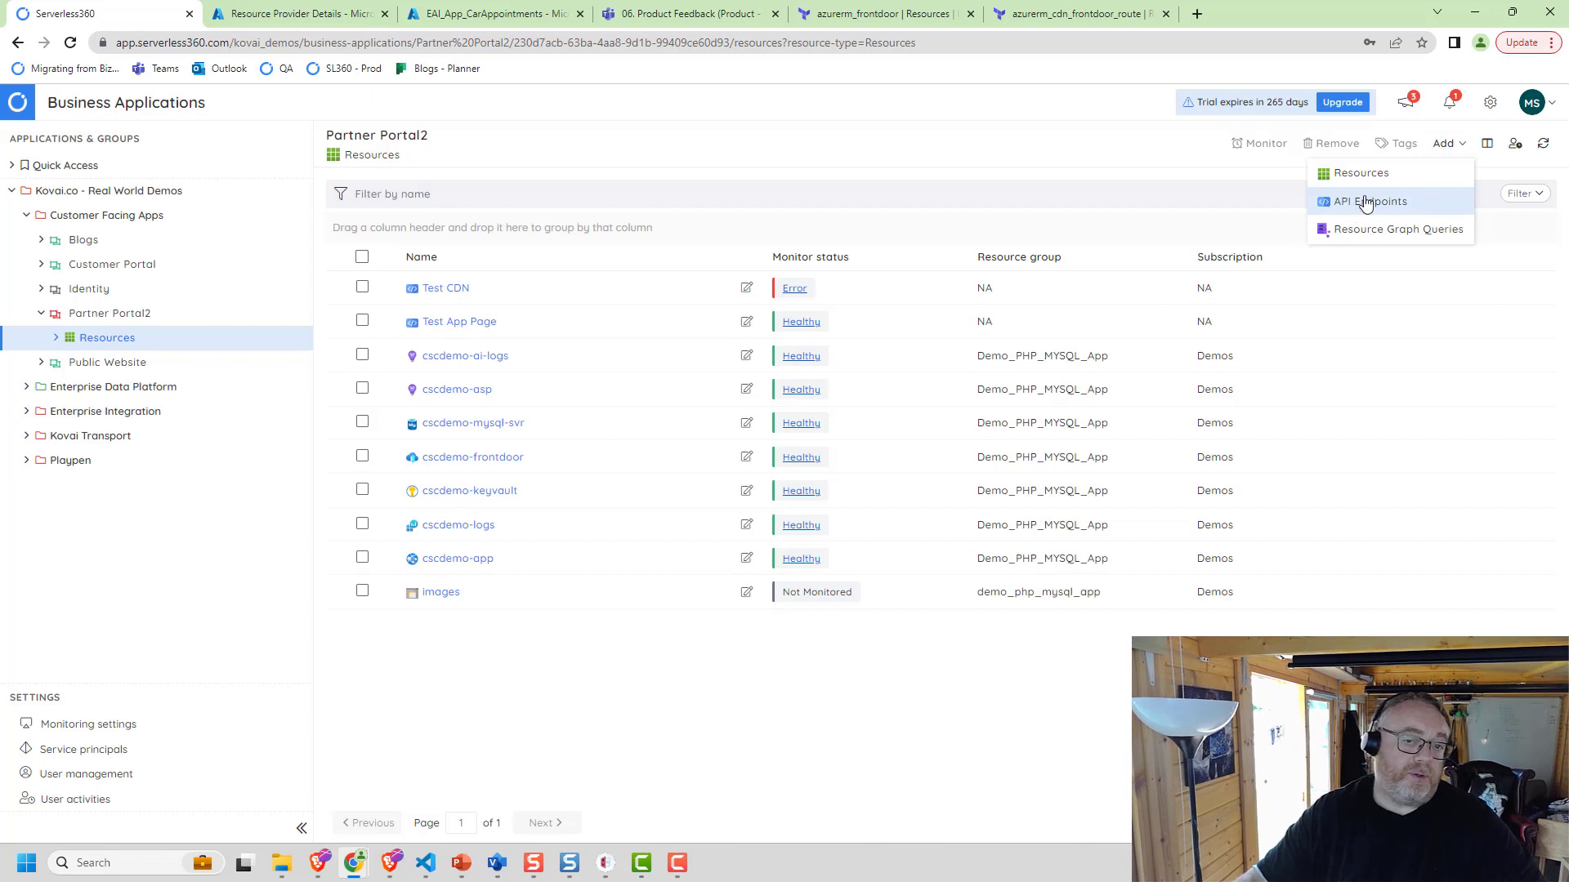
{"action": "left_click", "coordinate": [1368, 202]}
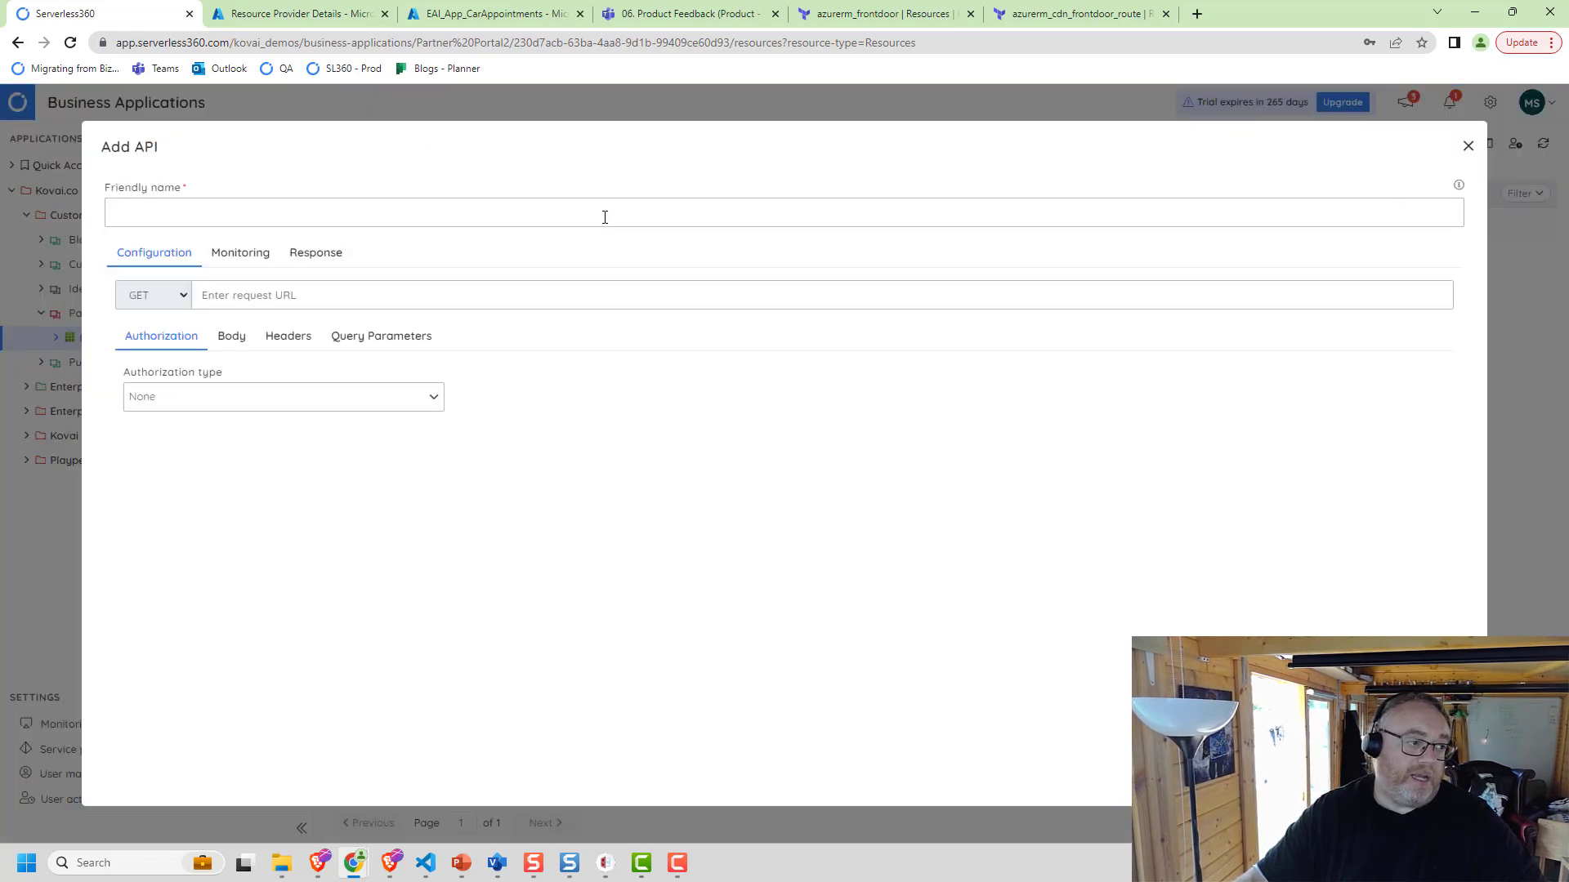
{"action": "type", "text": "Test"}
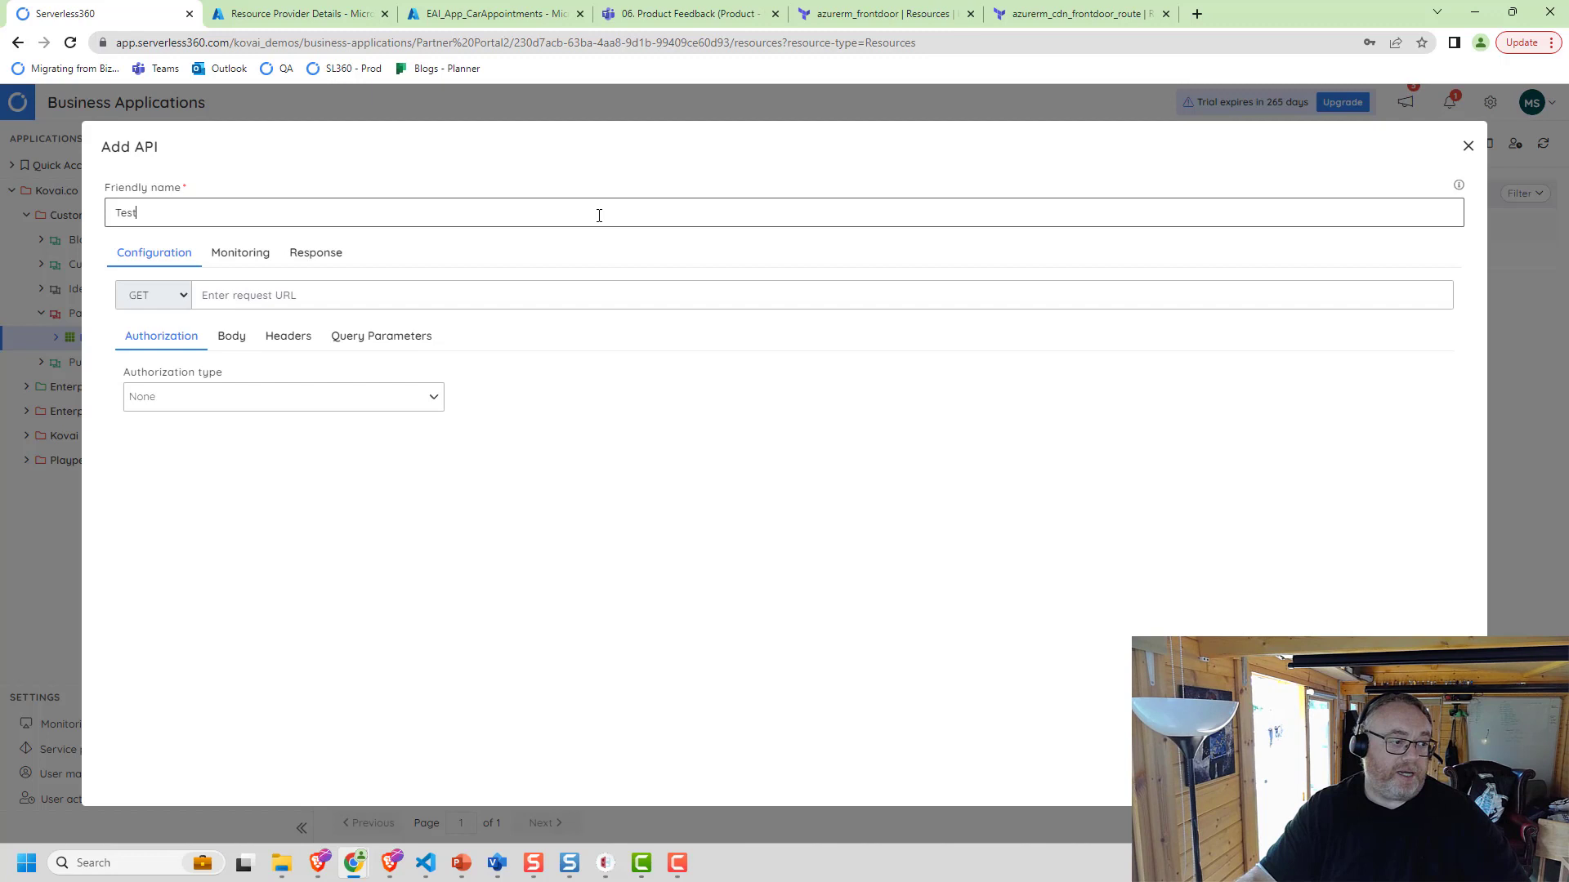
{"action": "type", "text": "http://app-endpoint-a8ctacbac3ddc9e7.z01.azurefd.net/"}
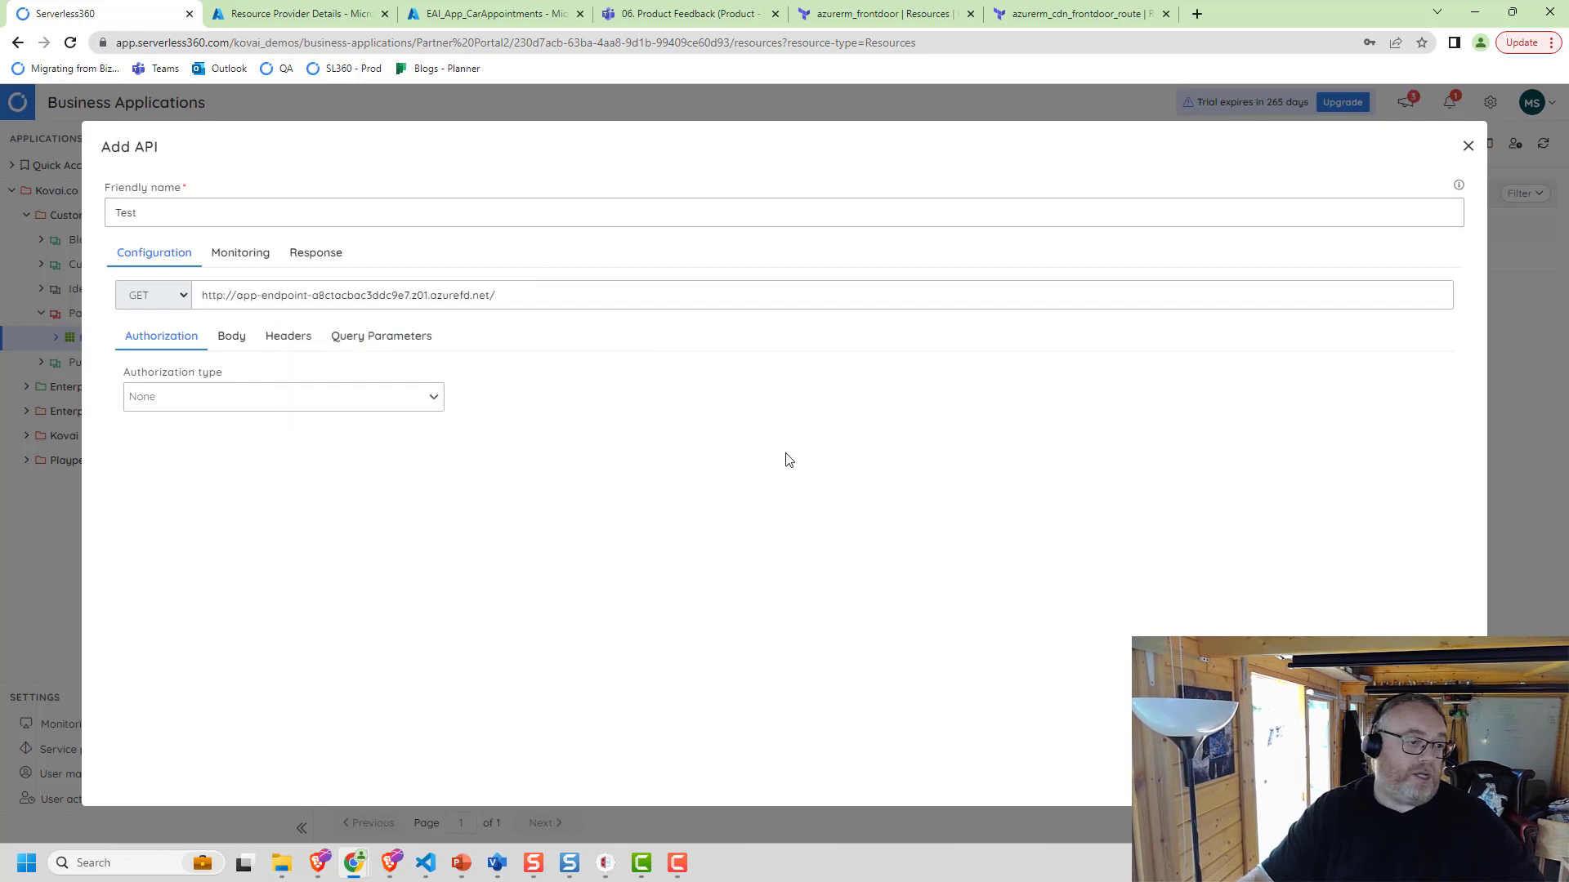
{"action": "mouse_move", "coordinate": [219, 403]}
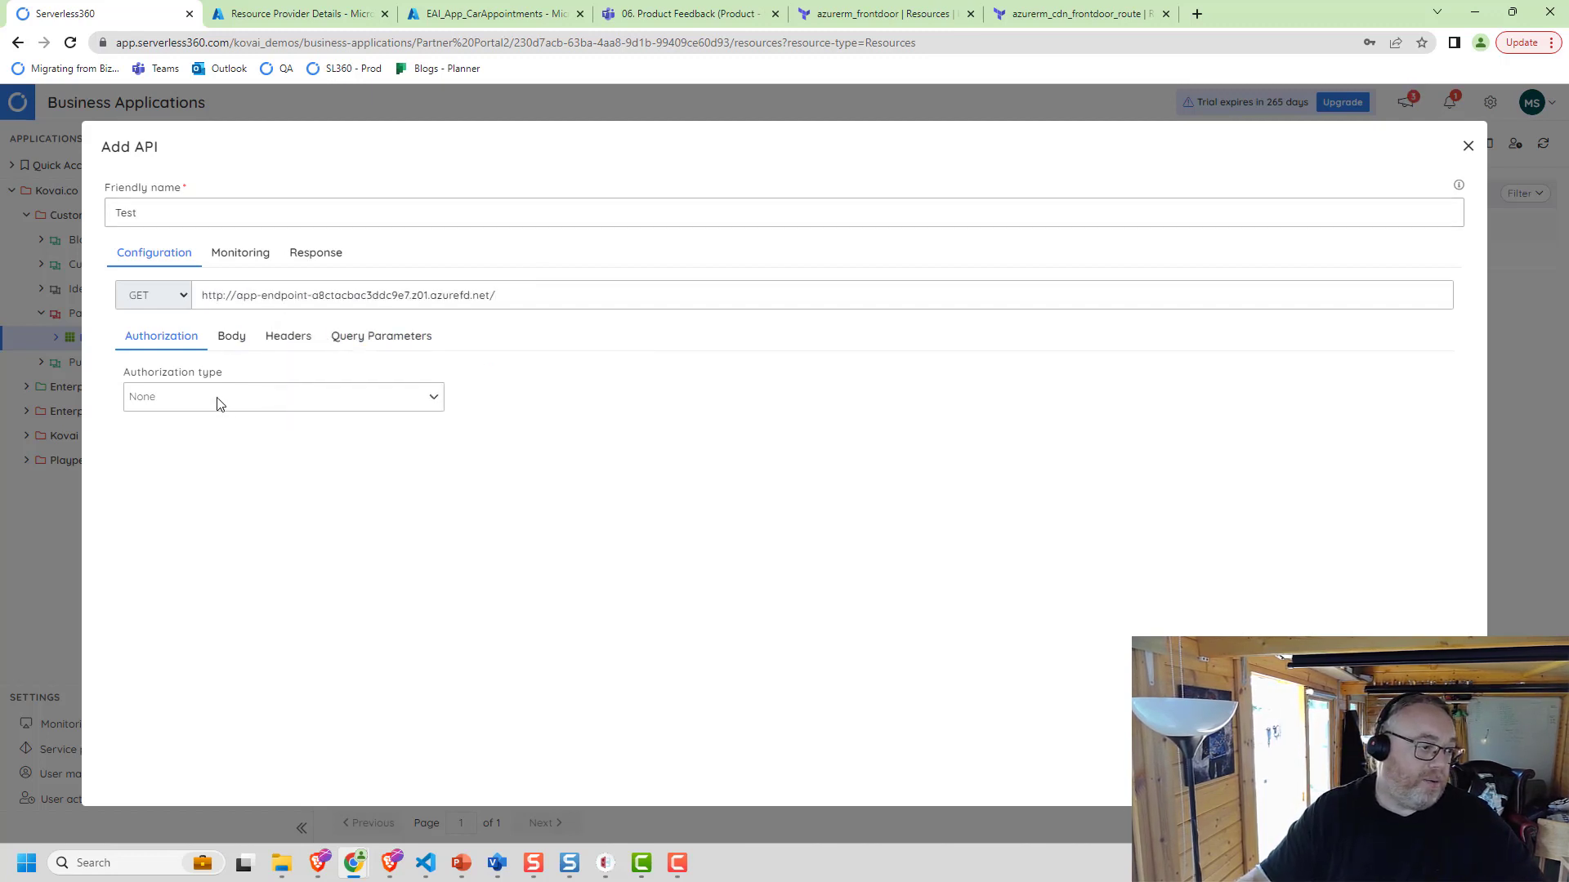
Review the request's Authorization and Body settings, then run it and view the 200 OK response
{"action": "left_click", "coordinate": [282, 397]}
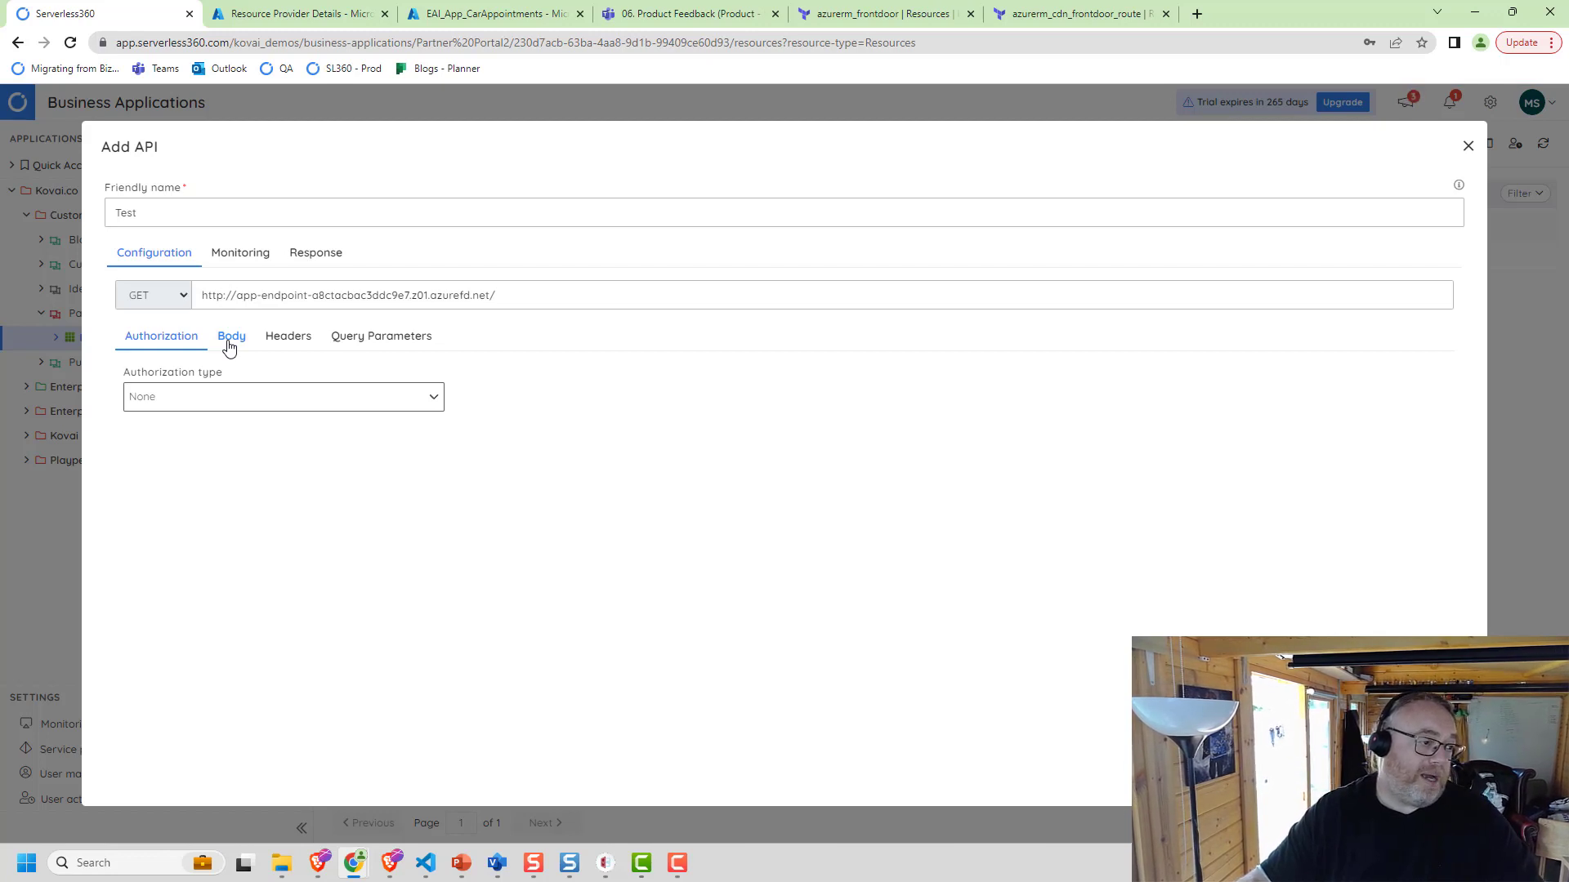
{"action": "left_click", "coordinate": [231, 335]}
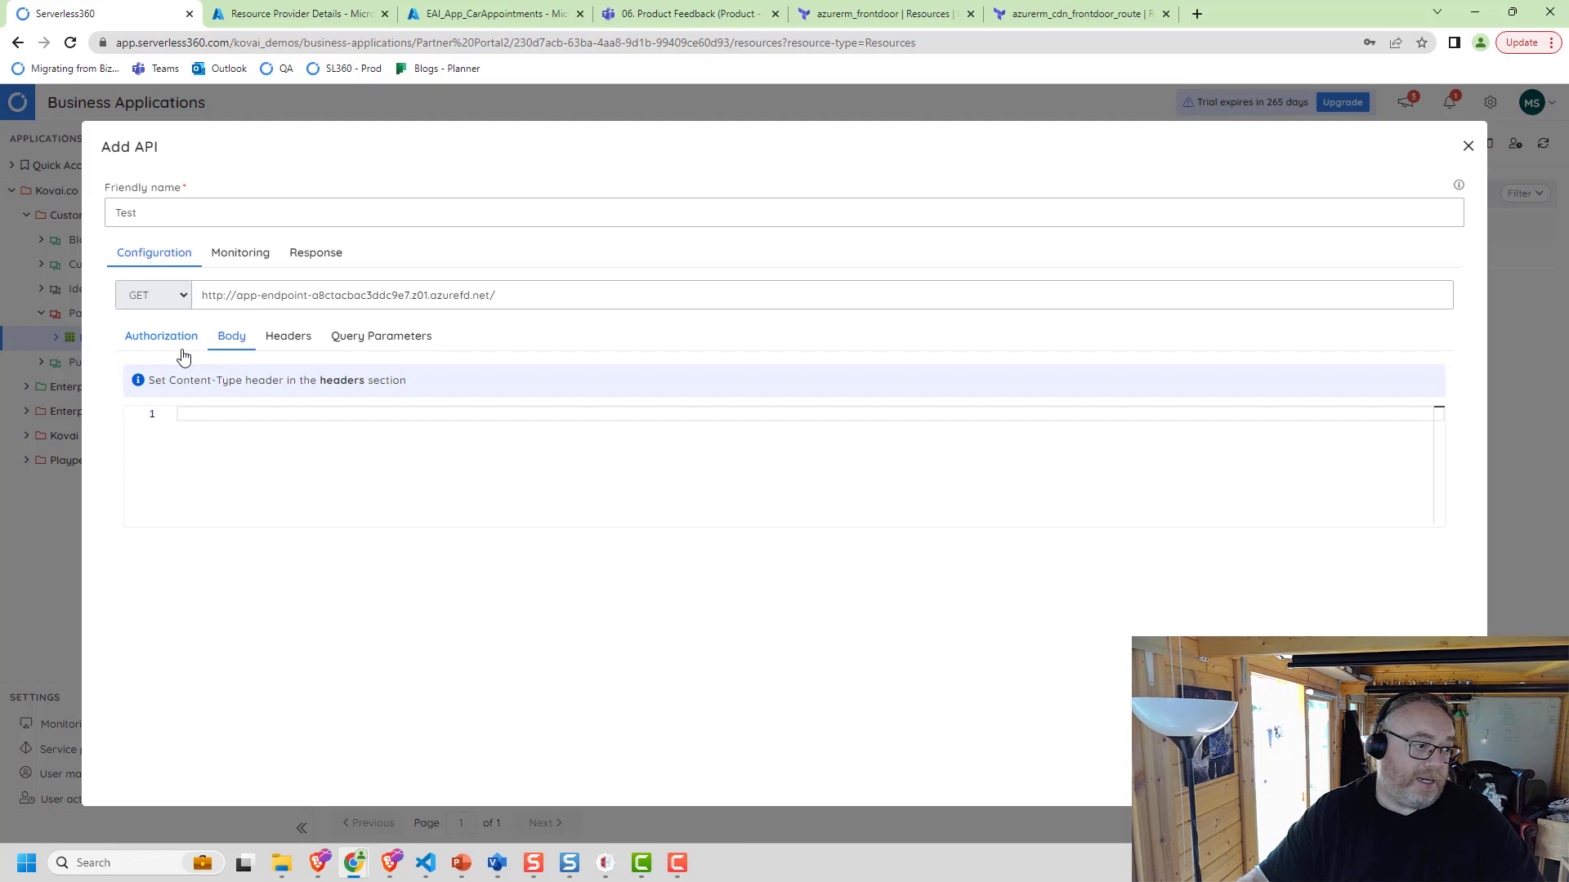
{"action": "left_click", "coordinate": [316, 252]}
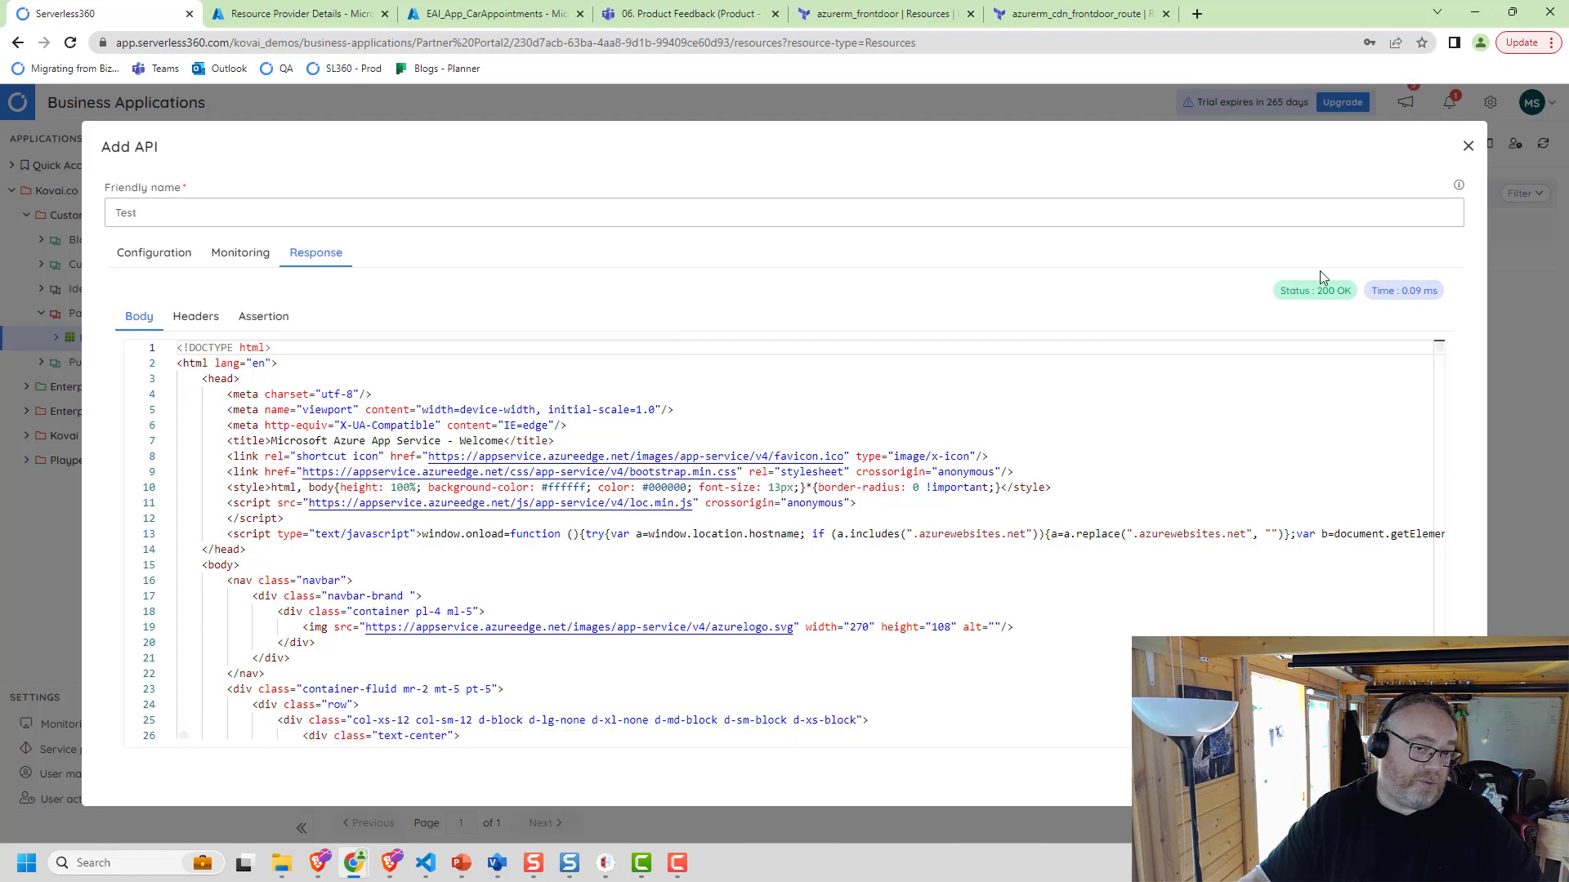
Scroll the response, glance at Monitoring, and return to the request Configuration with its empty headers
{"action": "scroll", "scroll_direction": "down", "scroll_amount": 3}
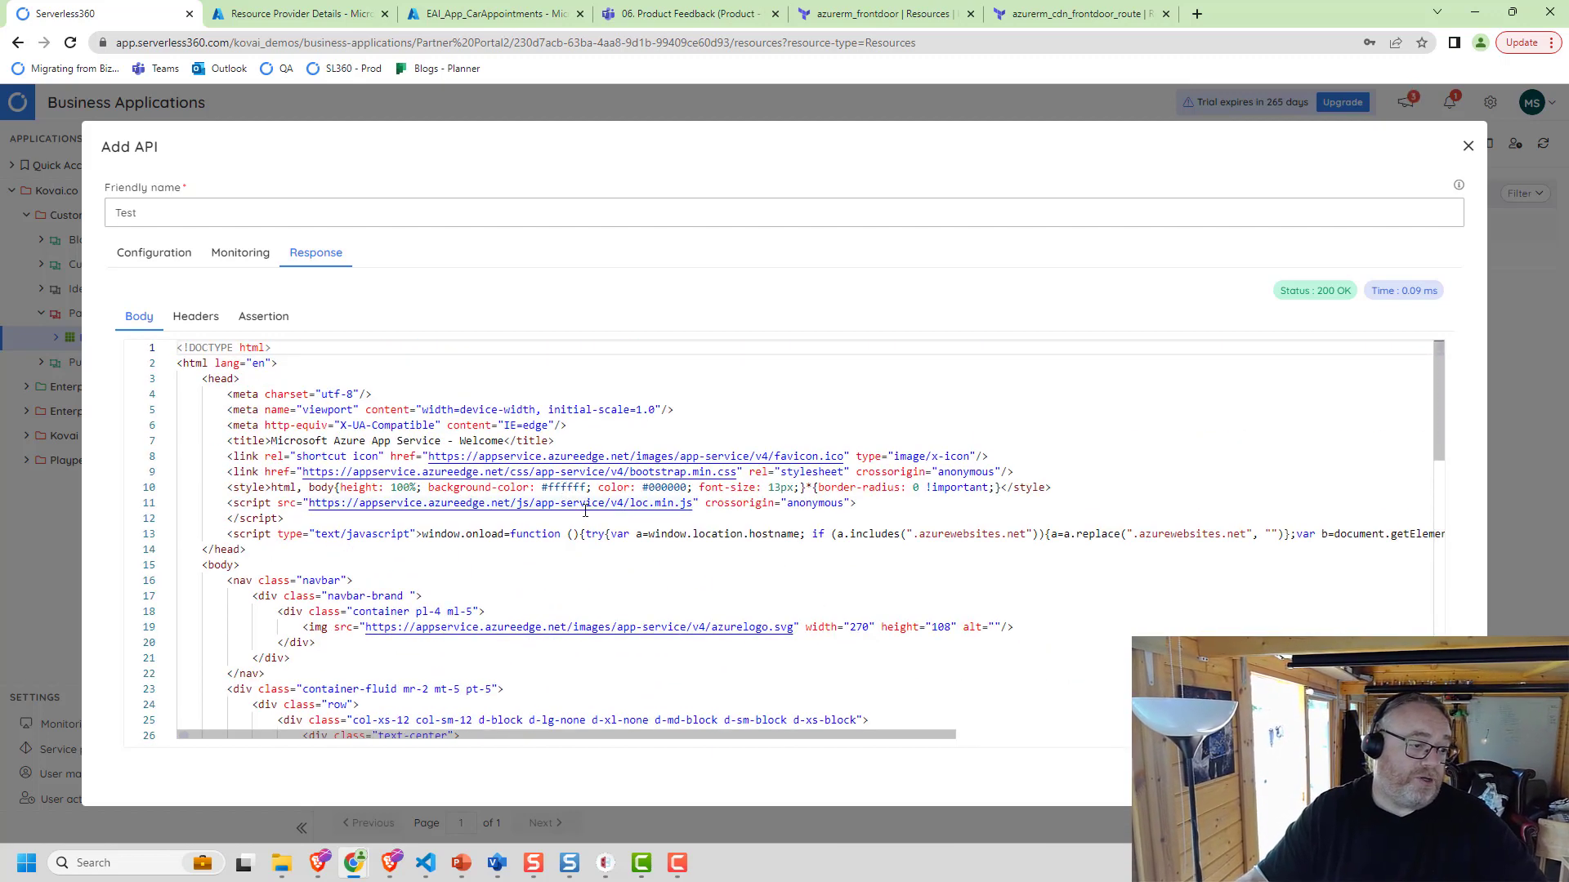
{"action": "mouse_move", "coordinate": [383, 471]}
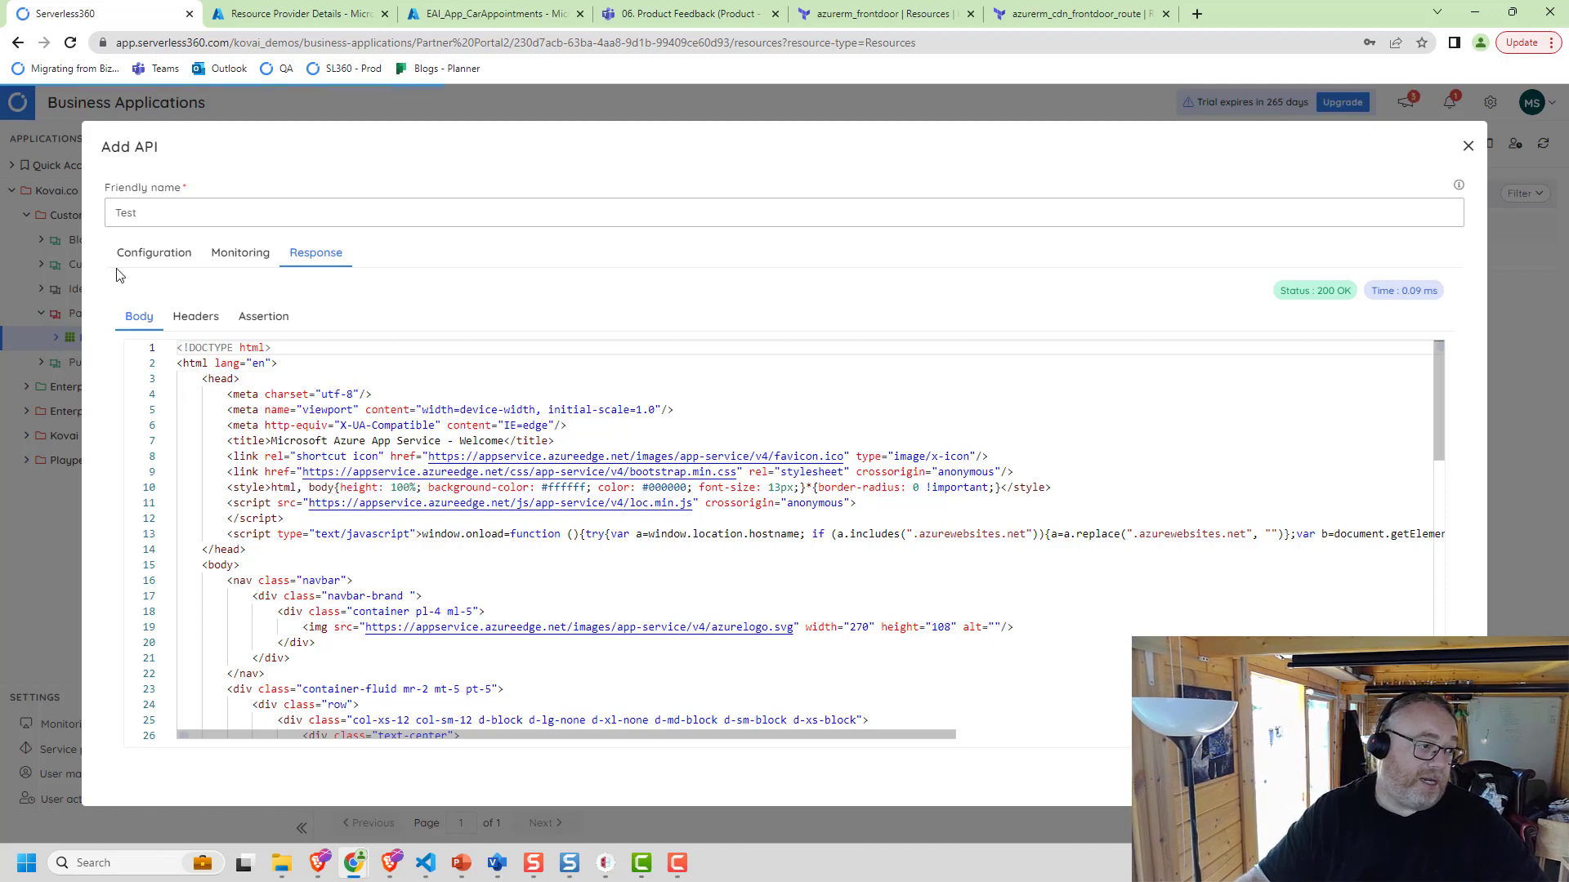
{"action": "left_click", "coordinate": [153, 252]}
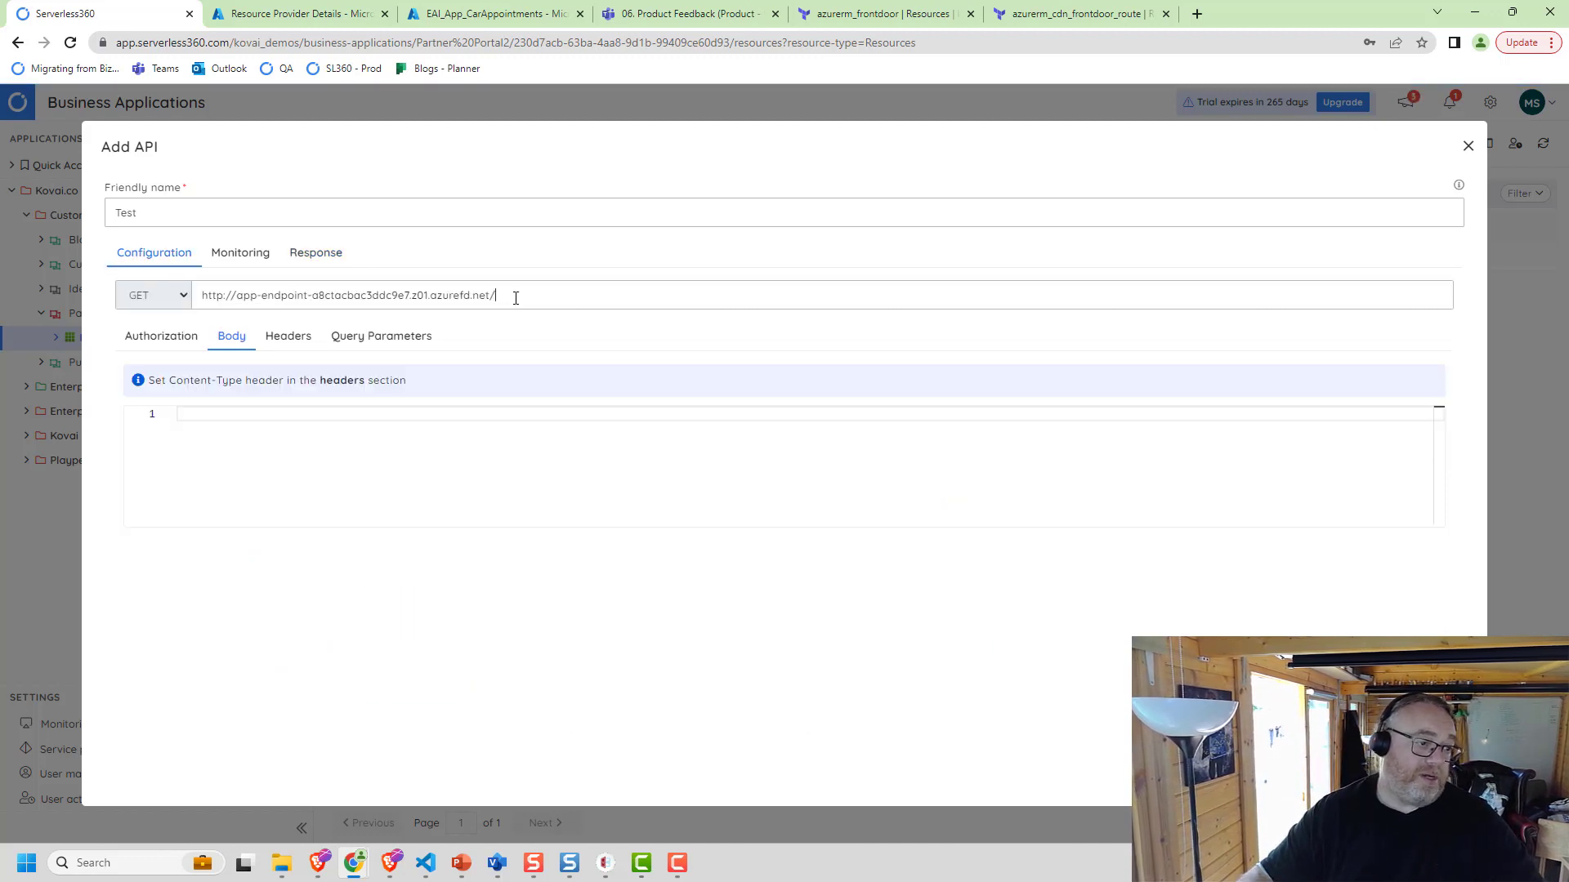
{"action": "mouse_move", "coordinate": [373, 279]}
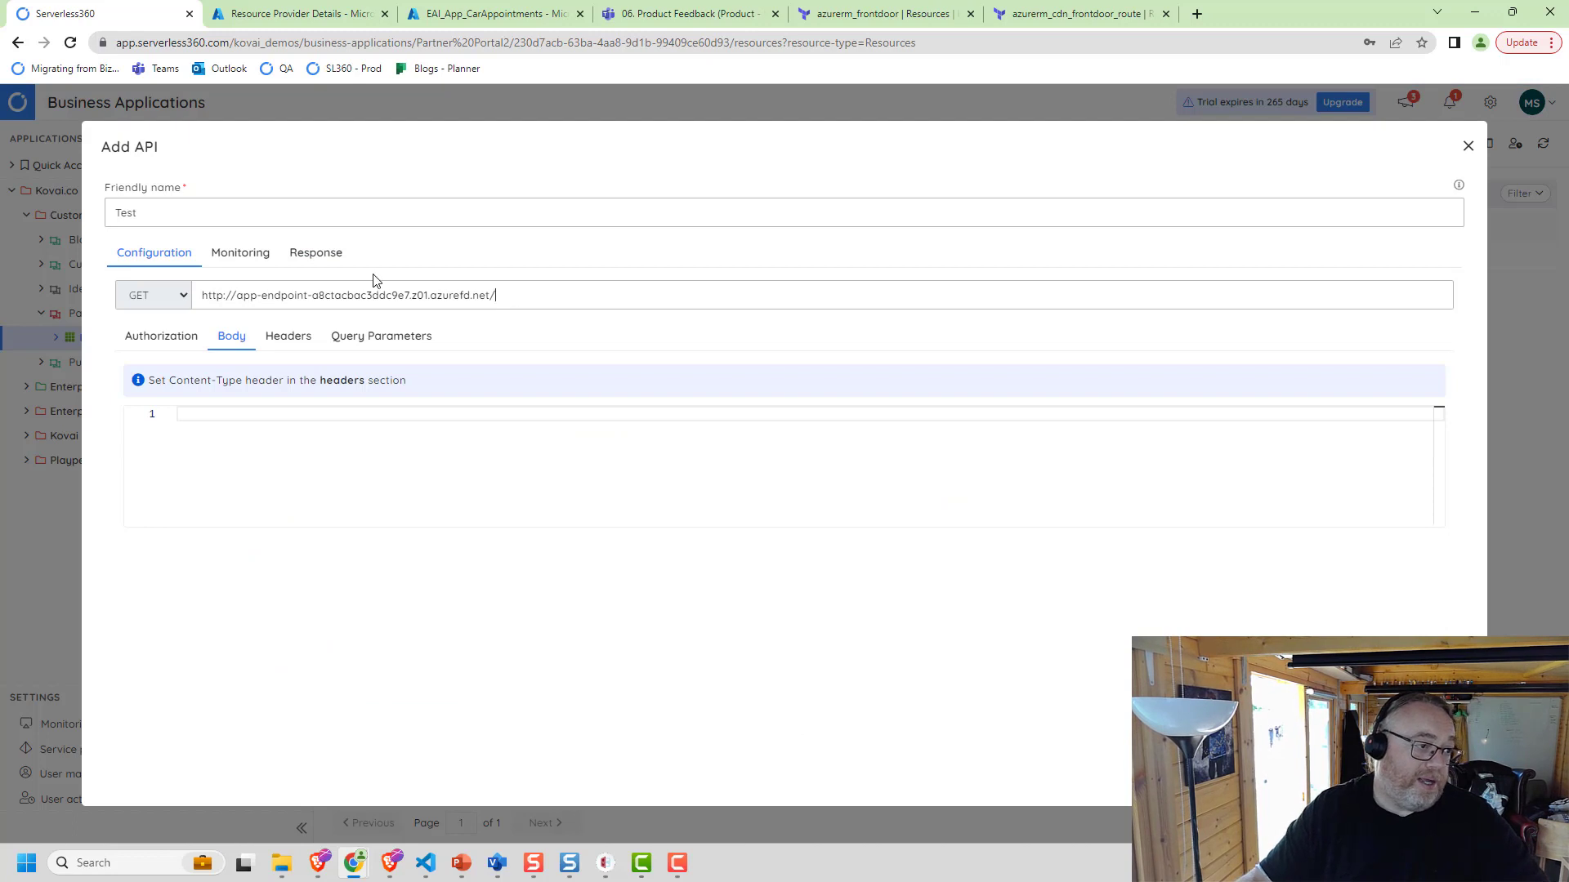
{"action": "left_click", "coordinate": [240, 252]}
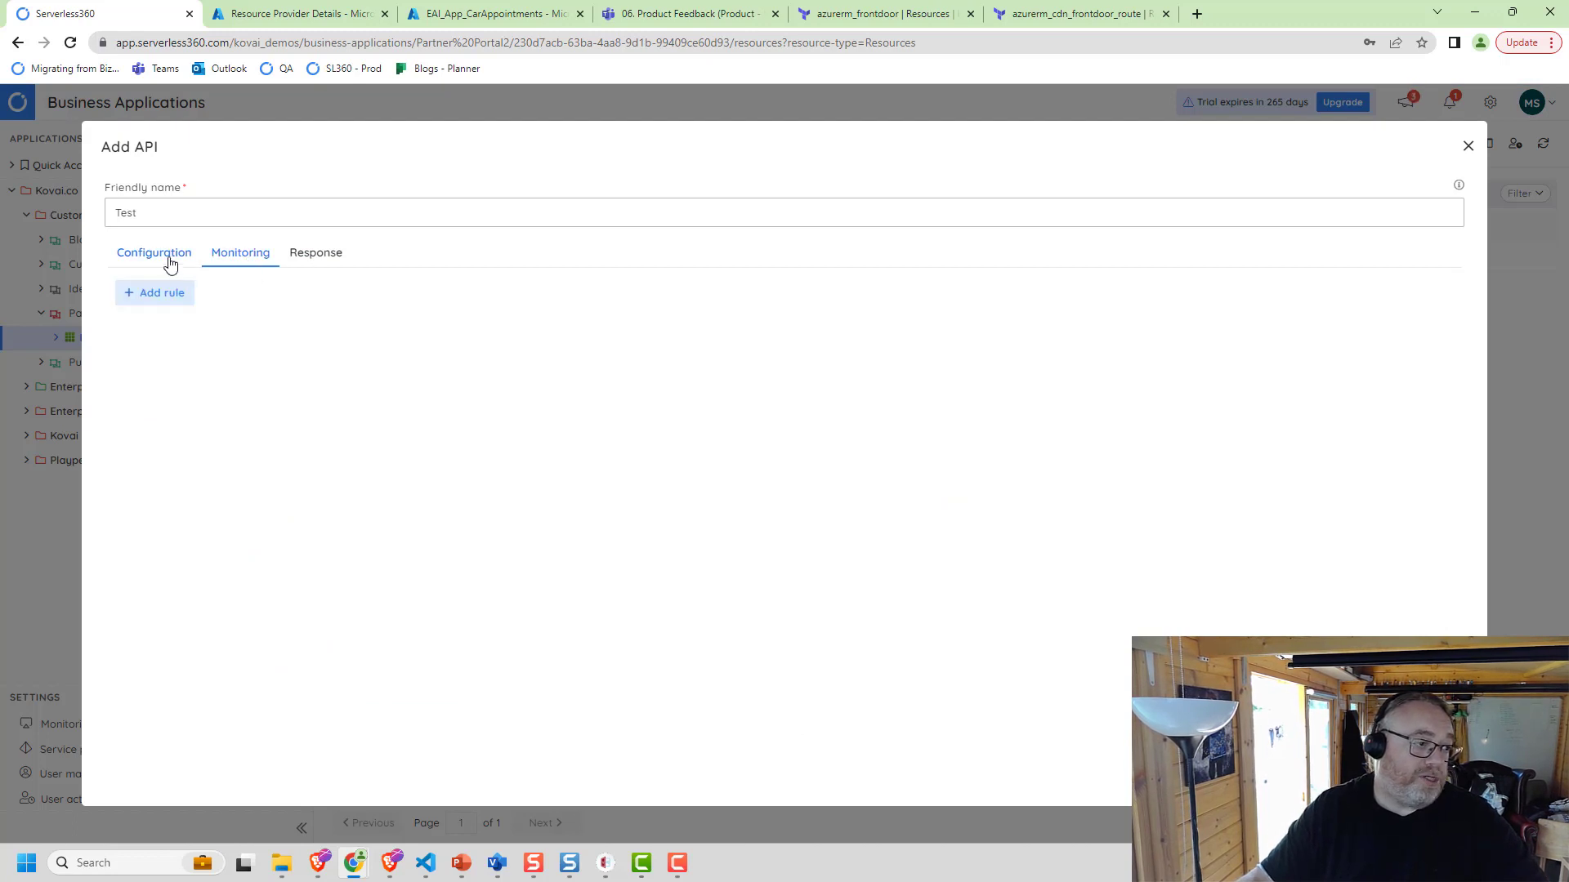
{"action": "left_click", "coordinate": [152, 252]}
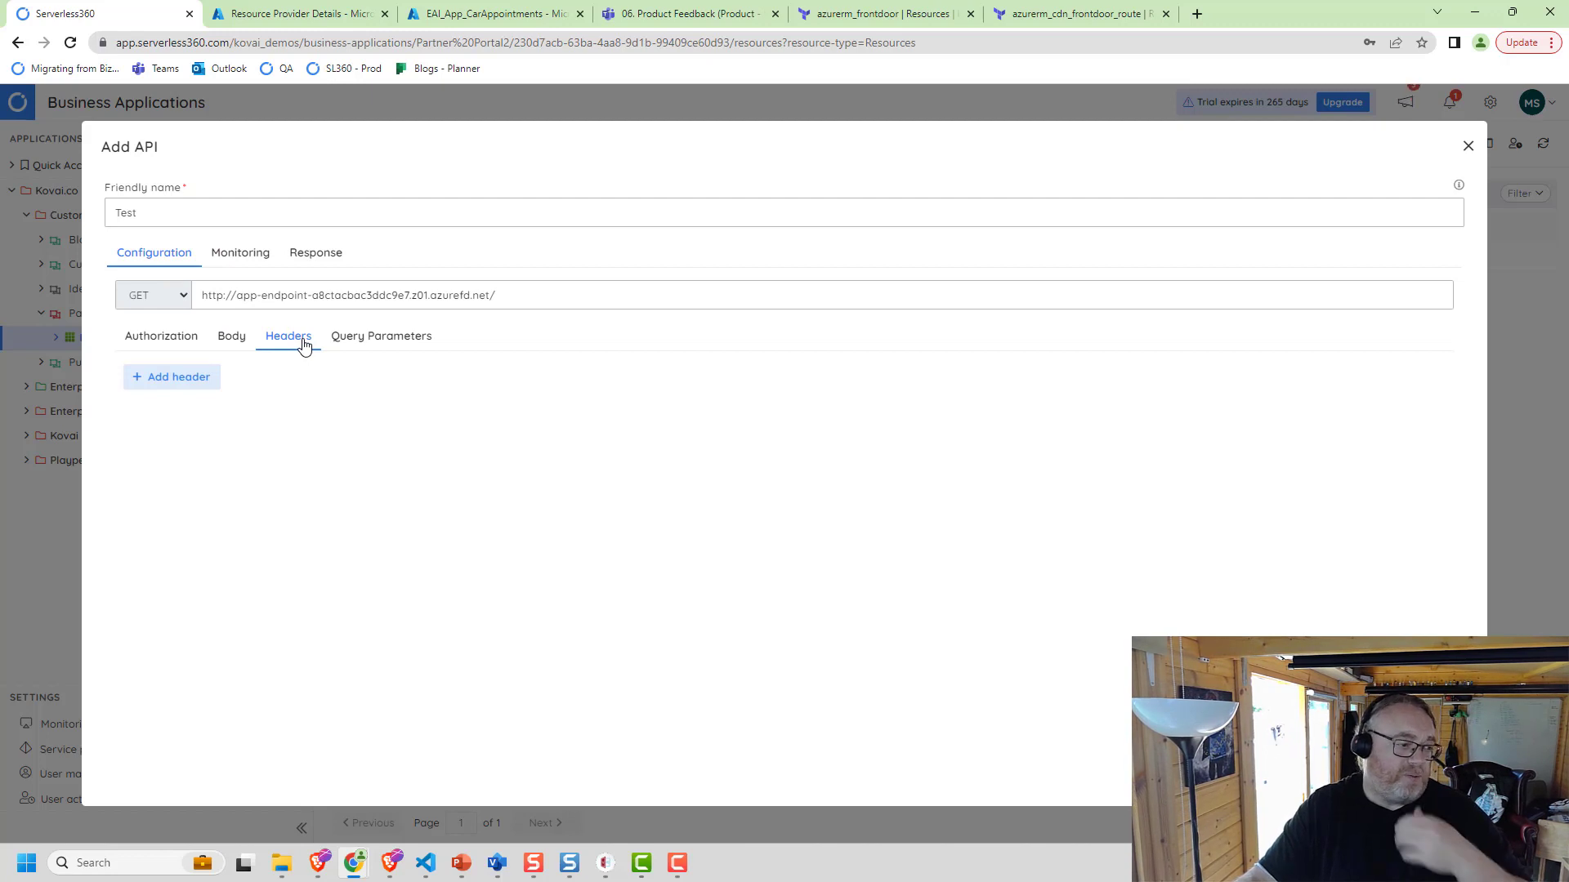
{"action": "mouse_move", "coordinate": [240, 262]}
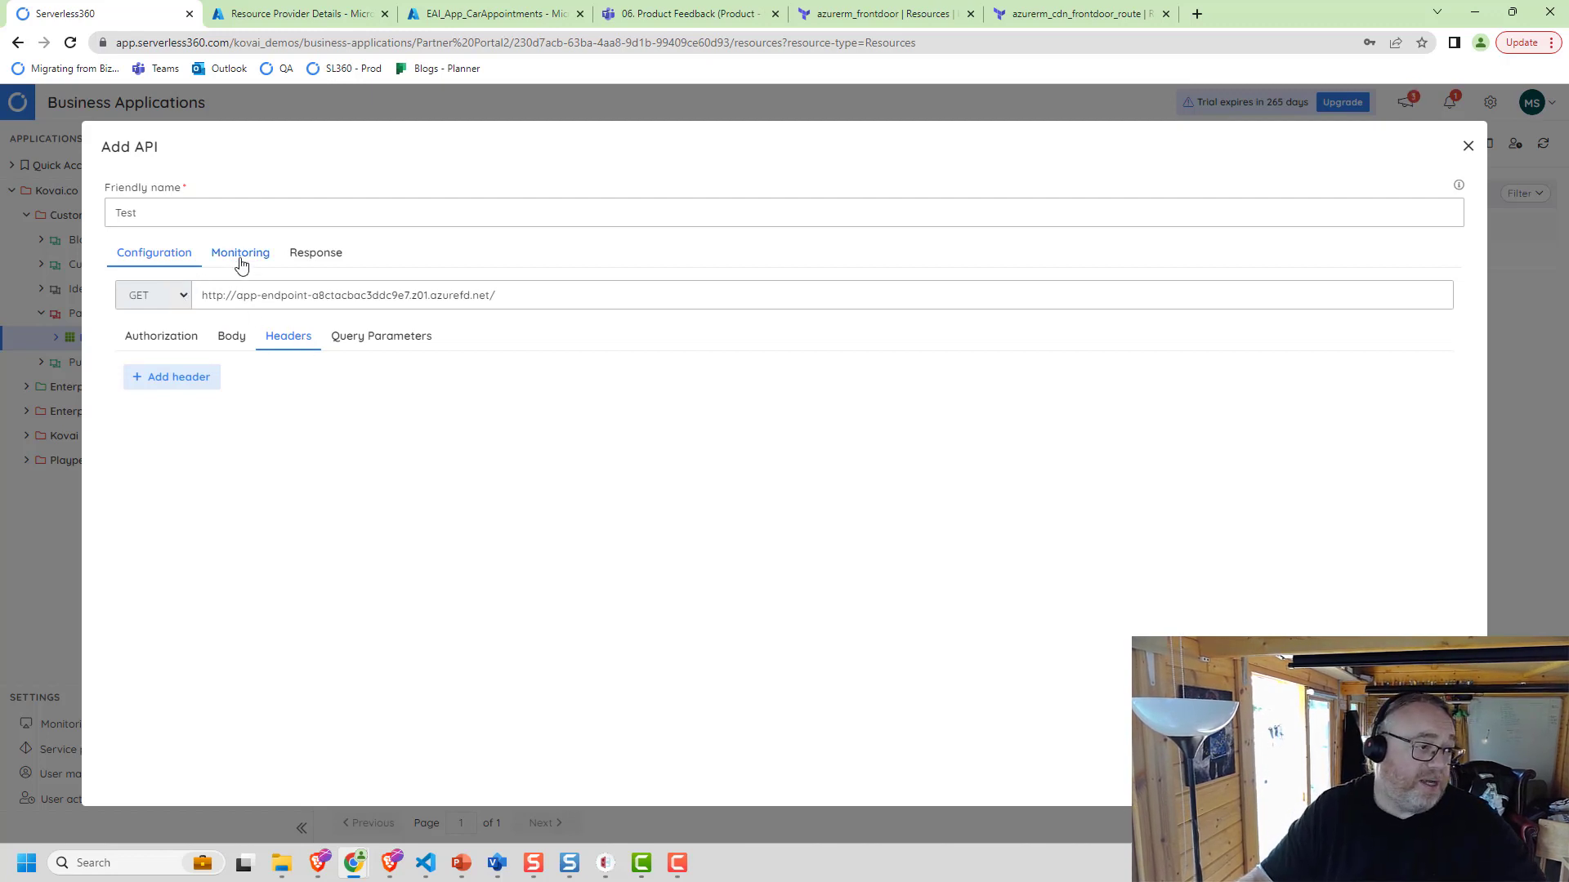
Add a monitoring rule for status code Not Equal to 200 with a note that the partner portal home page is not working
{"action": "left_click", "coordinate": [240, 253]}
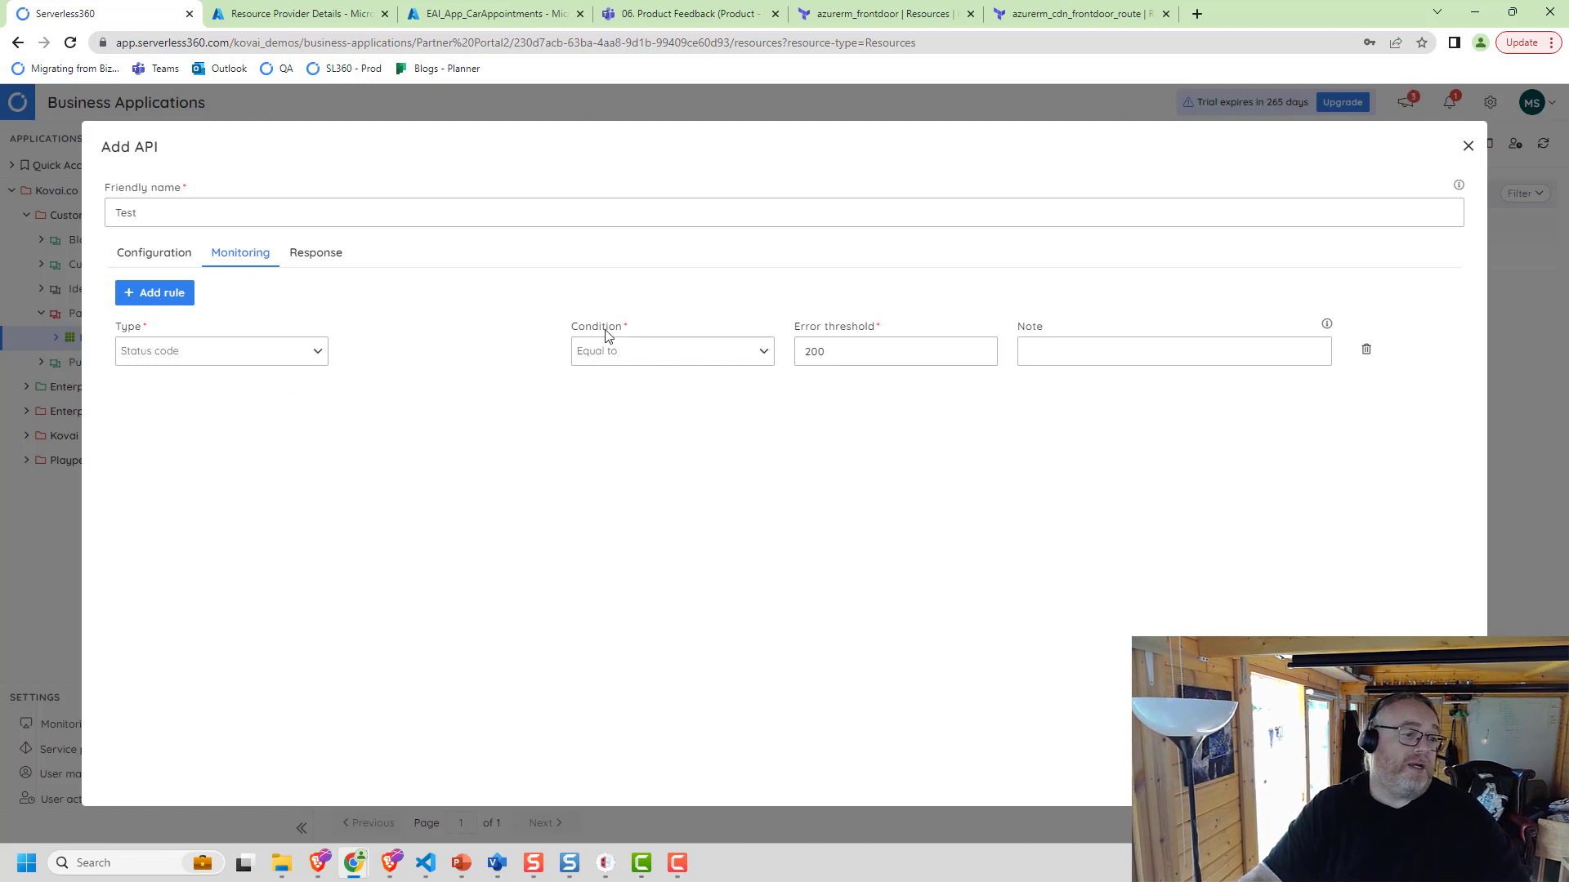
{"action": "left_click", "coordinate": [671, 350]}
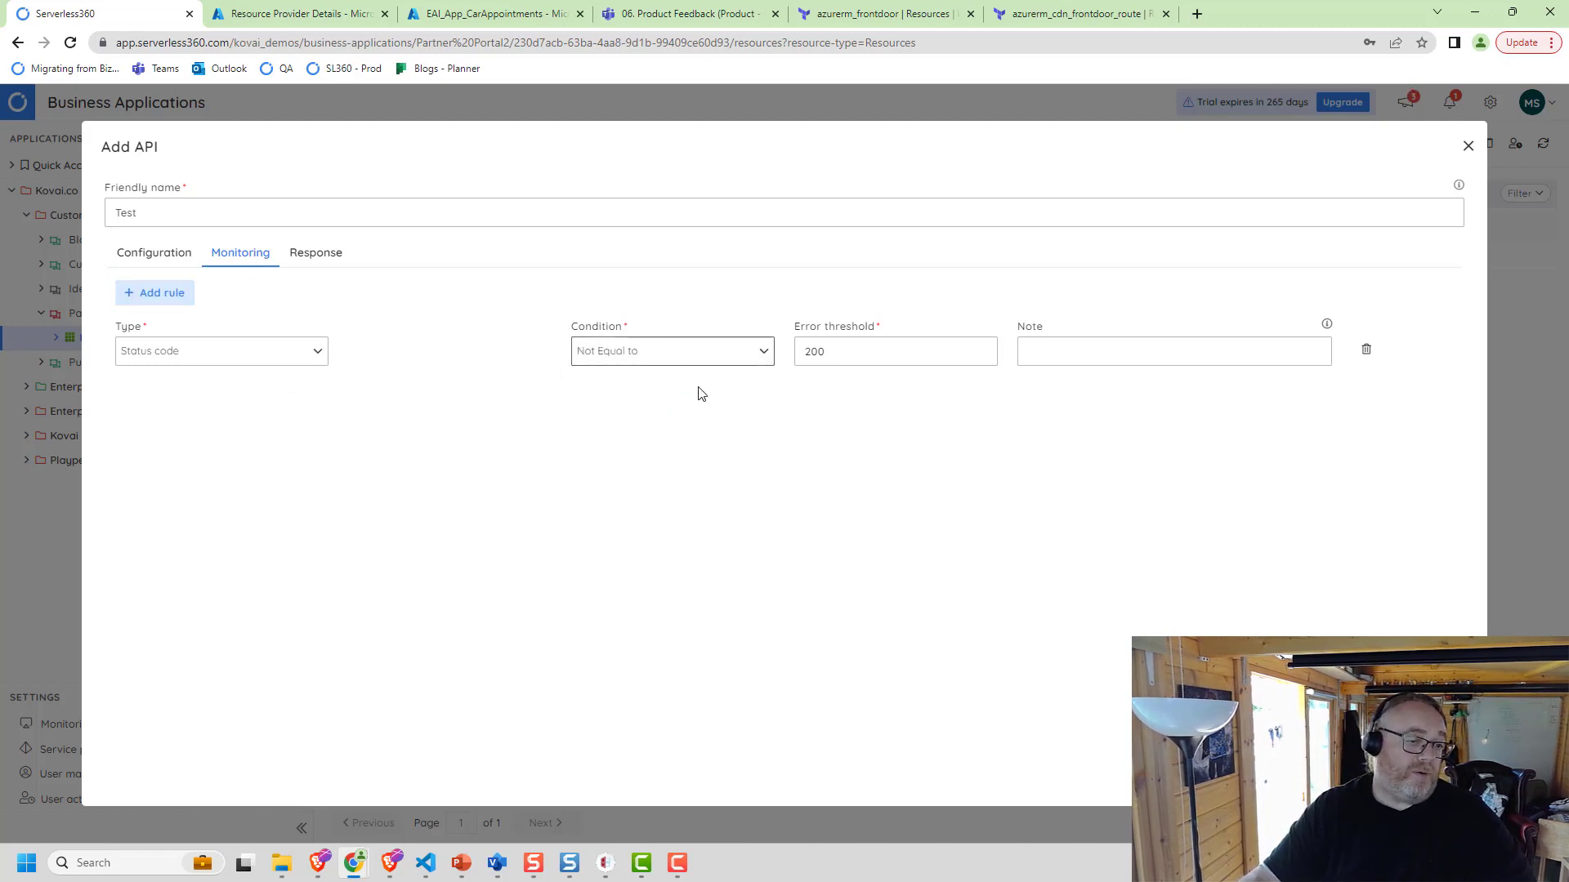
{"action": "left_click", "coordinate": [1174, 351]}
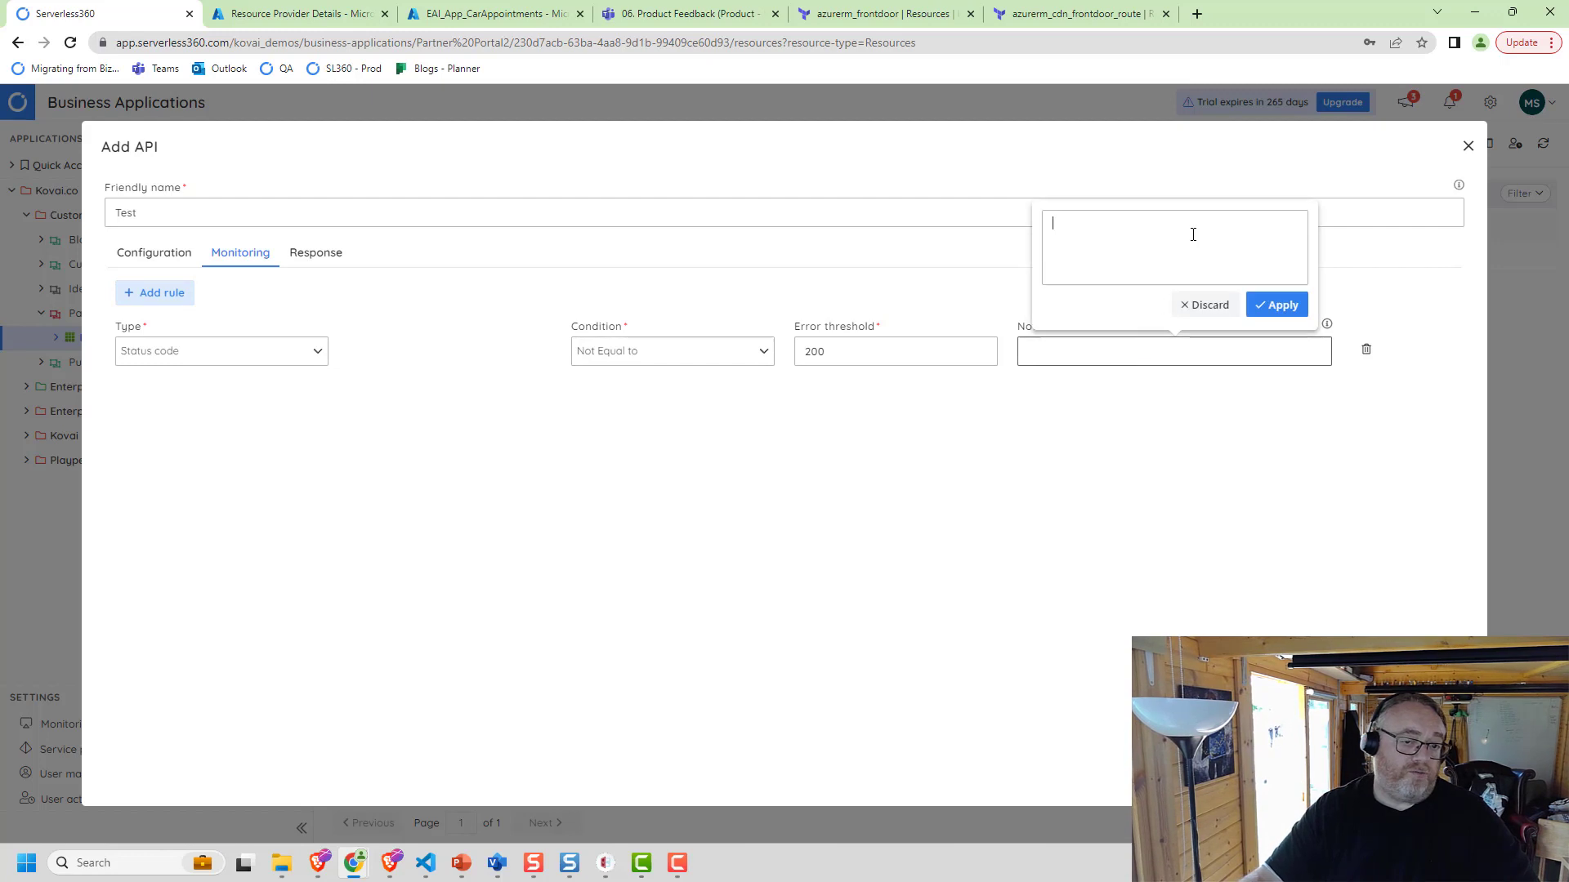
{"action": "type", "text": "The home"}
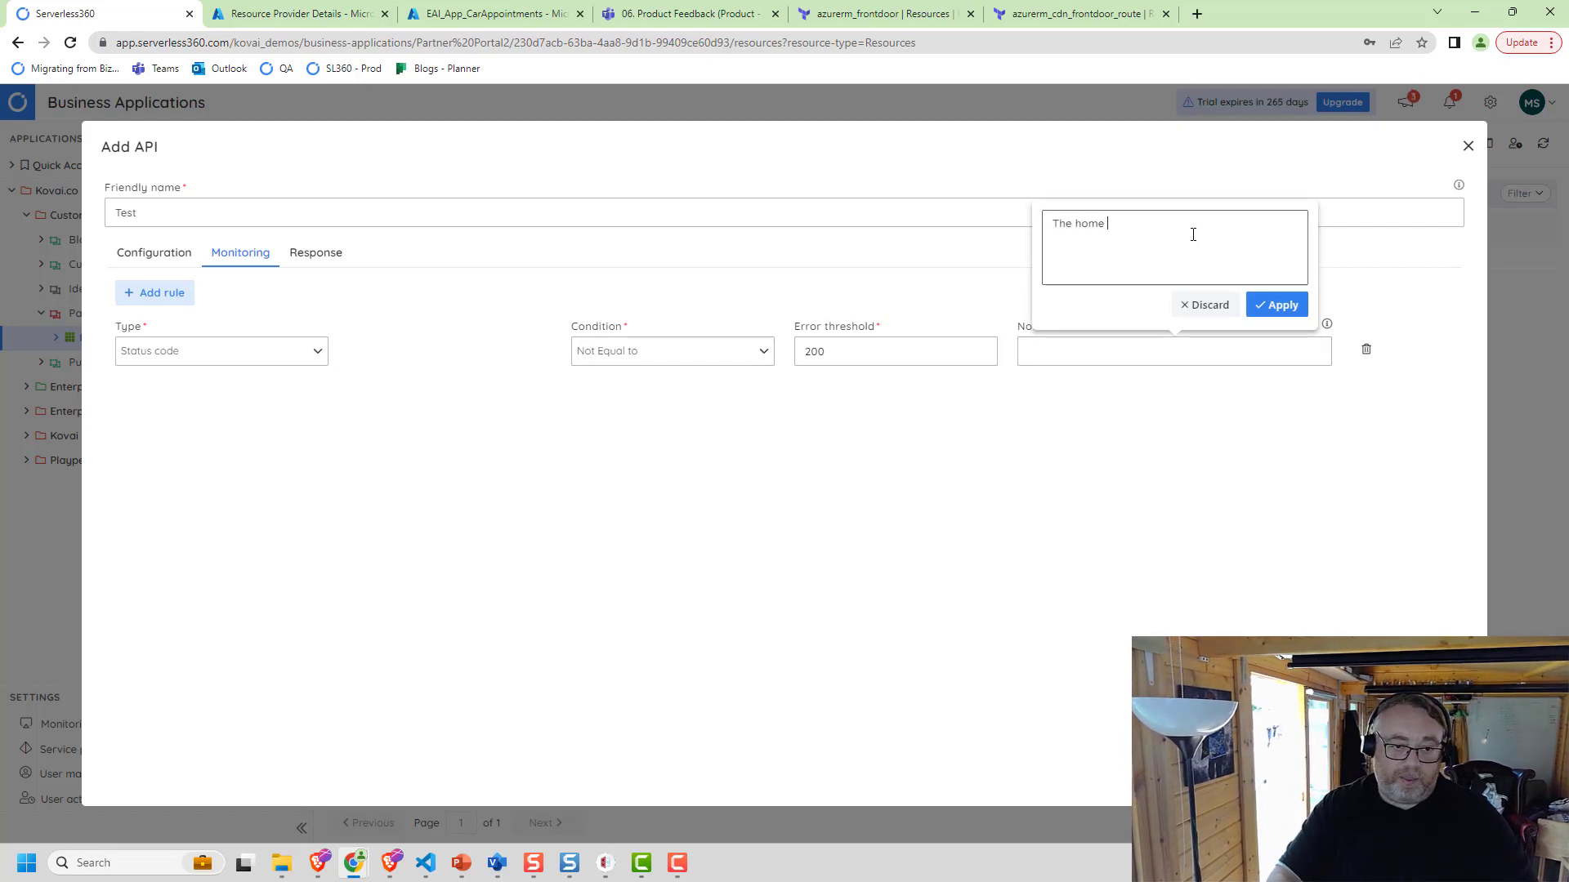
{"action": "type", "text": "po"}
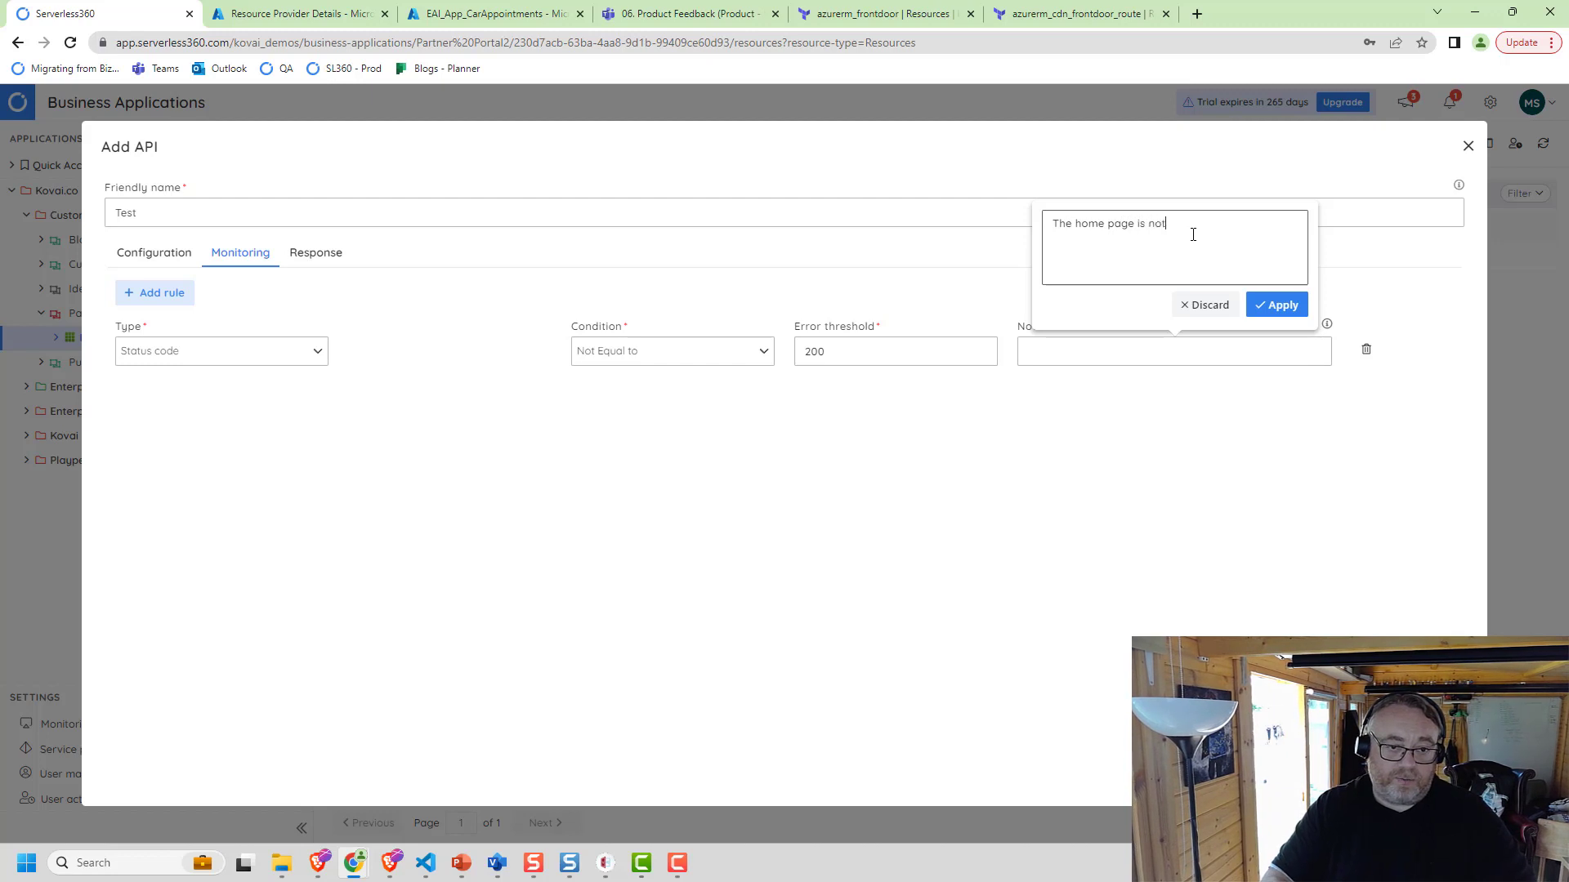
{"action": "type", "text": "working please check the"}
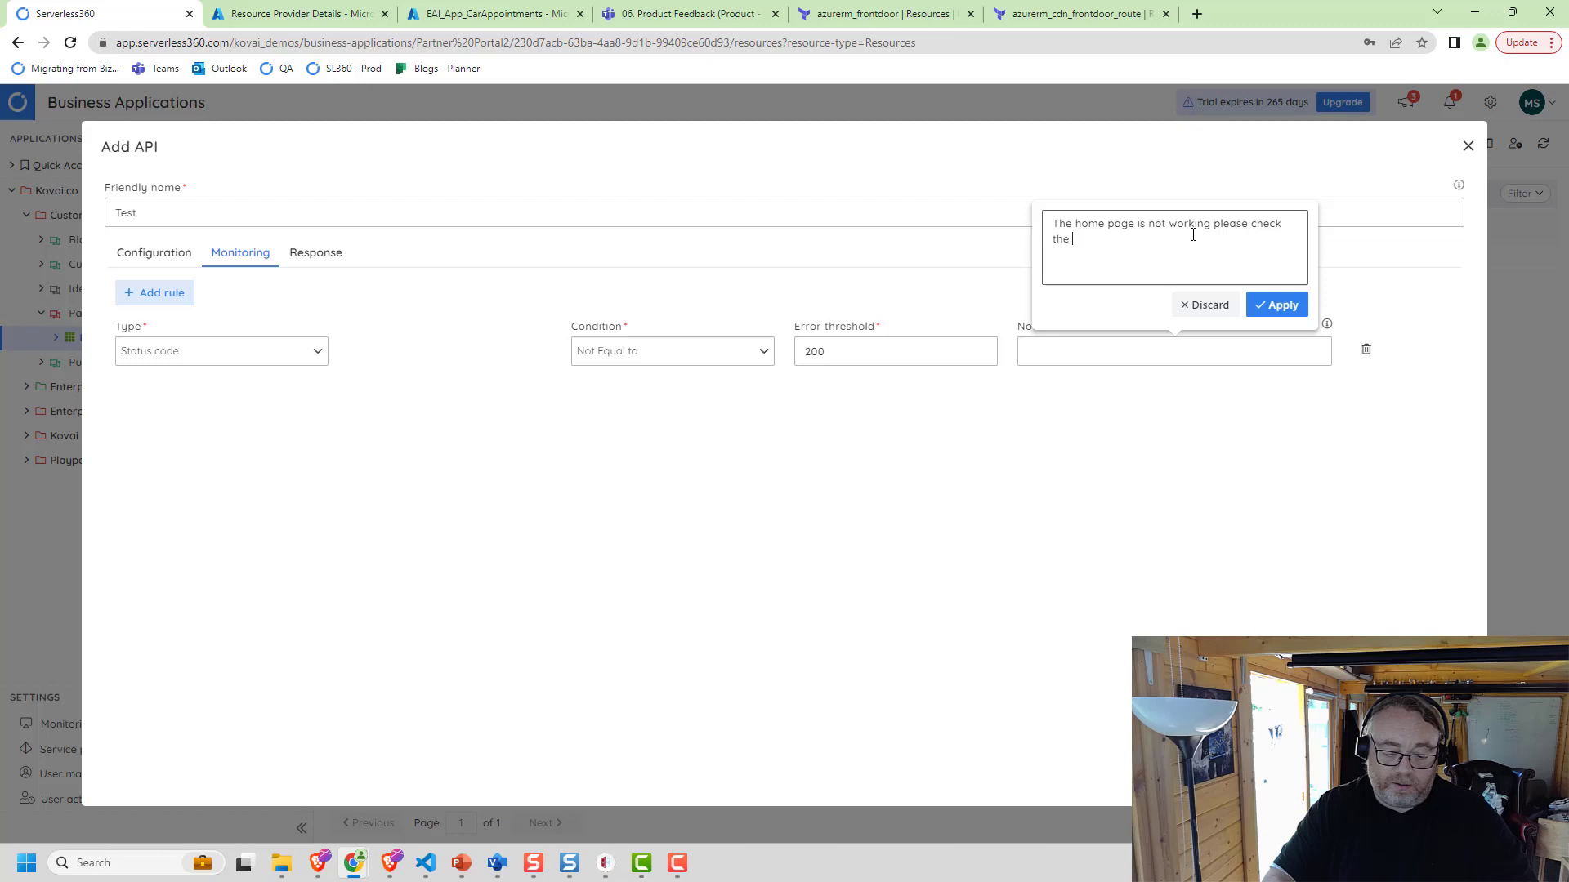
{"action": "type", "text": "partner portal app"}
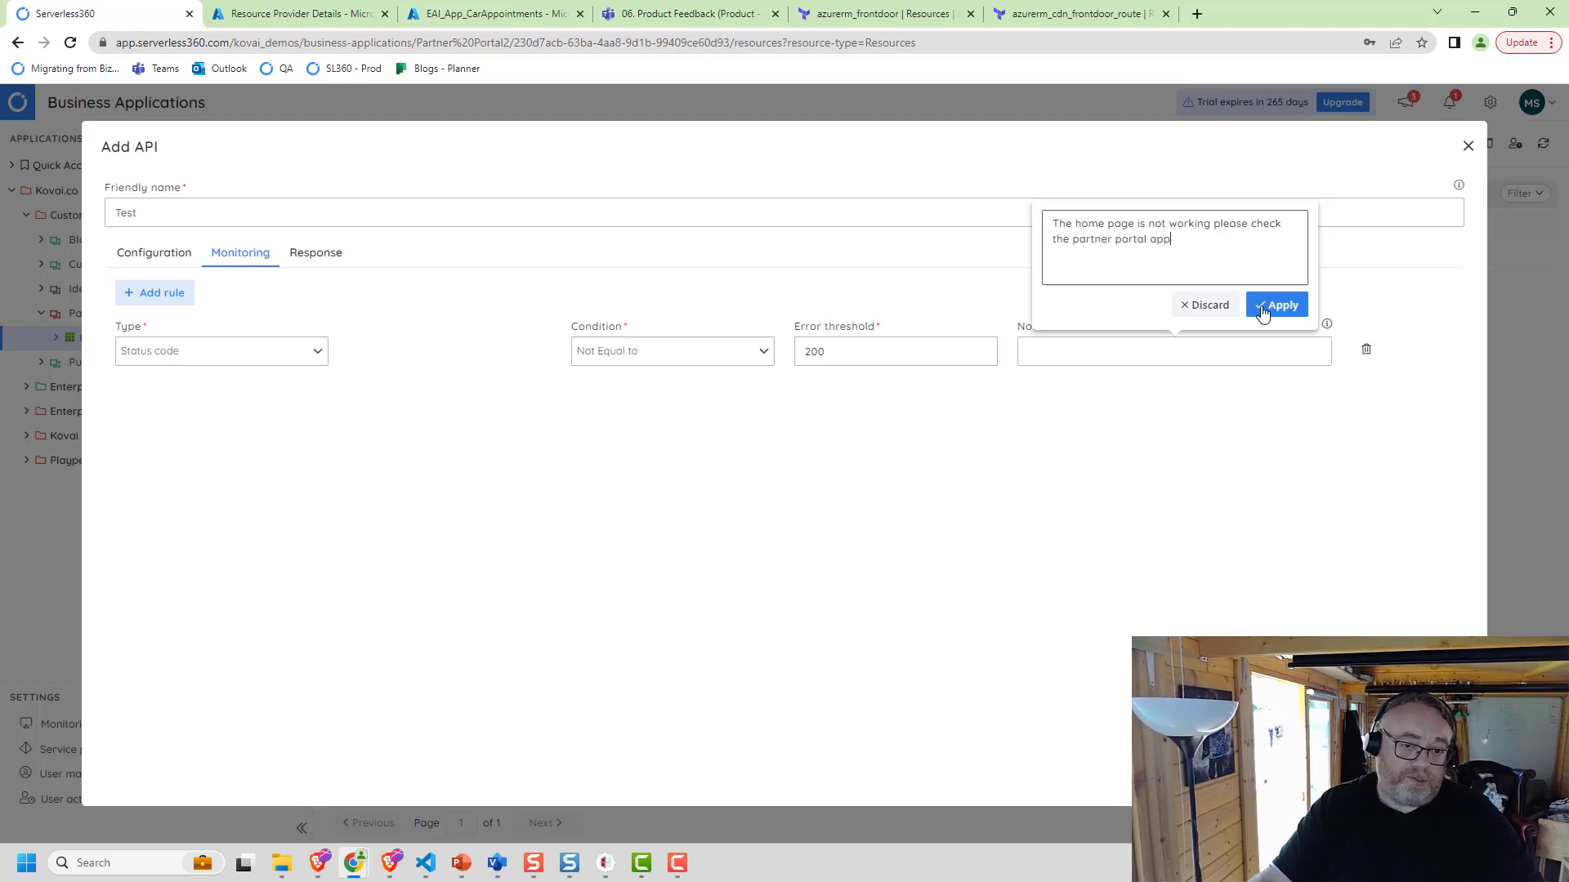
{"action": "left_click", "coordinate": [1277, 305]}
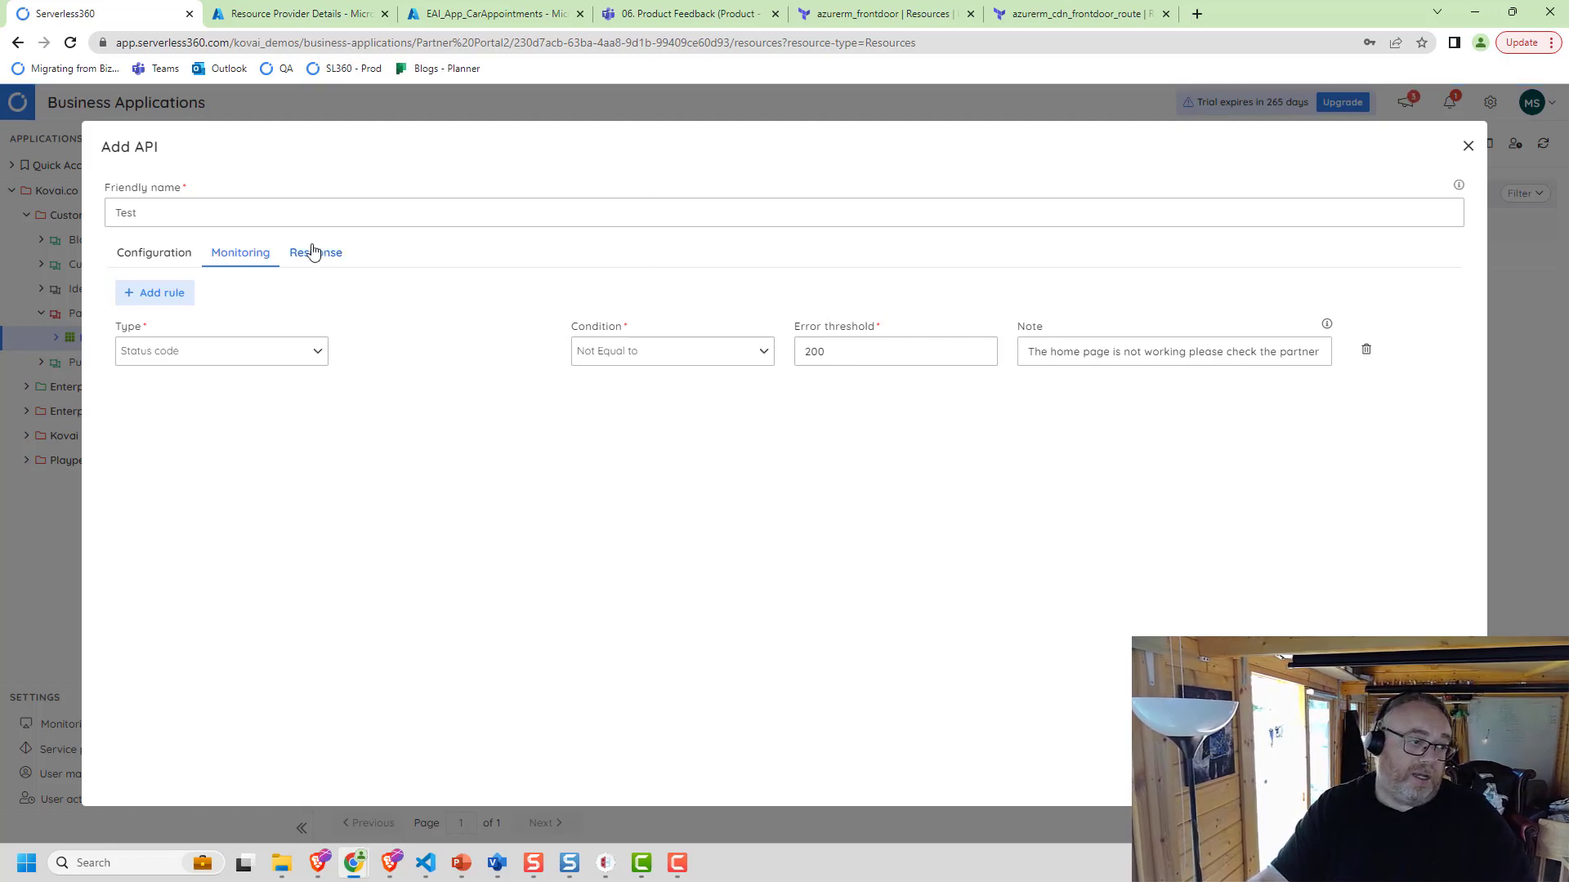
View the trial response body and the Assertion sub-tab showing no assertion rules configured
{"action": "left_click", "coordinate": [315, 253]}
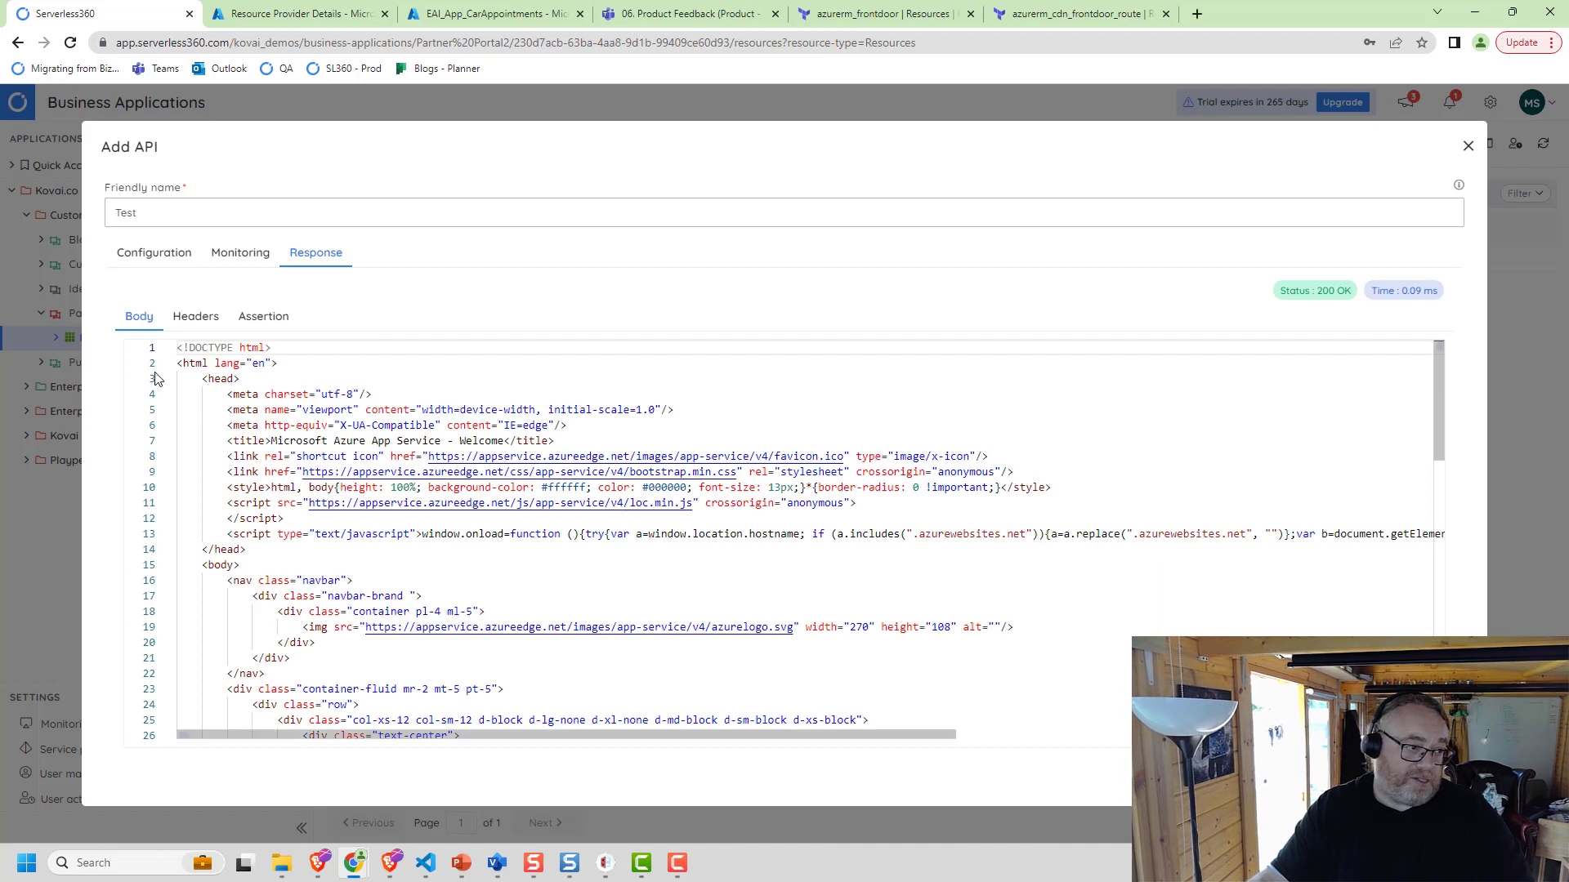
{"action": "left_click", "coordinate": [263, 316]}
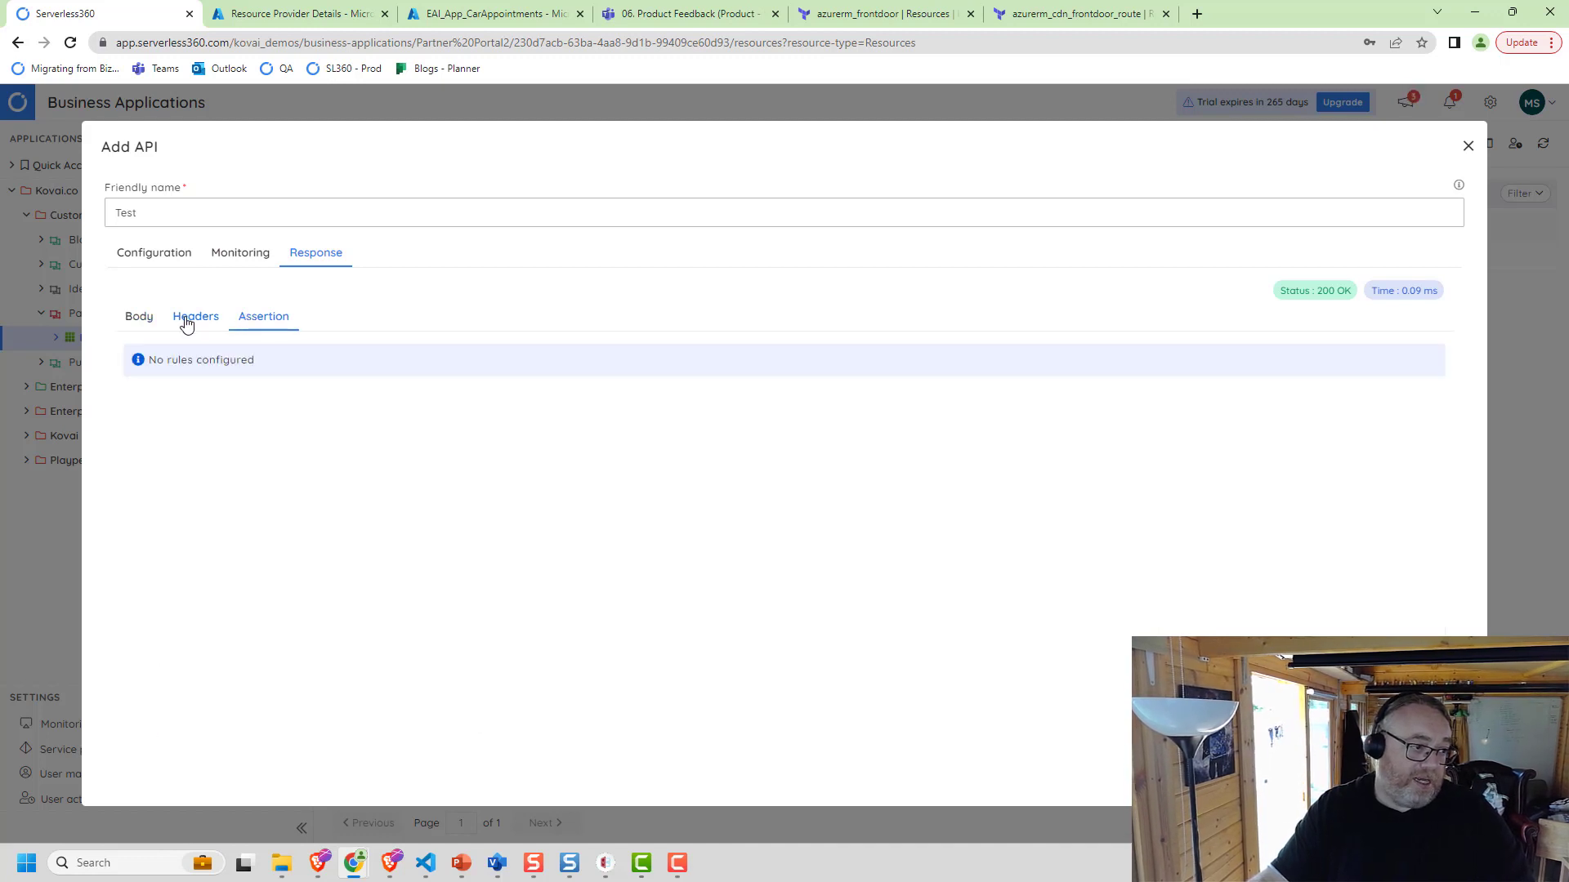
{"action": "left_click", "coordinate": [195, 316]}
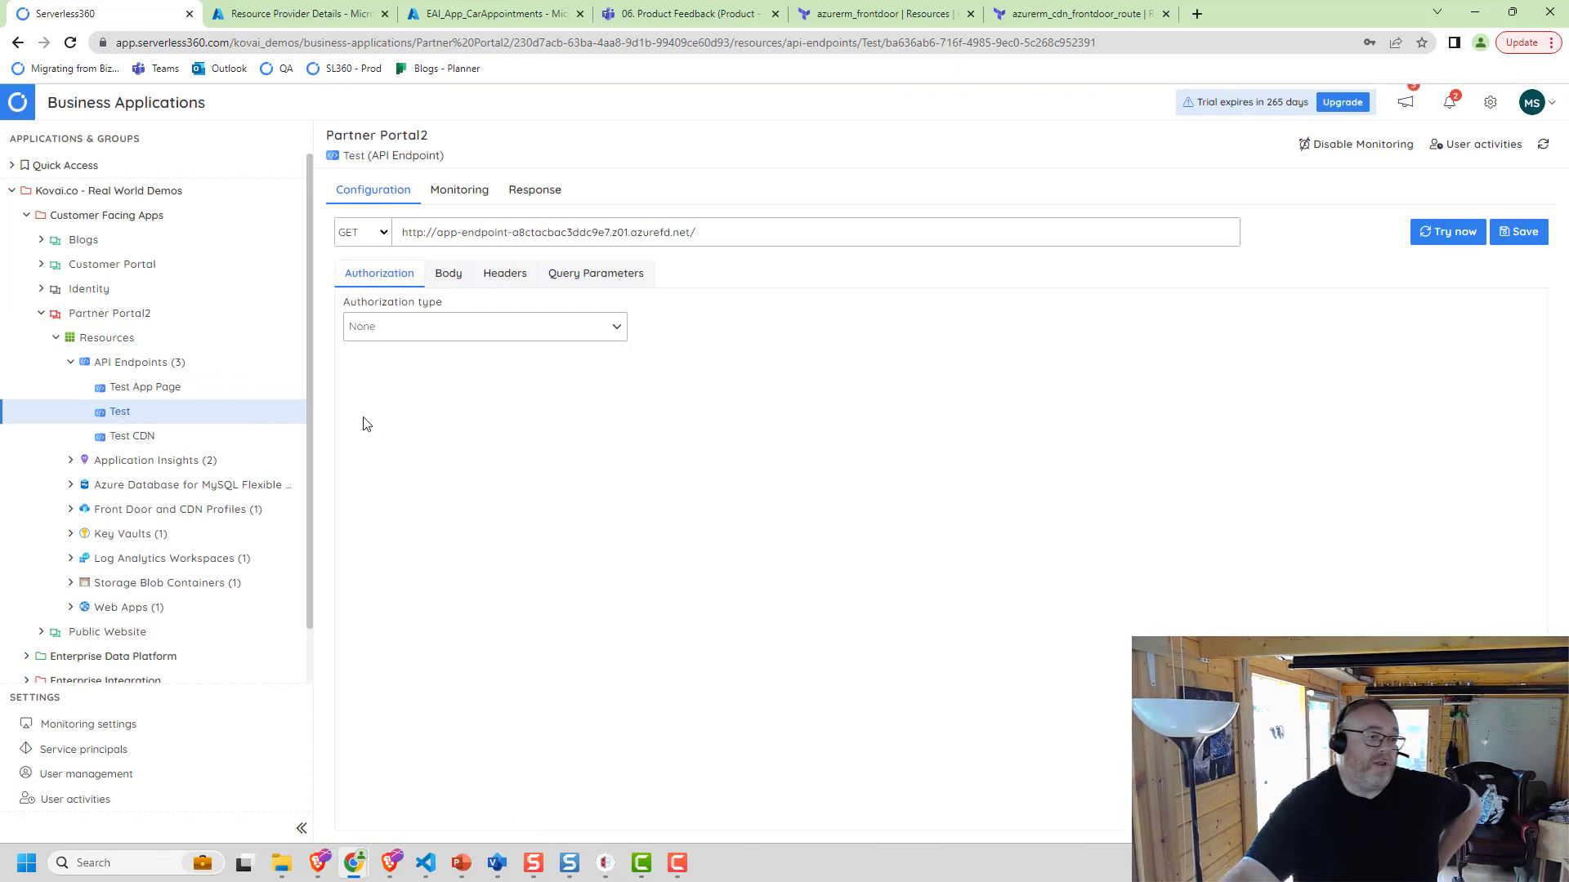
{"action": "mouse_move", "coordinate": [139, 381]}
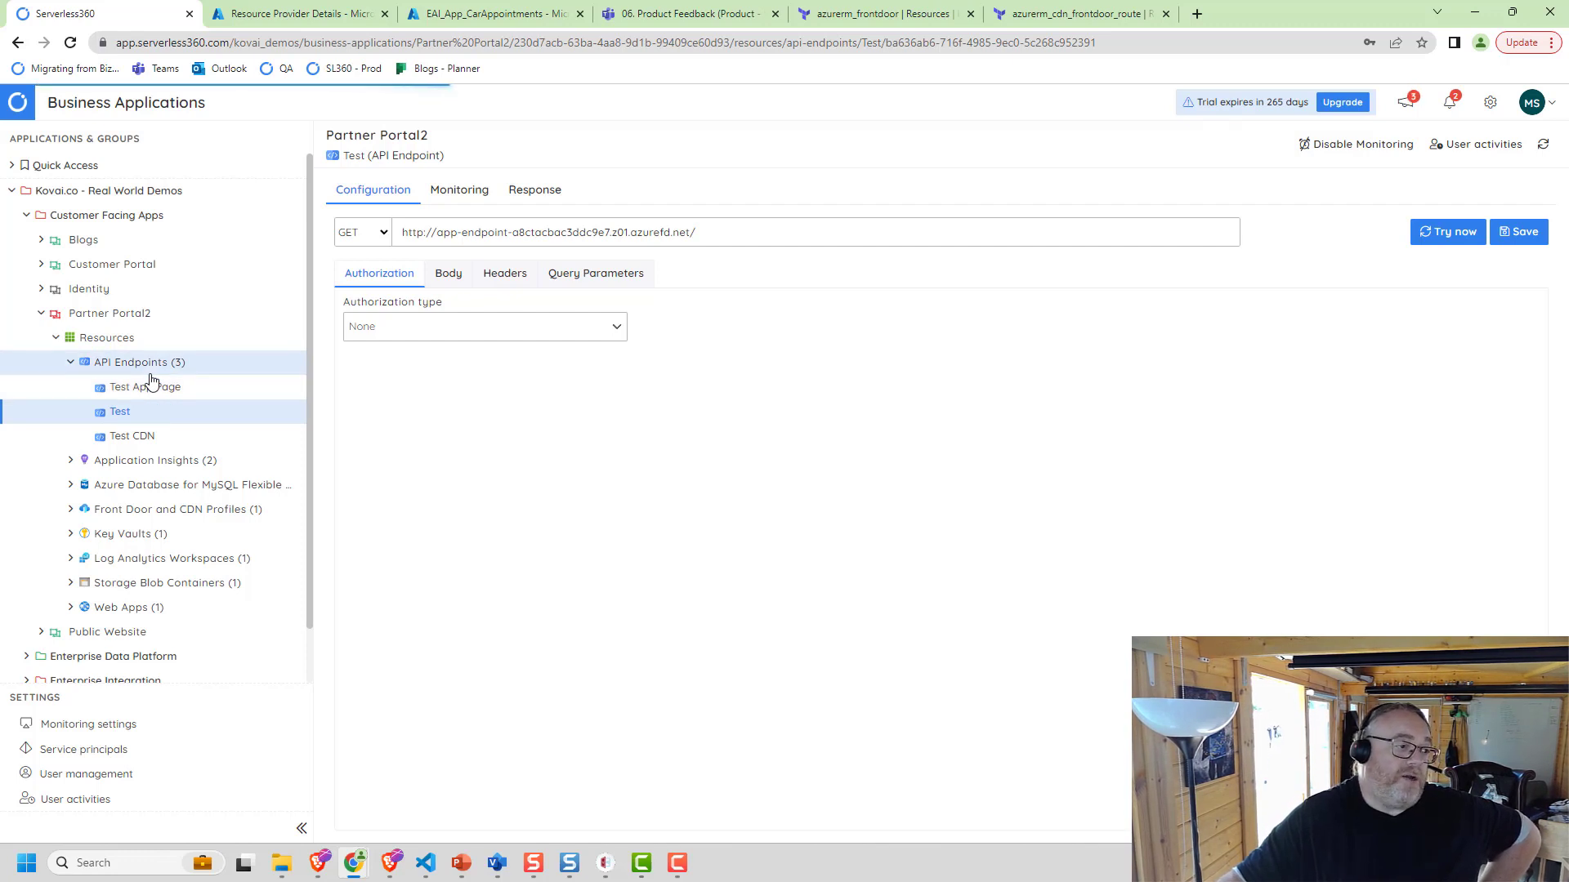
{"action": "mouse_move", "coordinate": [144, 368]}
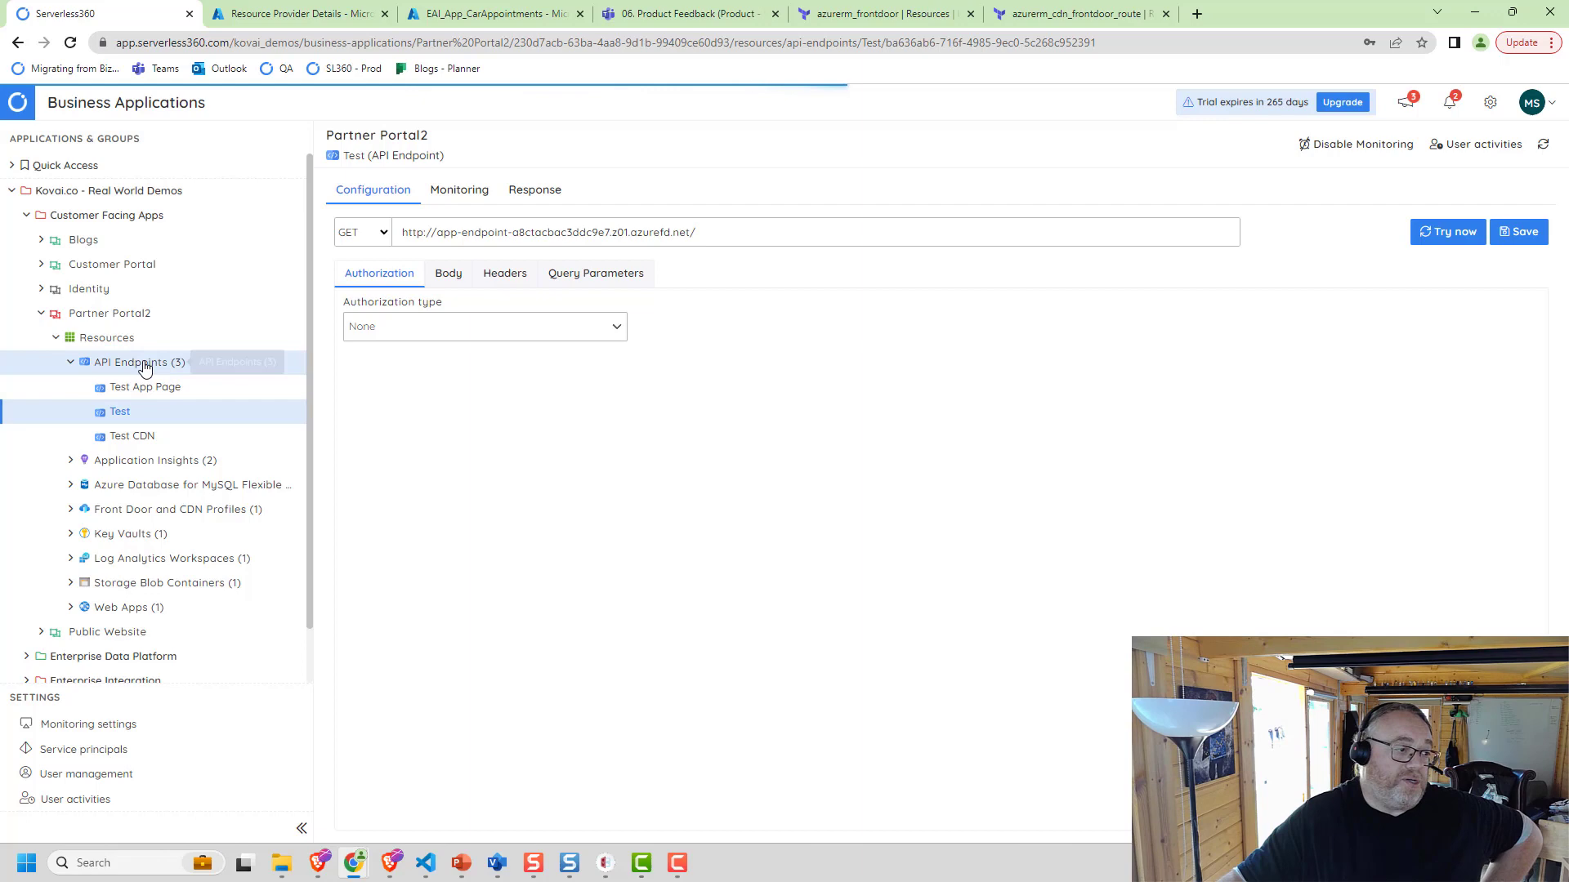
{"action": "mouse_move", "coordinate": [143, 367]}
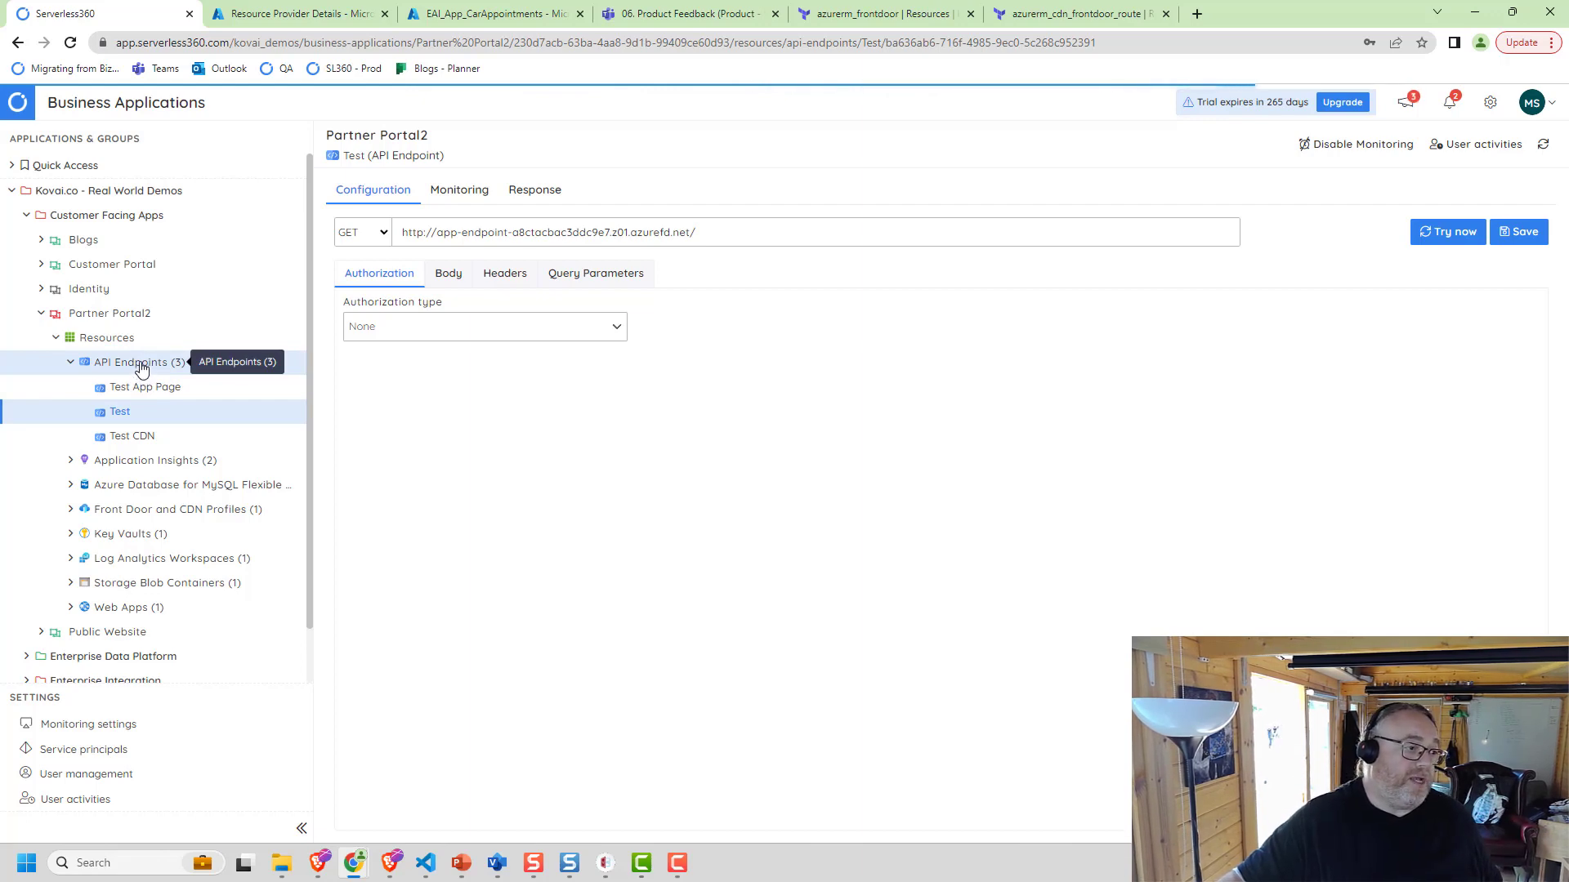
Show Partner Portal2's API Endpoints (3) list with Test, Test CDN and Test App Page statuses
{"action": "left_click", "coordinate": [130, 362]}
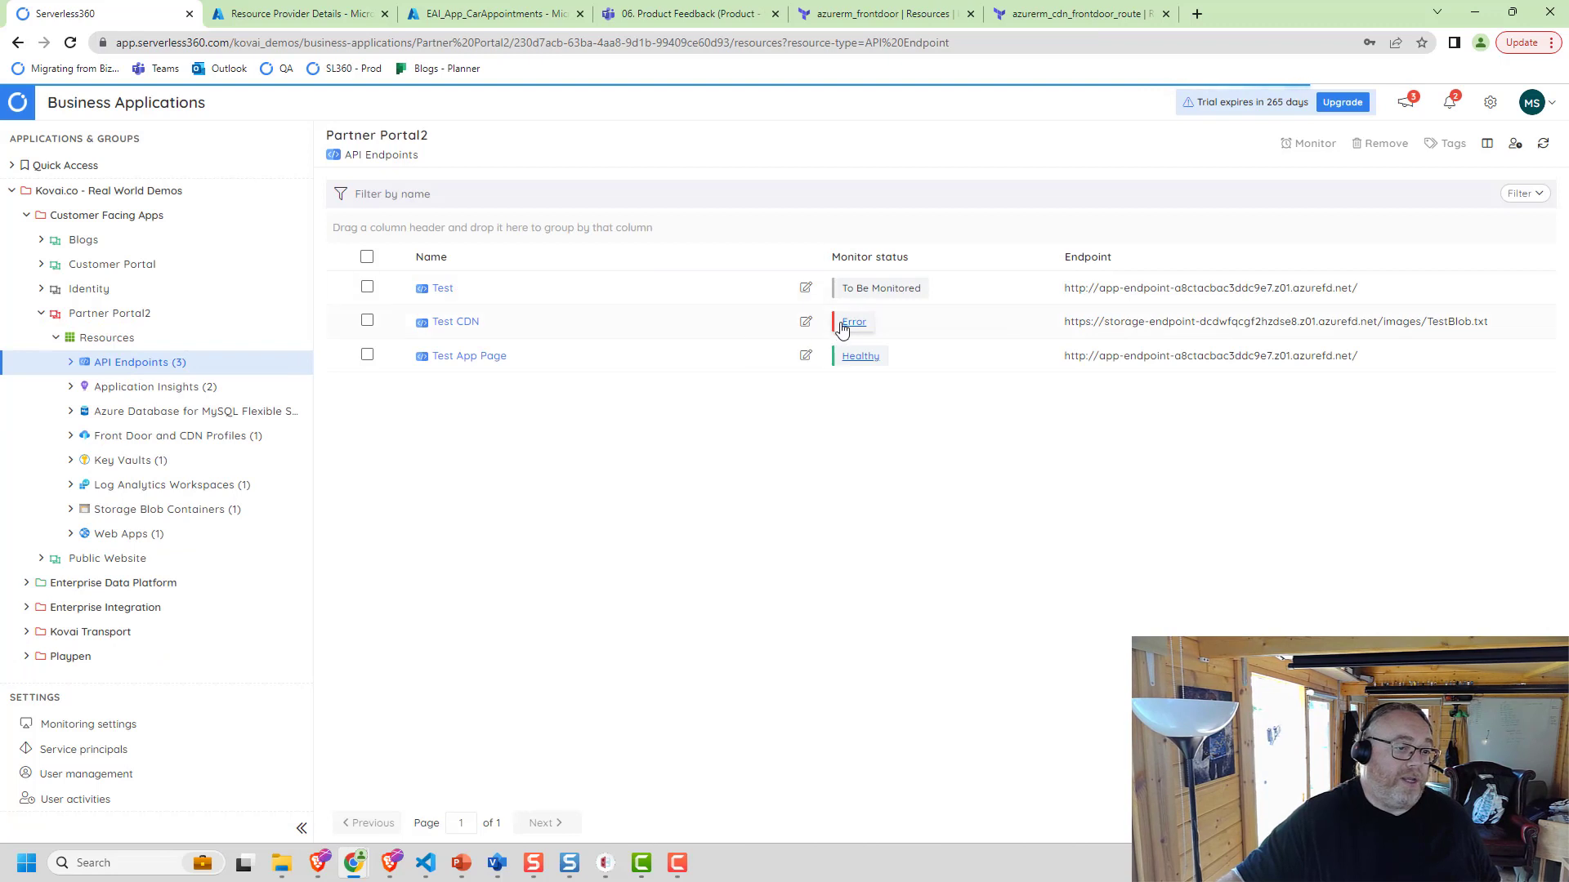
{"action": "left_click", "coordinate": [854, 321]}
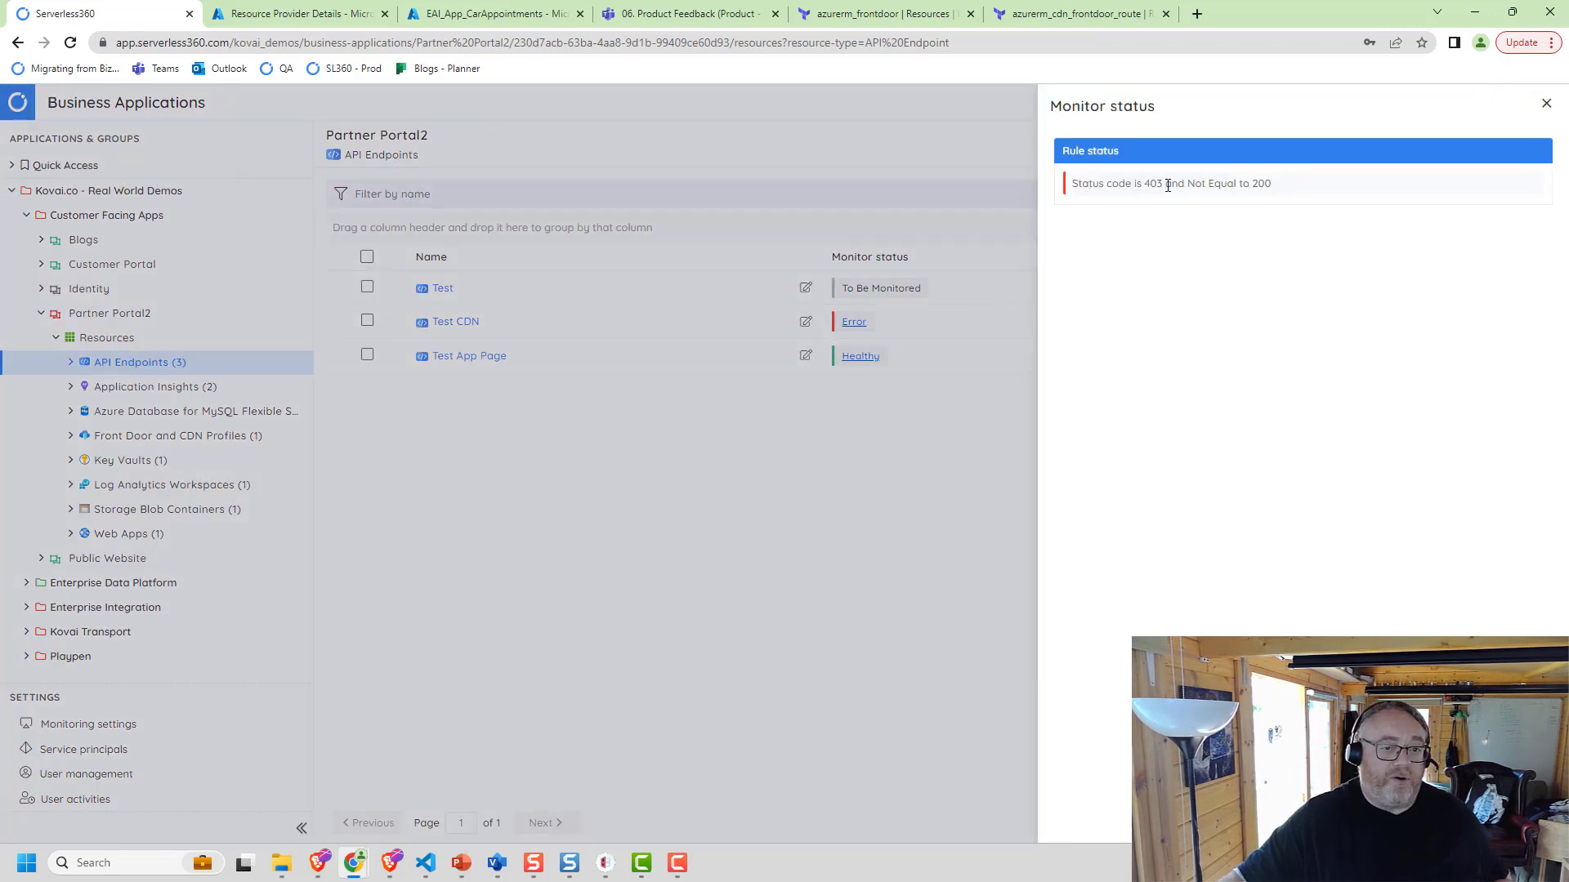
{"action": "mouse_move", "coordinate": [1125, 197]}
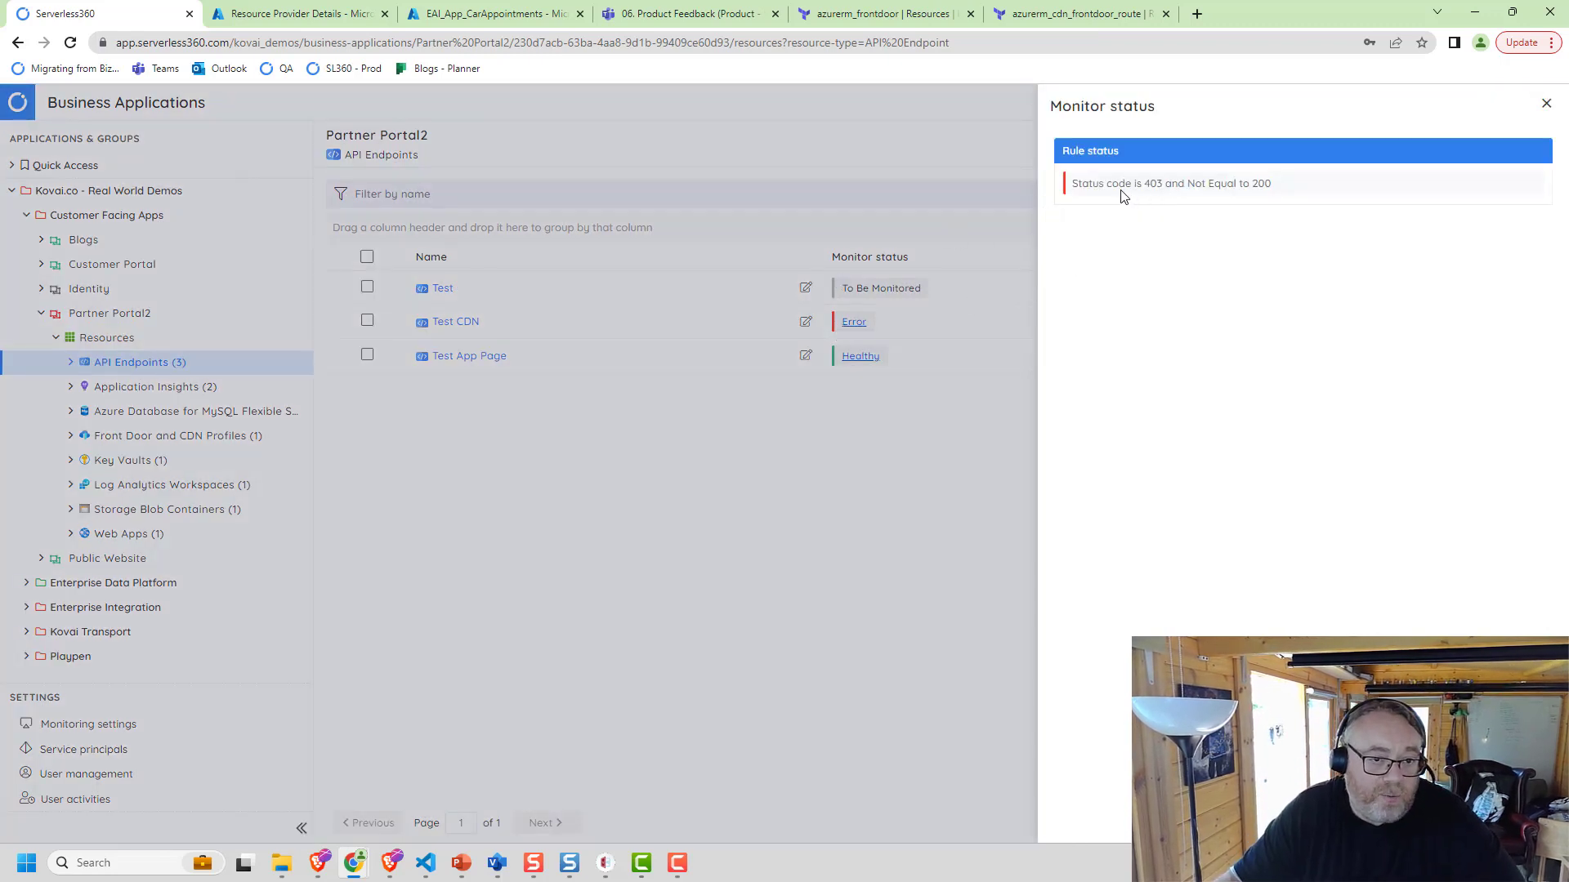
{"action": "mouse_move", "coordinate": [1144, 183]}
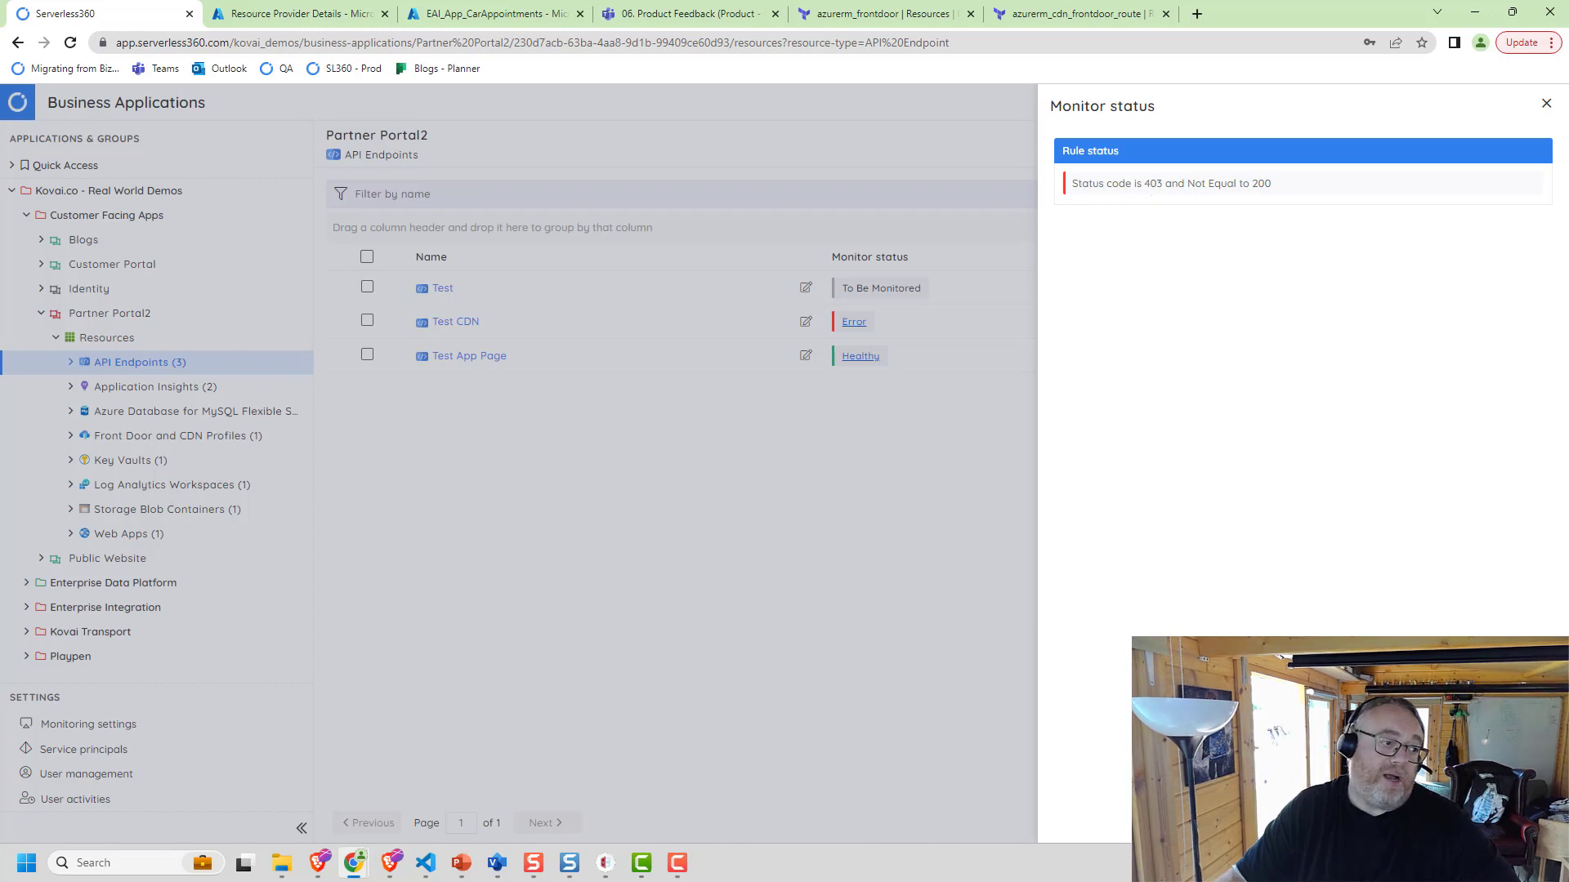
{"action": "left_click", "coordinate": [1547, 102]}
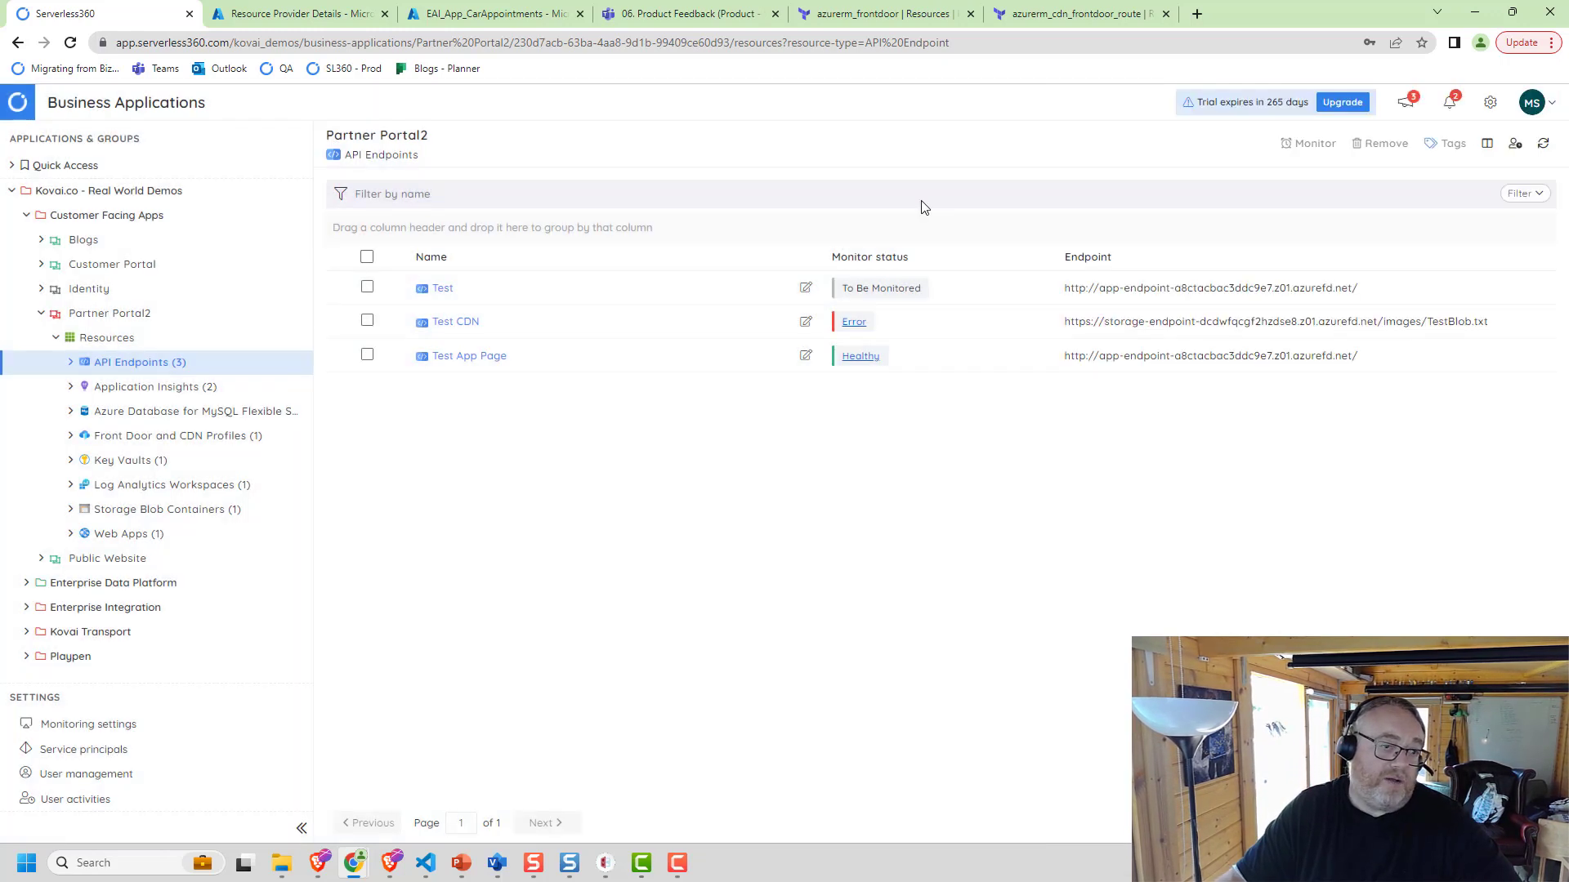
Show Partner Portal2's service map with the Test CDN endpoint flagged red in the Tests group
{"action": "left_click", "coordinate": [881, 170]}
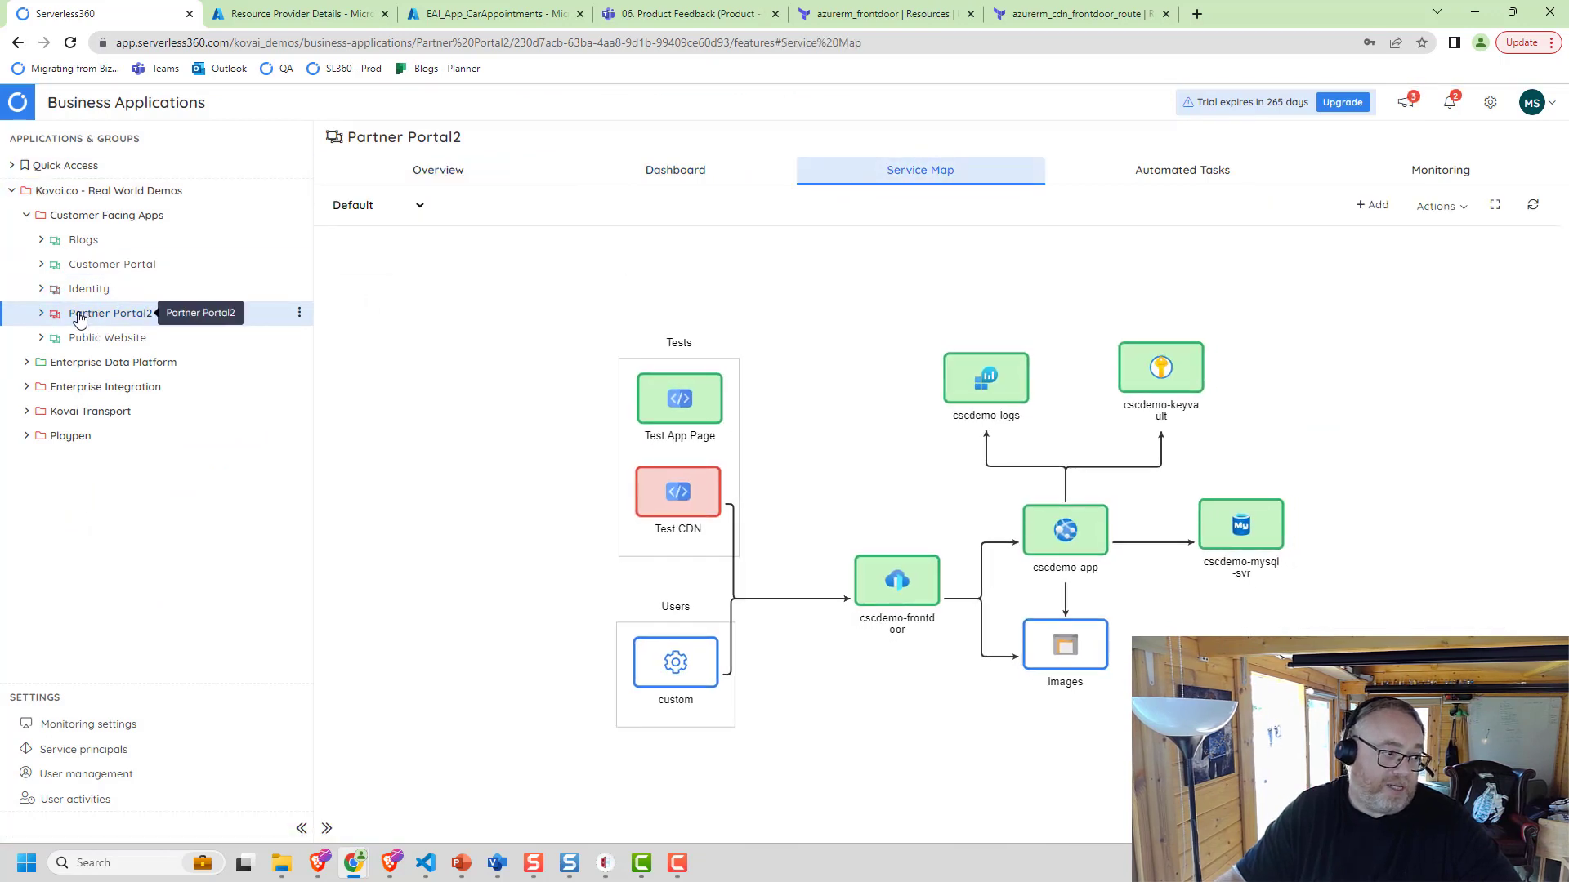
{"action": "mouse_move", "coordinate": [241, 303]}
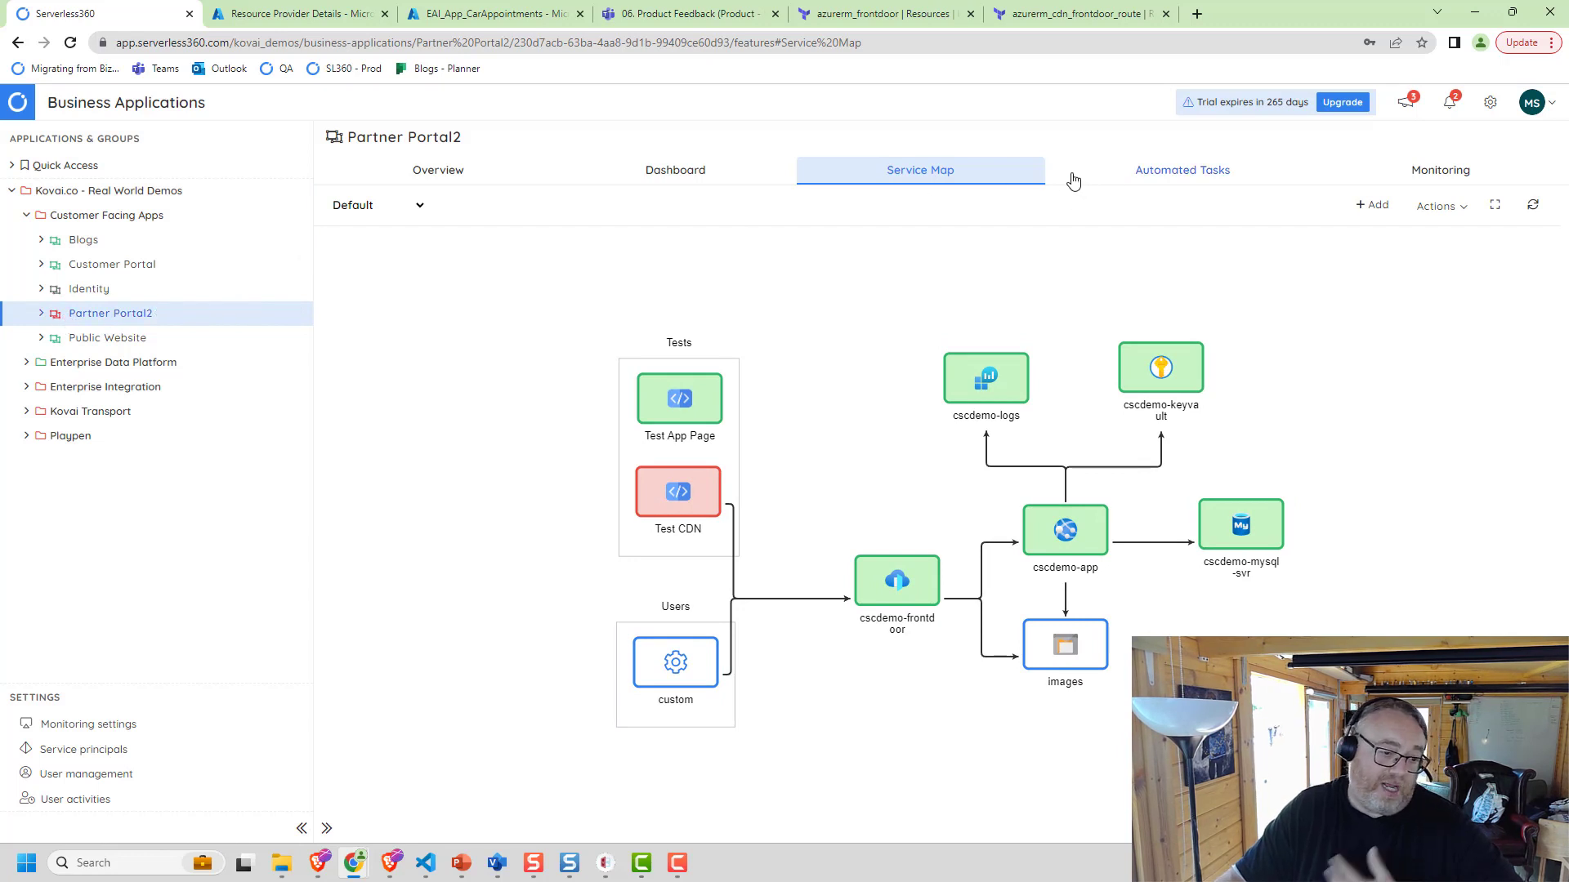
{"action": "mouse_move", "coordinate": [903, 364]}
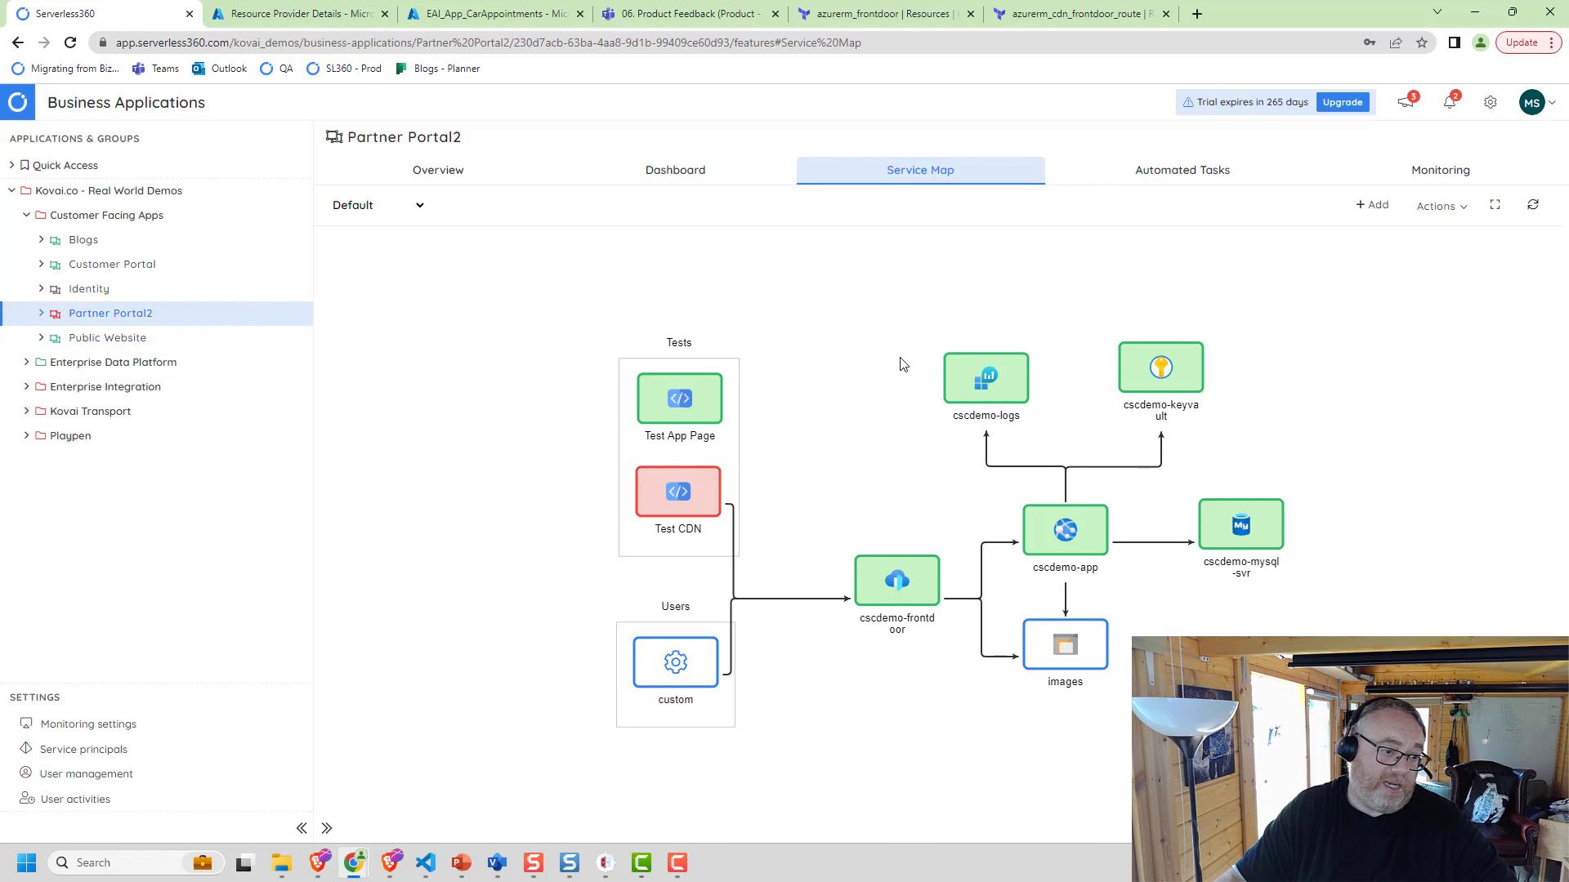
{"action": "mouse_move", "coordinate": [740, 493]}
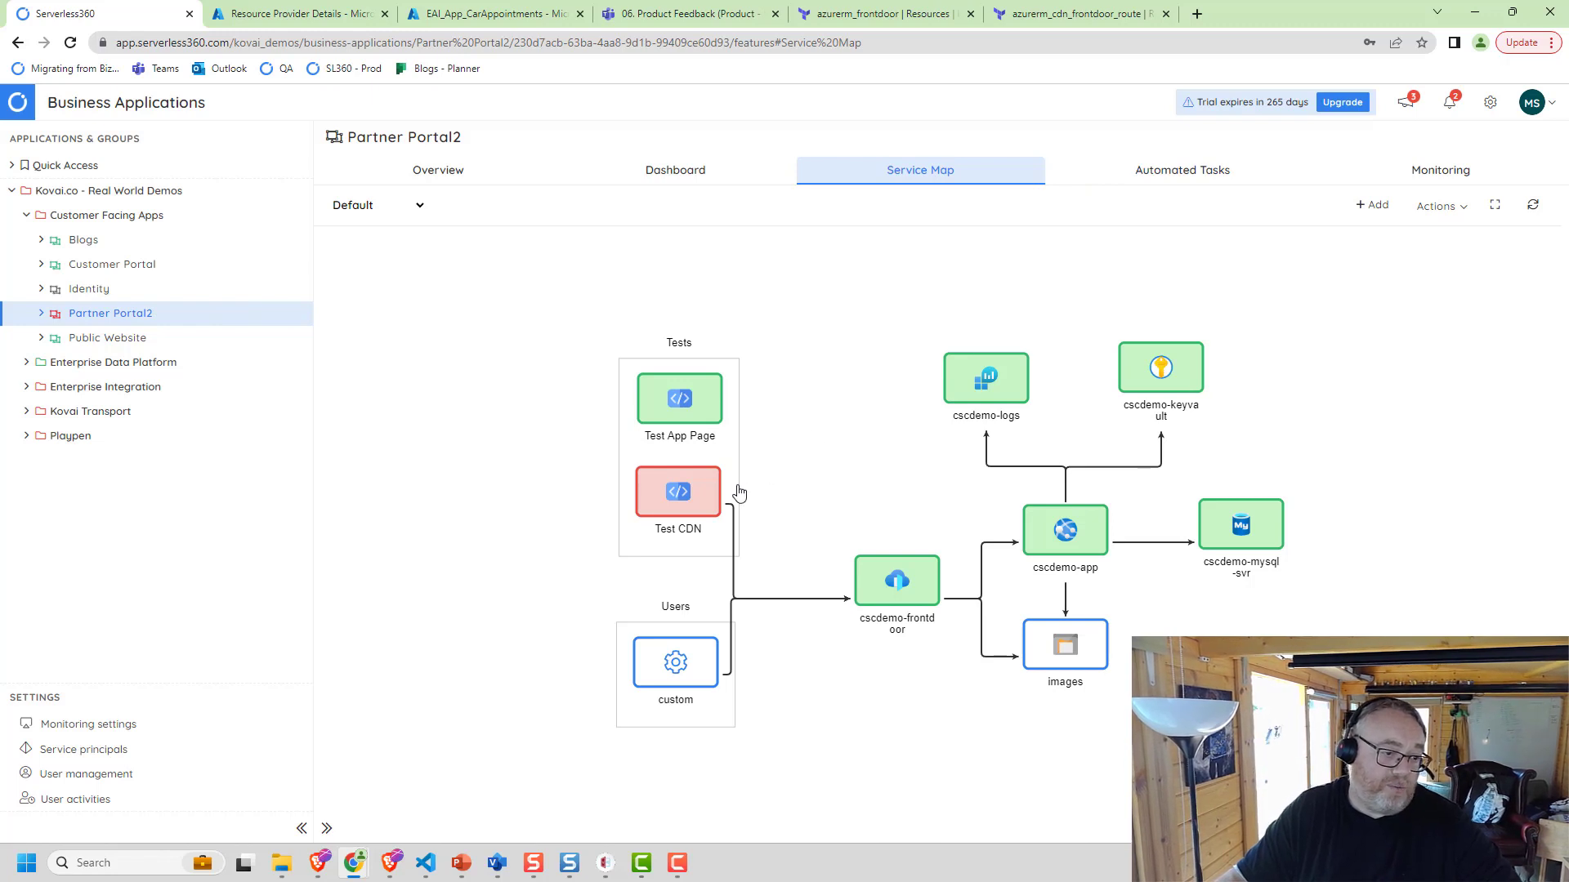
{"action": "mouse_move", "coordinate": [691, 503]}
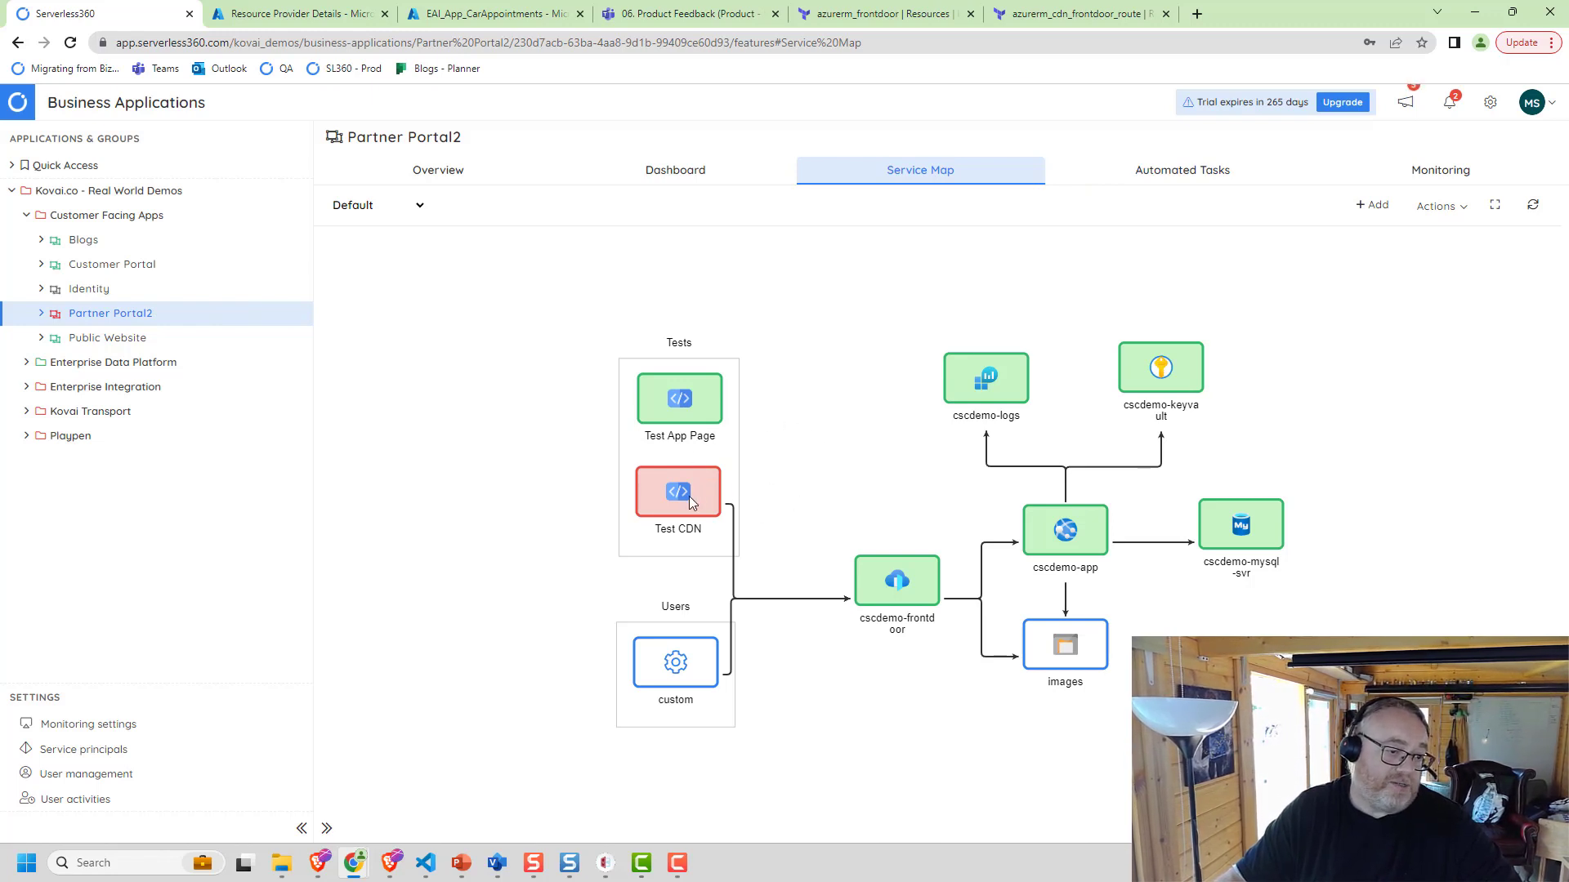
{"action": "left_click", "coordinate": [678, 491]}
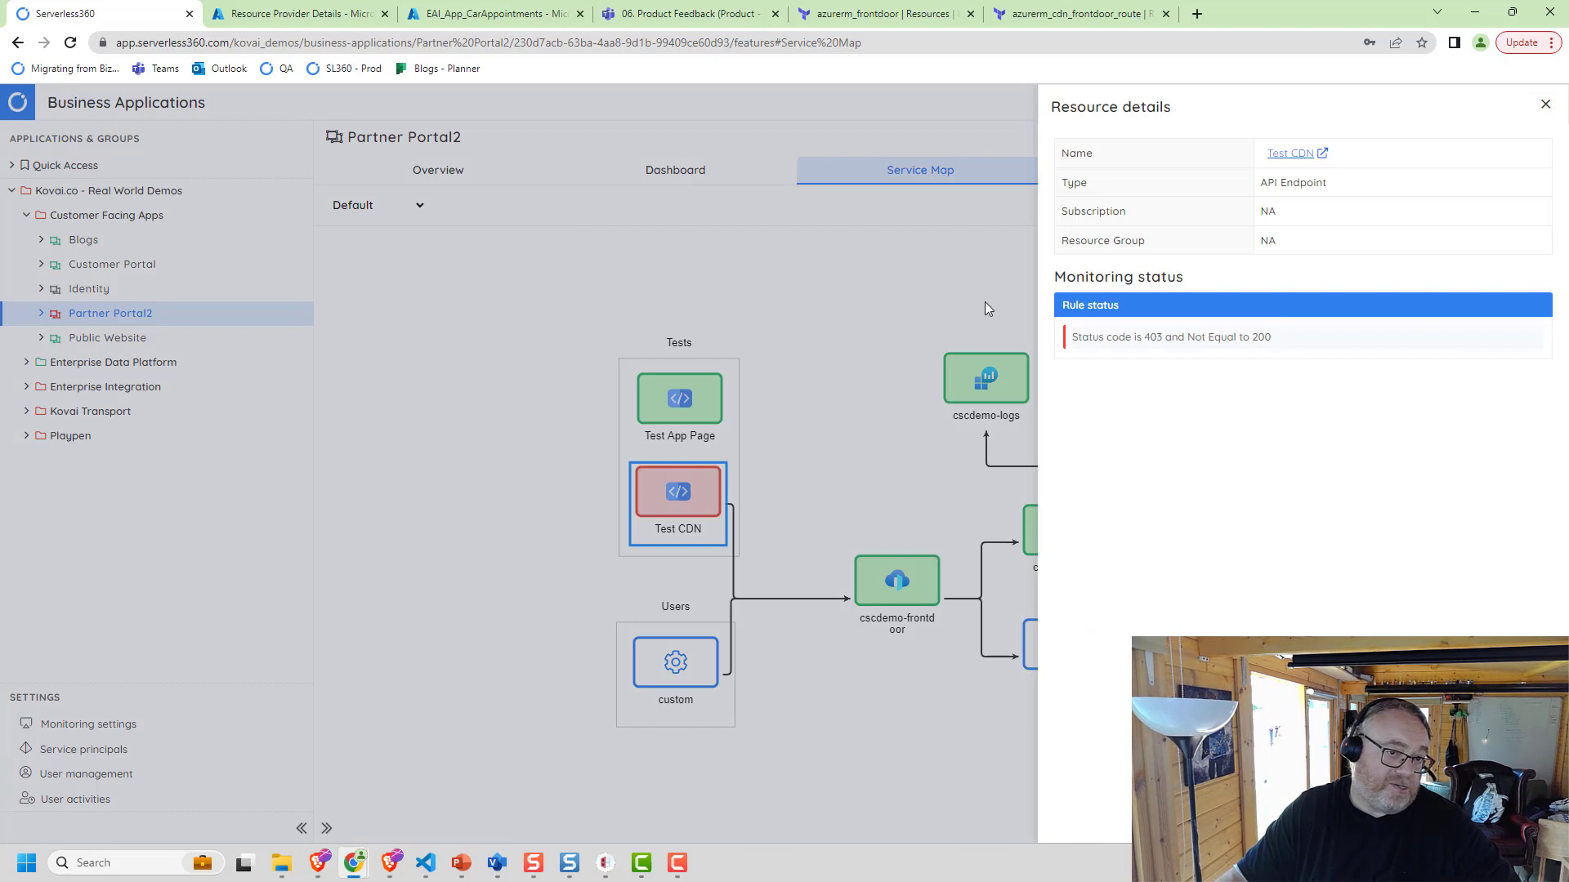
{"action": "mouse_move", "coordinate": [1325, 327]}
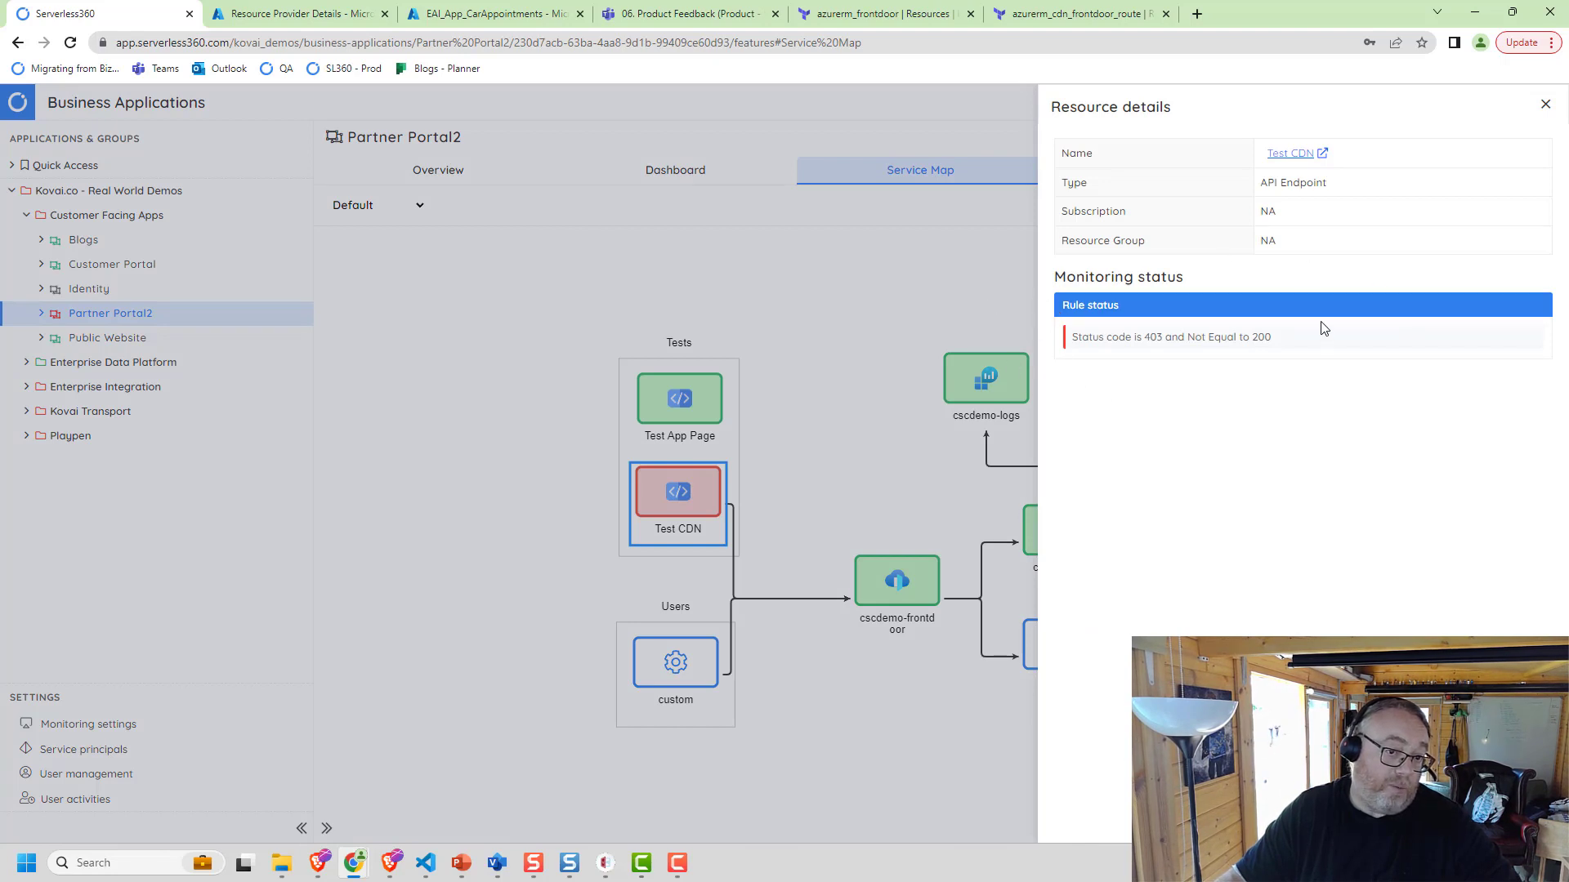
{"action": "mouse_move", "coordinate": [1257, 339]}
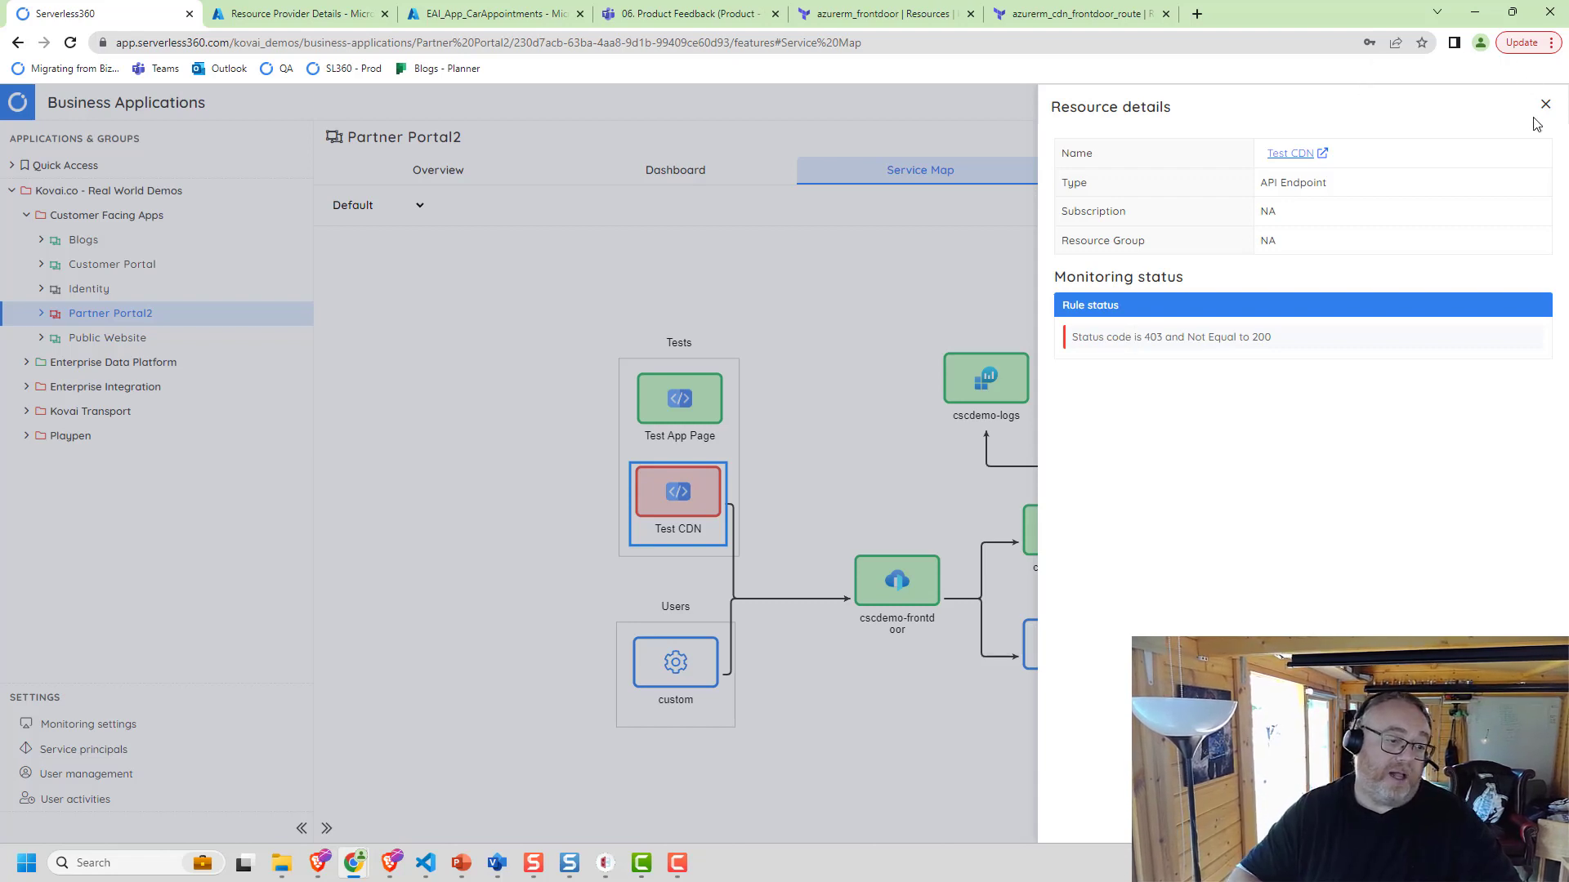
{"action": "left_click", "coordinate": [1545, 104]}
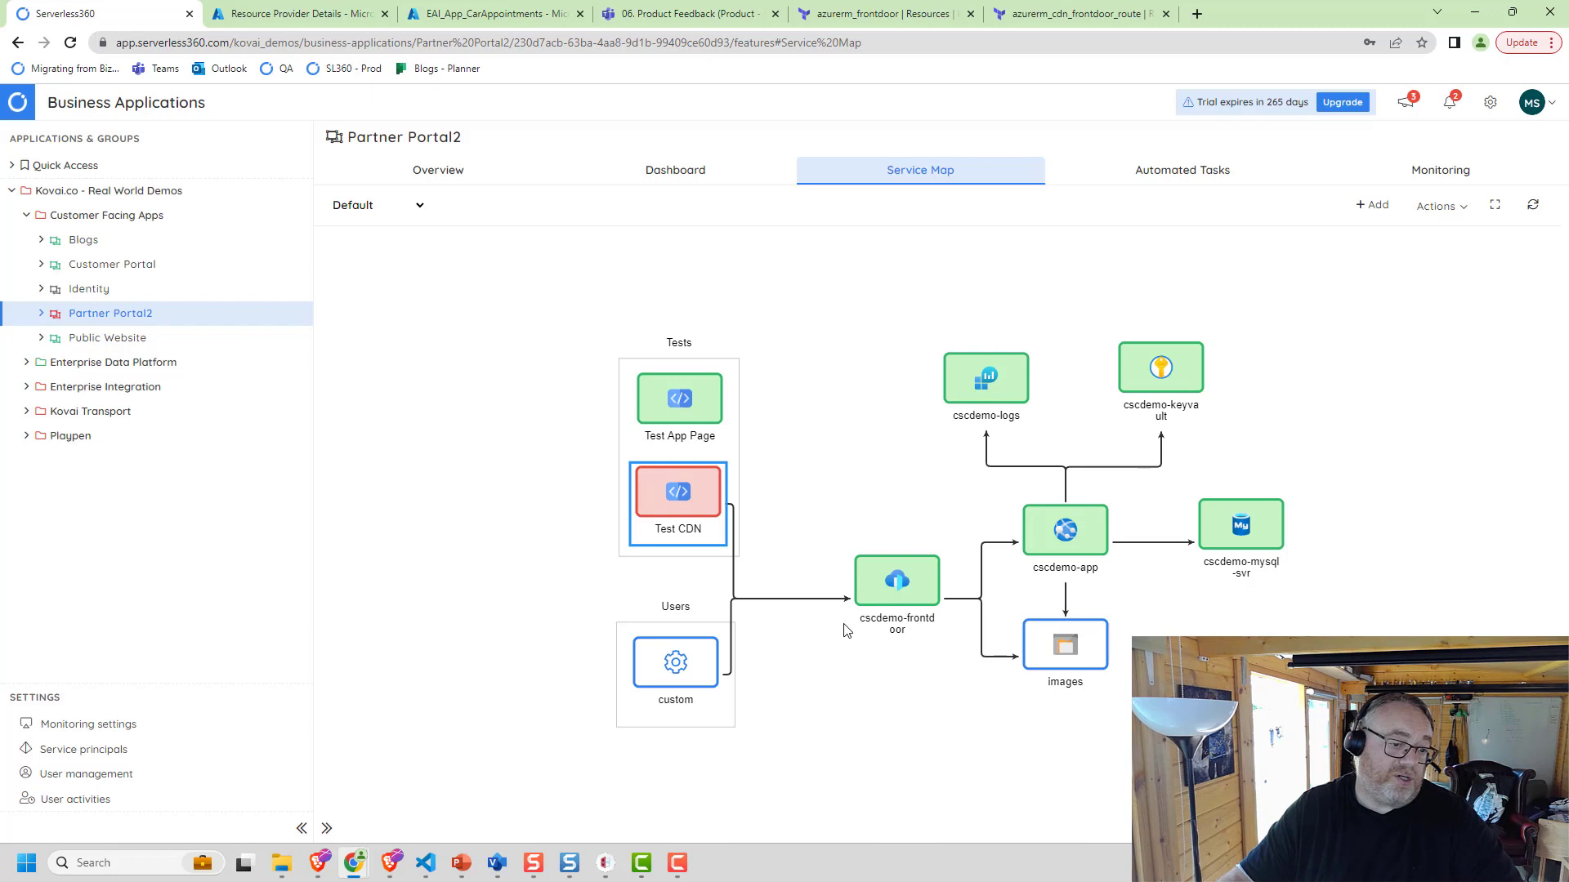
{"action": "mouse_move", "coordinate": [1089, 552]}
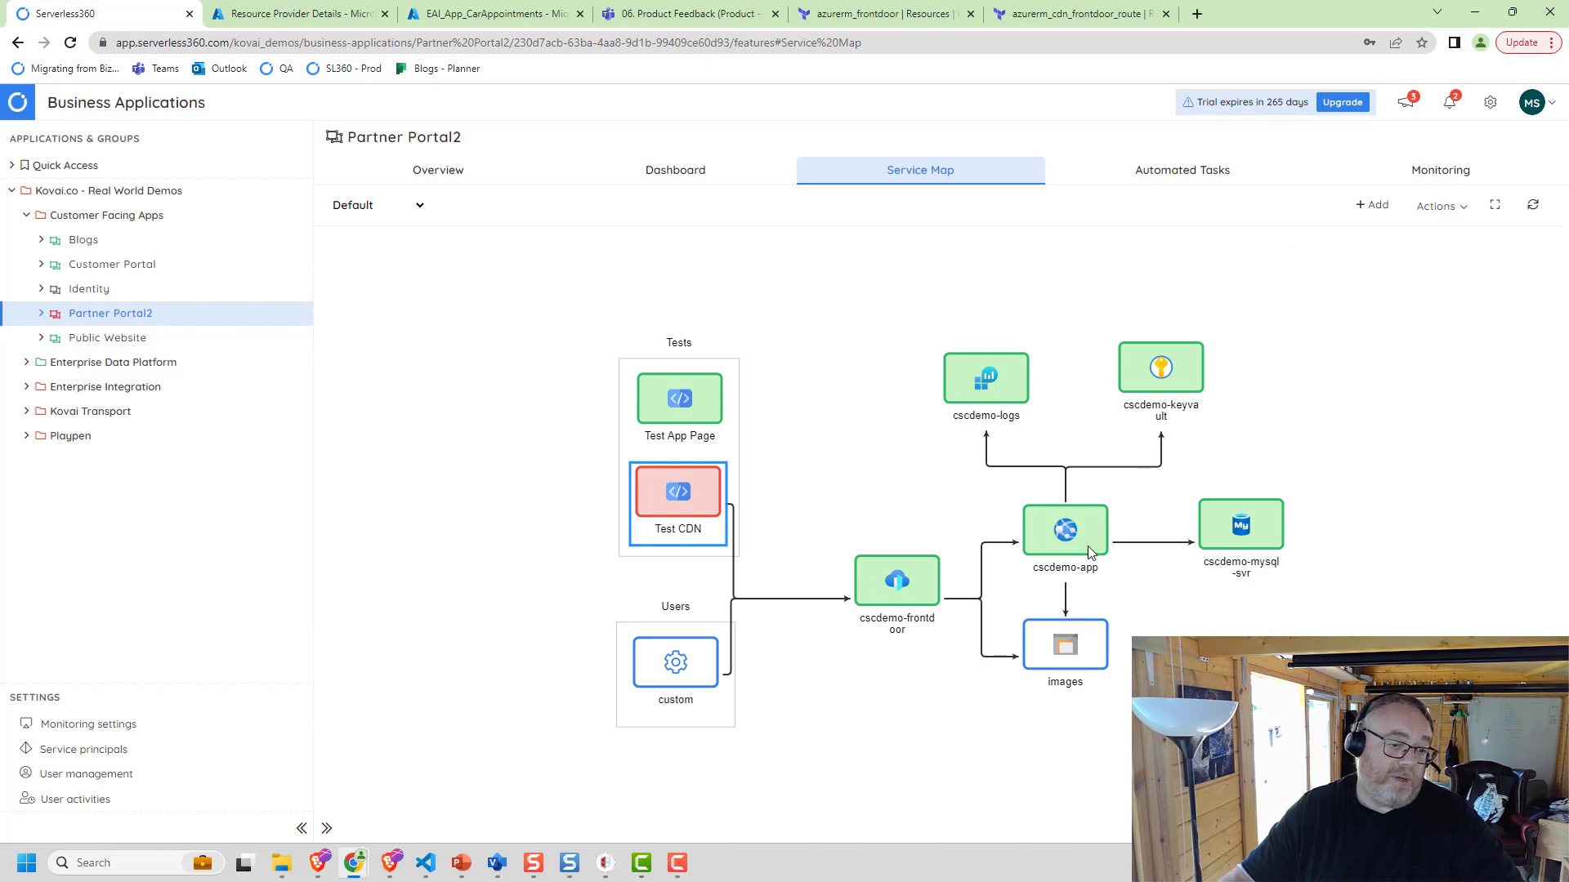
{"action": "mouse_move", "coordinate": [1240, 524]}
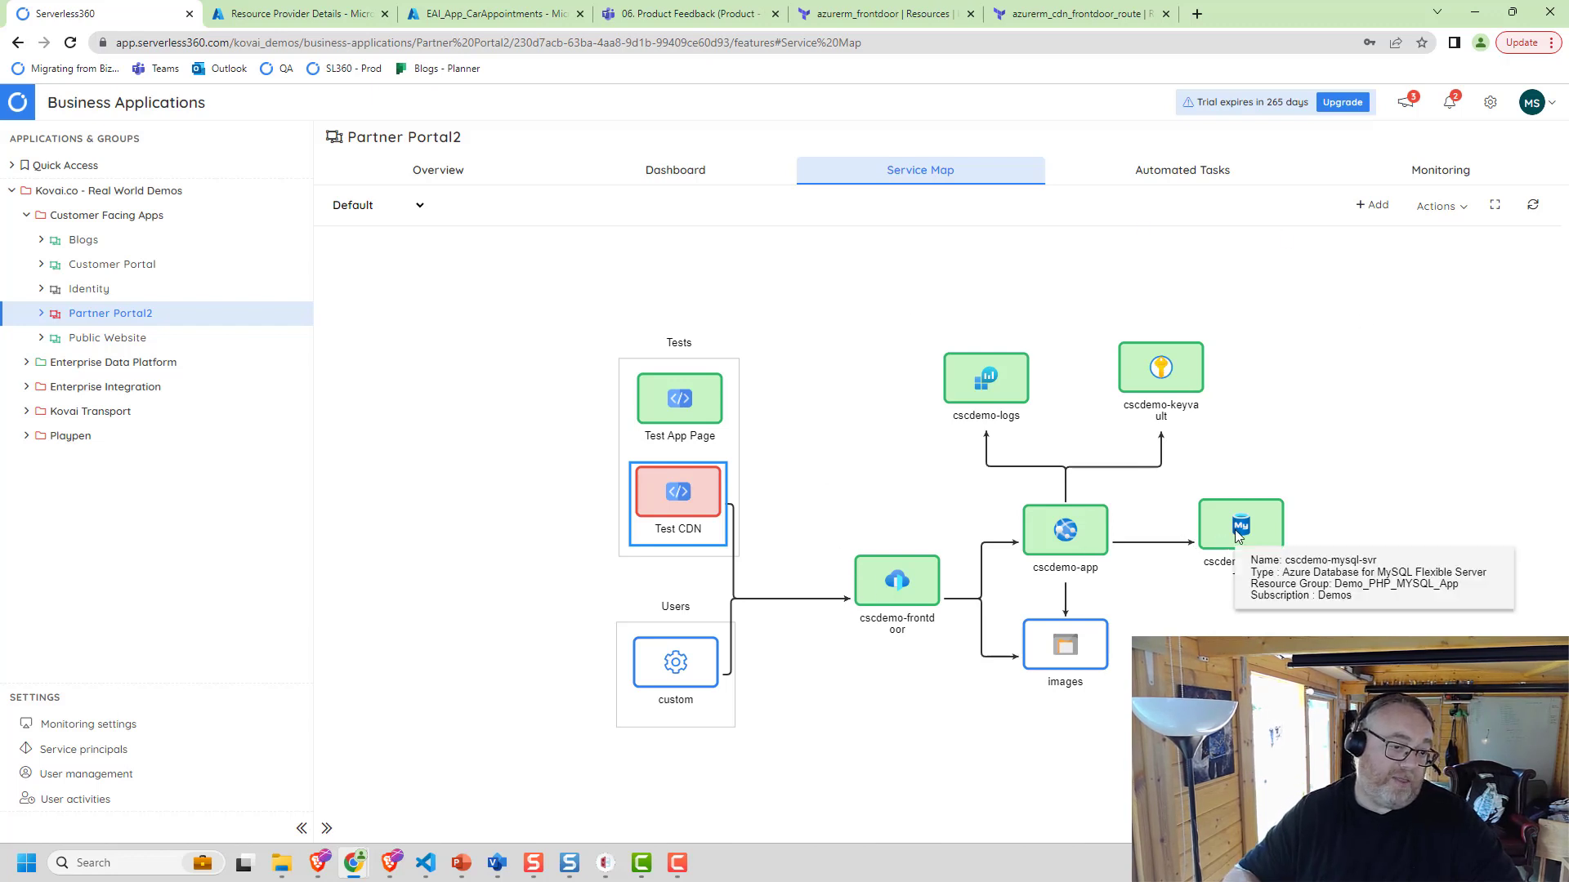
{"action": "mouse_move", "coordinate": [684, 495]}
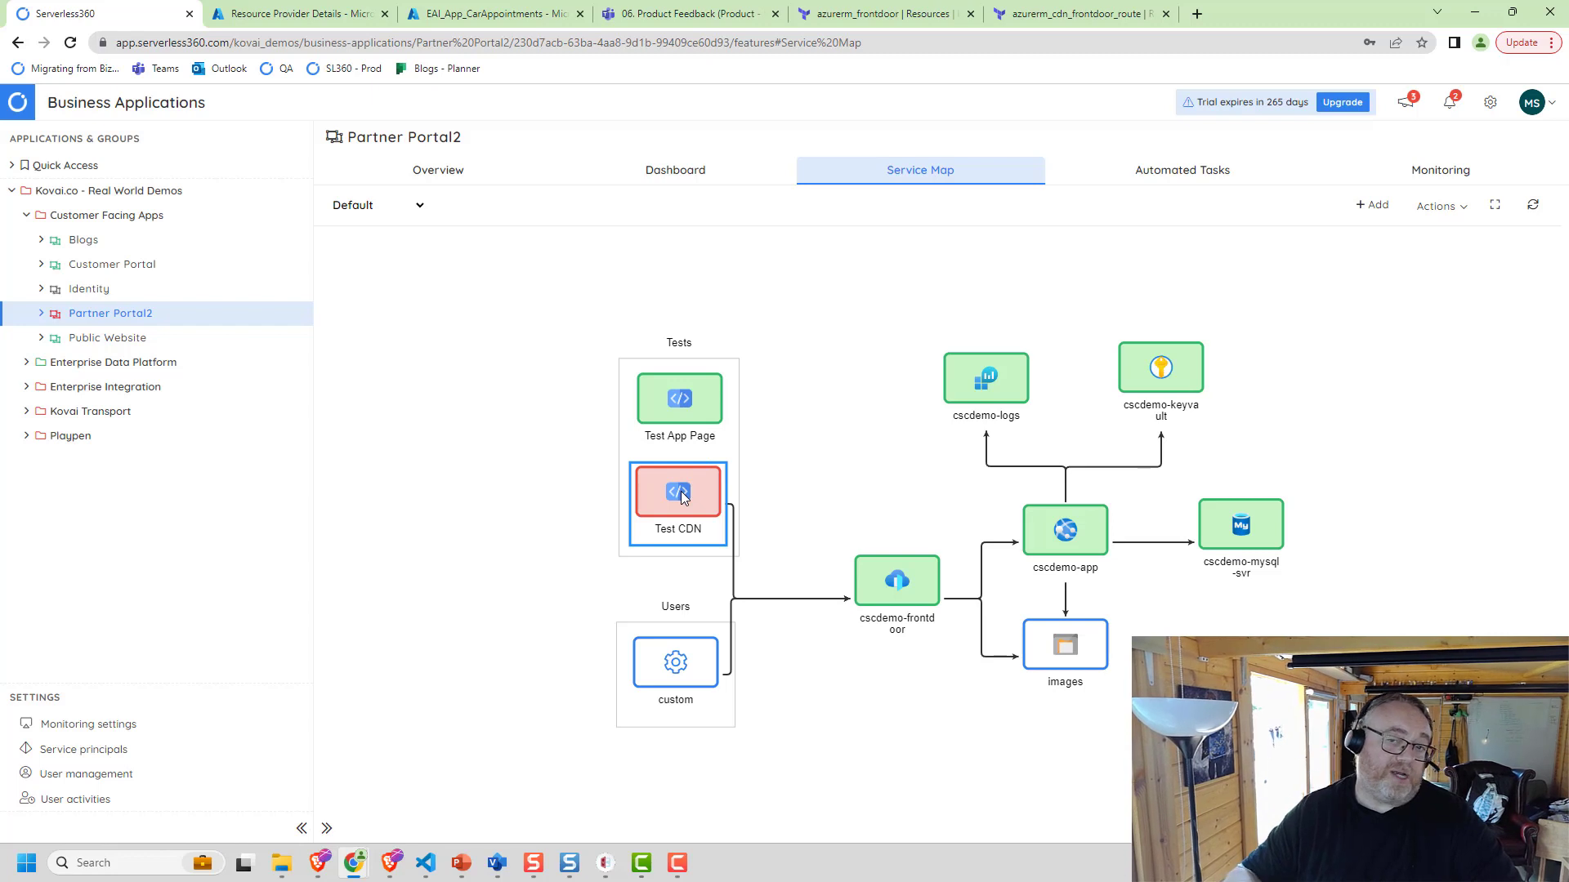
{"action": "mouse_move", "coordinate": [680, 496]}
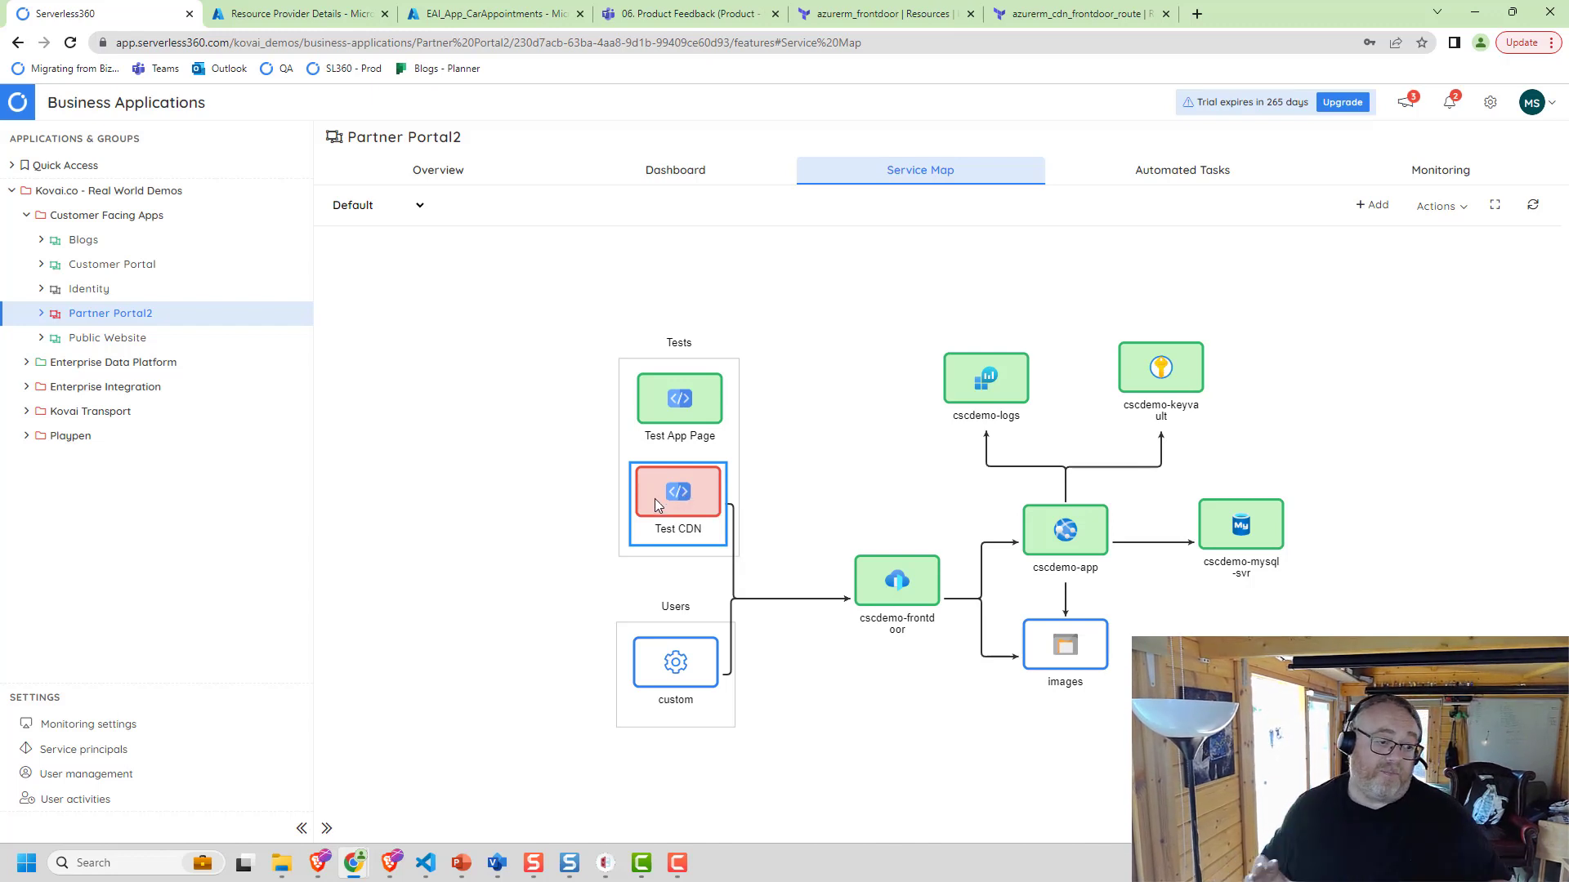
{"action": "mouse_move", "coordinate": [657, 506]}
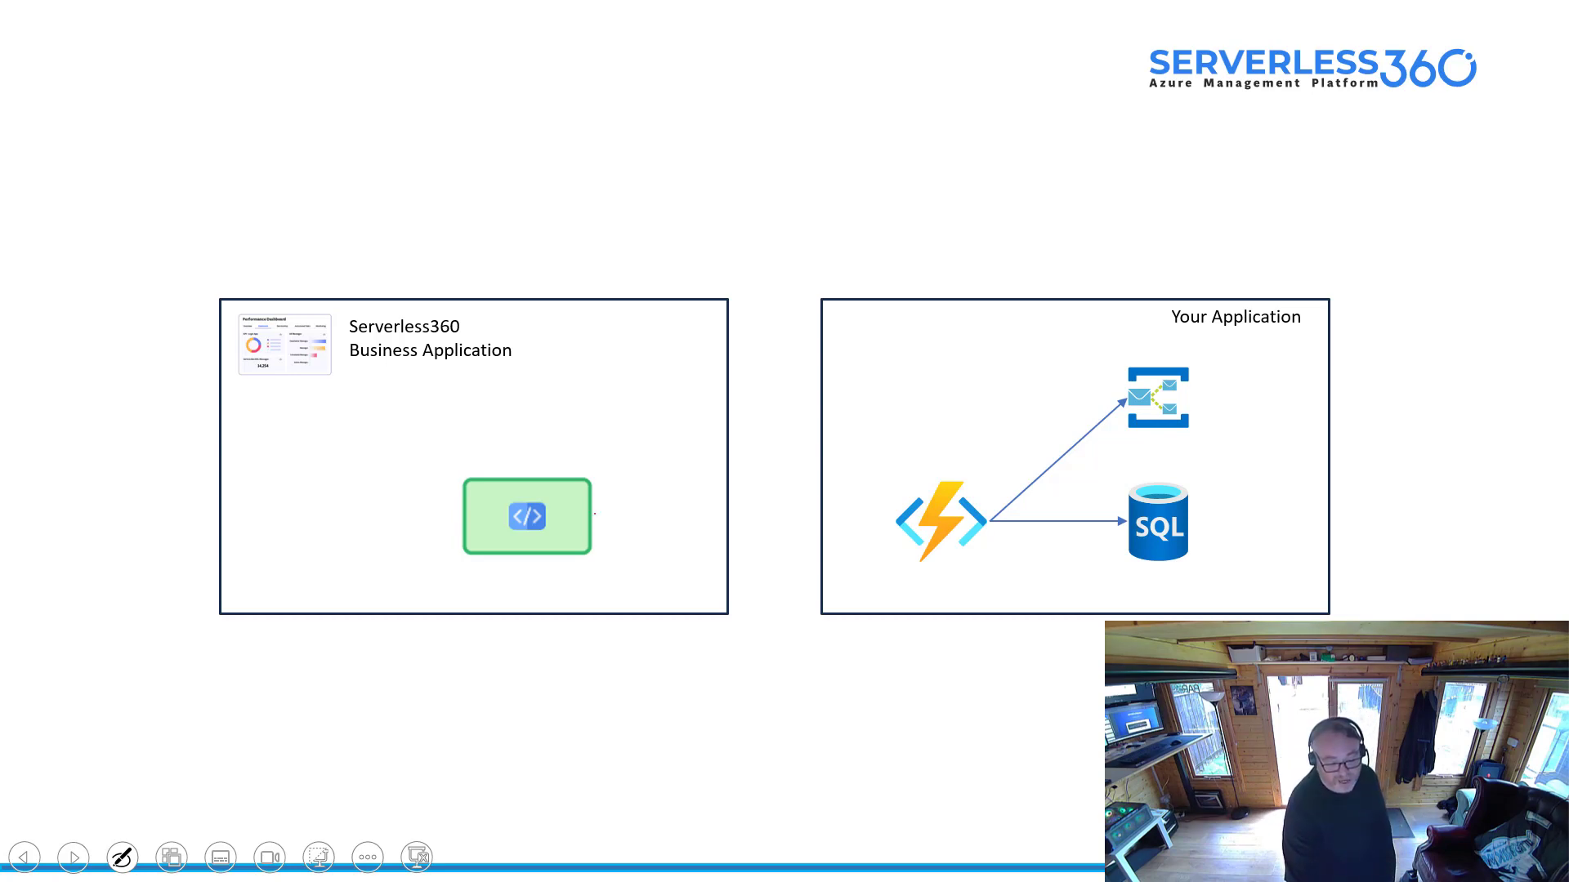
Draw a red ink arrow from the API test box to the Function icon on the scenario slide
{"action": "left_click_drag", "start_coordinate": [595, 517], "coordinate": [891, 521]}
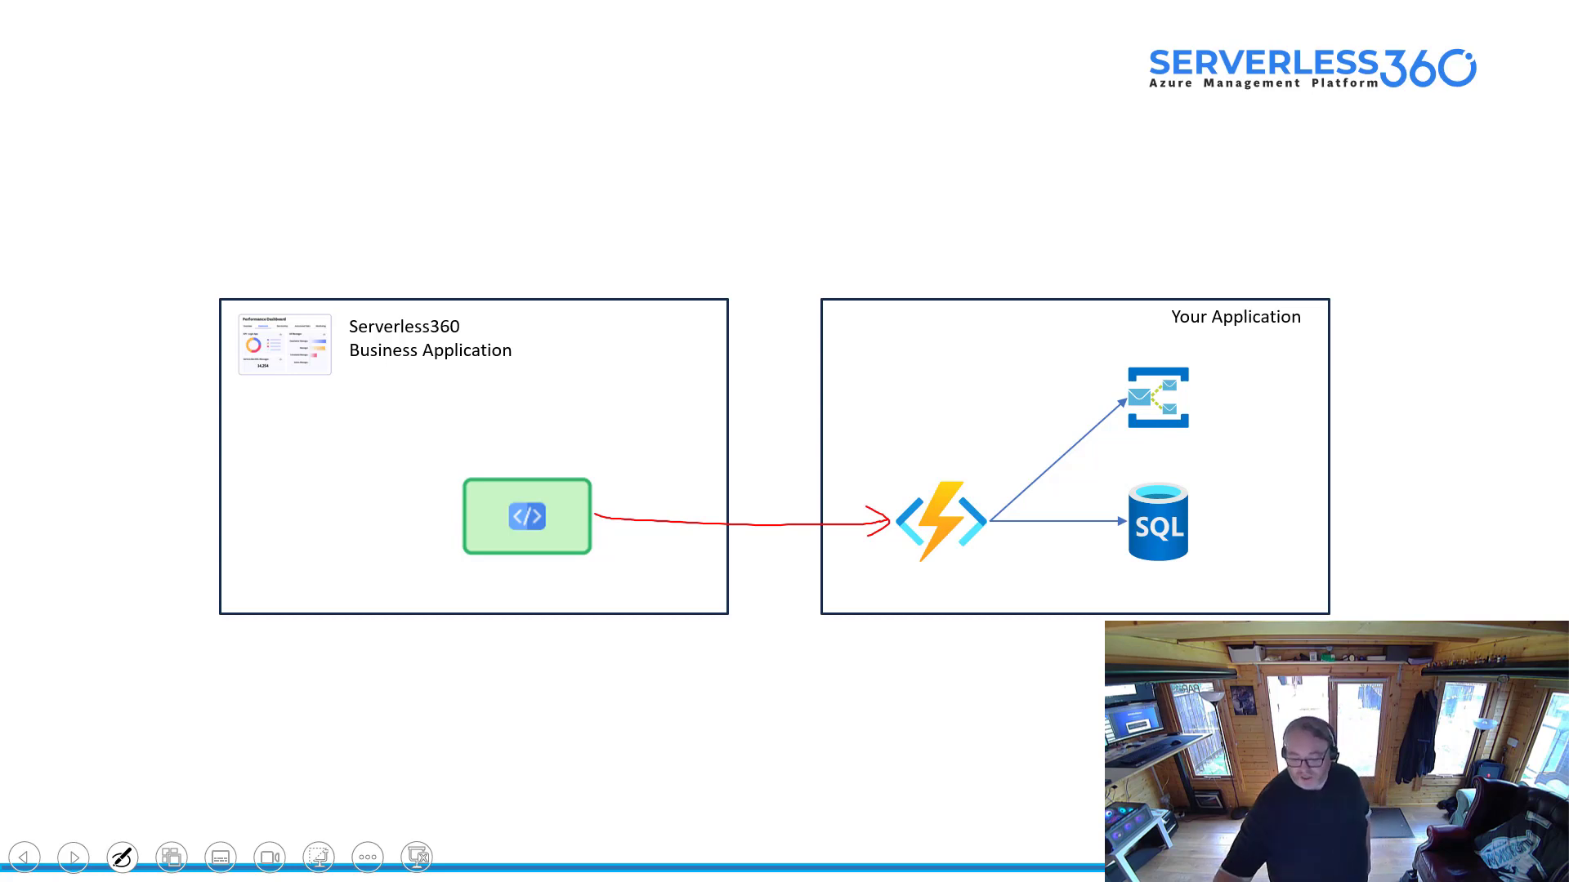
{"action": "left_click_drag", "start_coordinate": [986, 521], "coordinate": [1116, 385]}
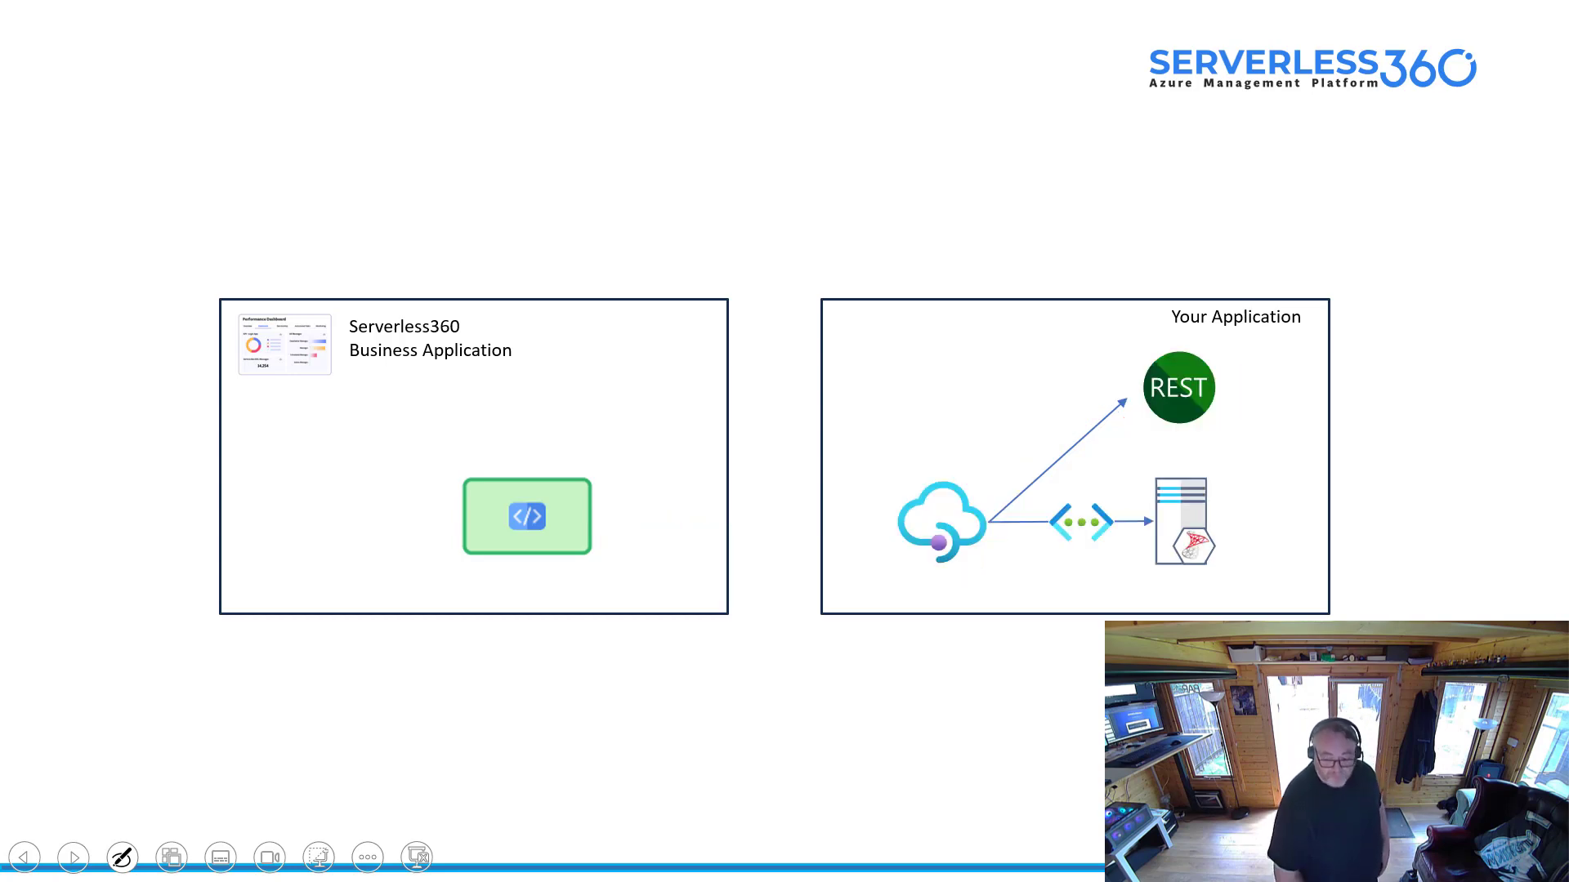
Underline the cloud service icon and draw an arrow from the test box through the cloud to the server
{"action": "left_click_drag", "start_coordinate": [885, 567], "coordinate": [990, 565]}
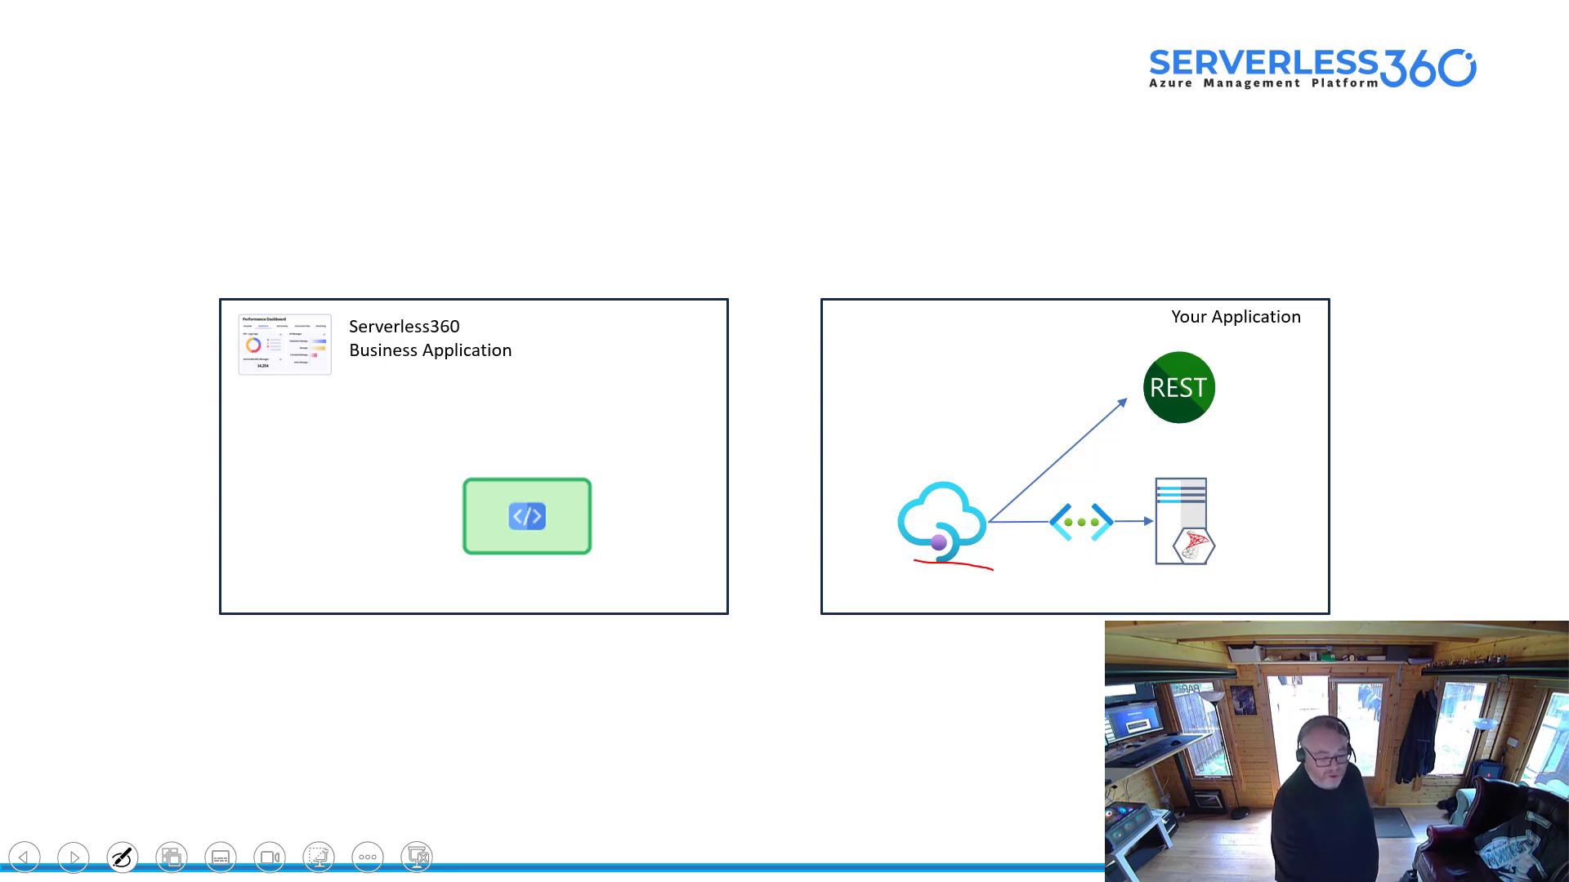
{"action": "left_click_drag", "start_coordinate": [590, 519], "coordinate": [1150, 520]}
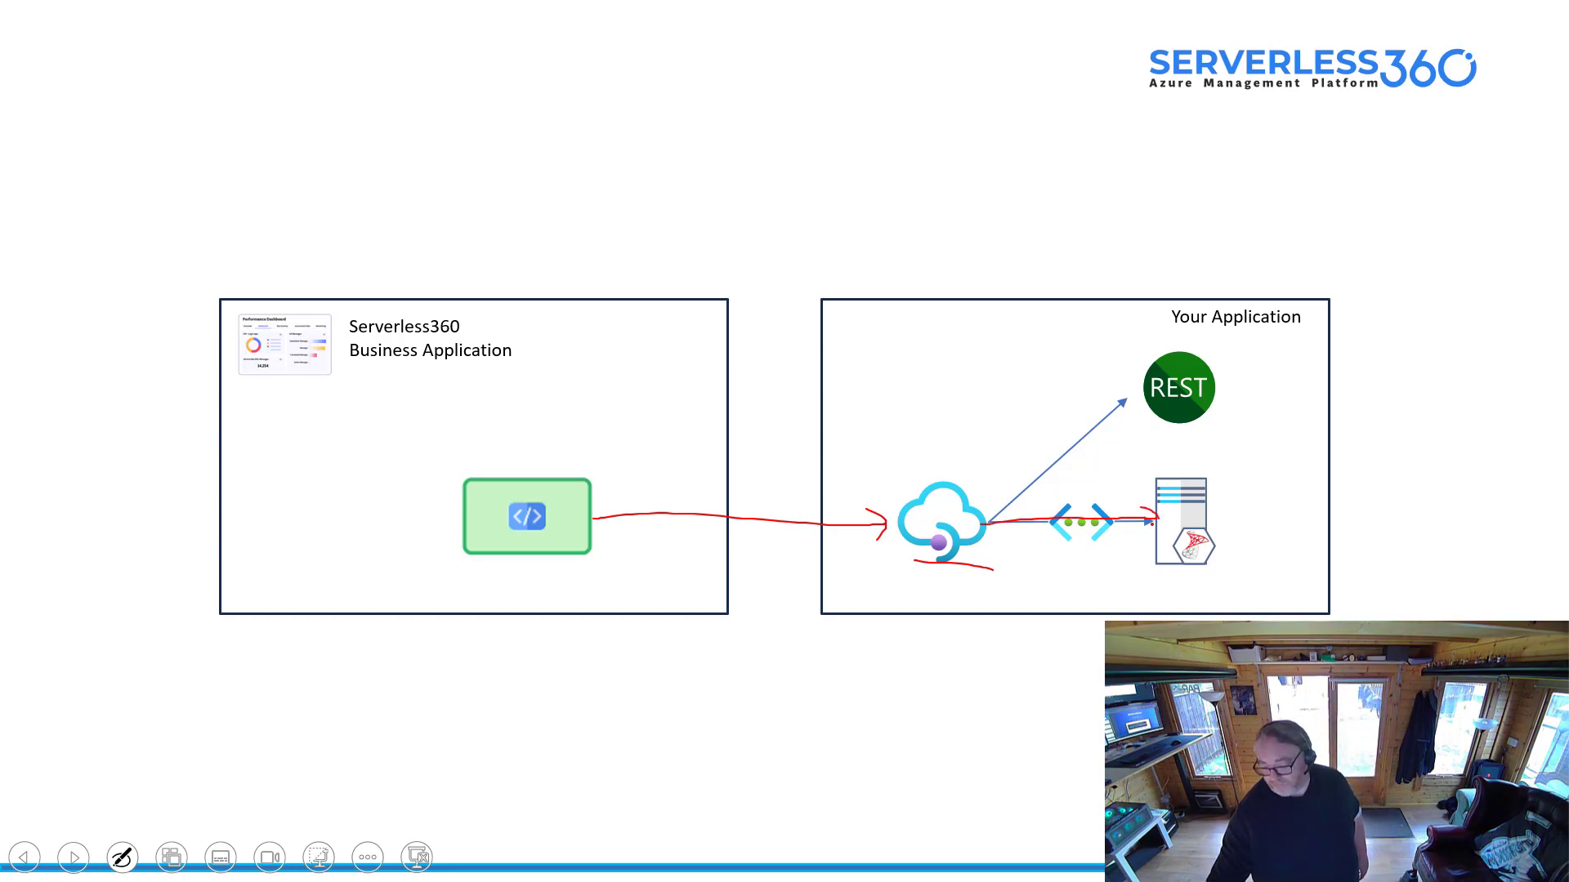